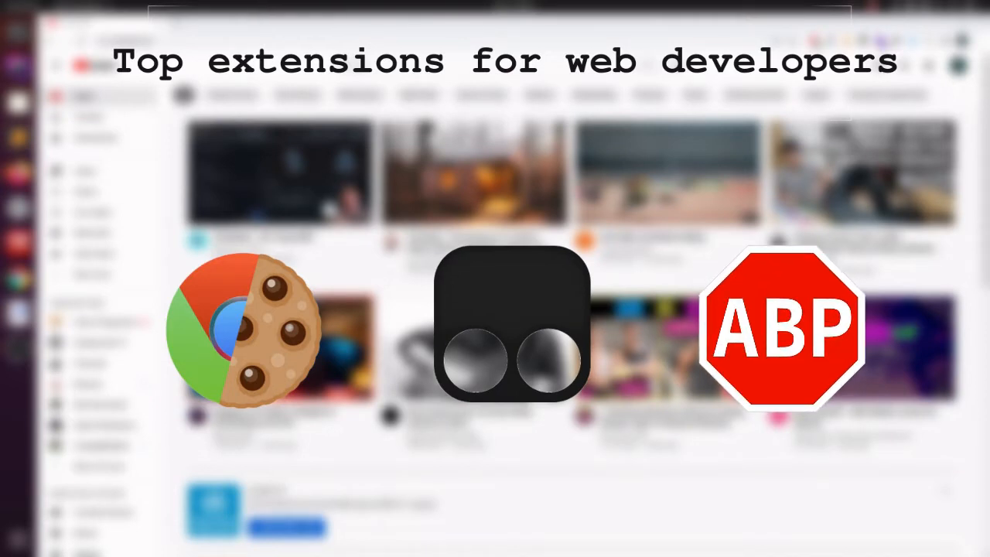
Step: Pick YouTube's recommended video grid in AdBlock and block it with a custom rule
{"action": "left_click", "coordinate": [445, 476]}
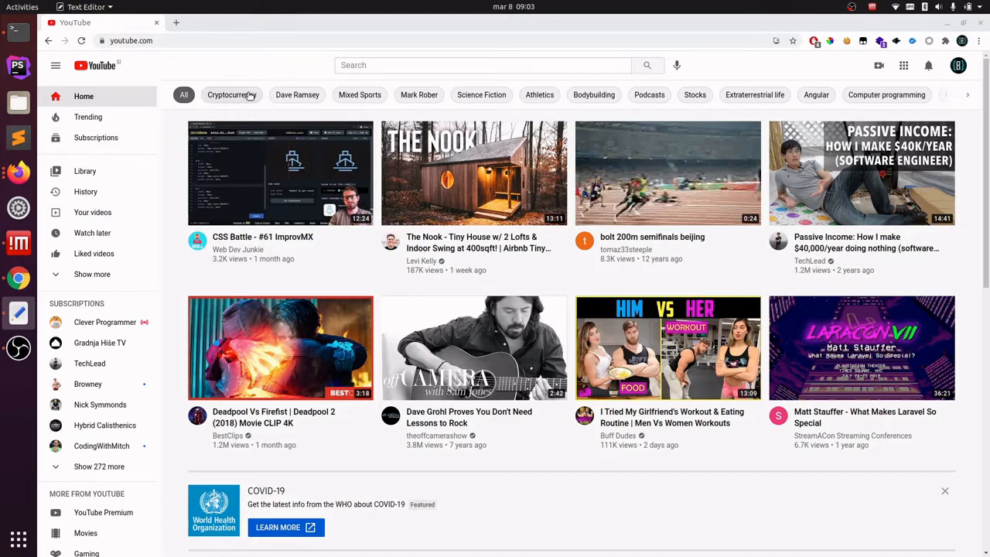
{"action": "mouse_move", "coordinate": [282, 110]}
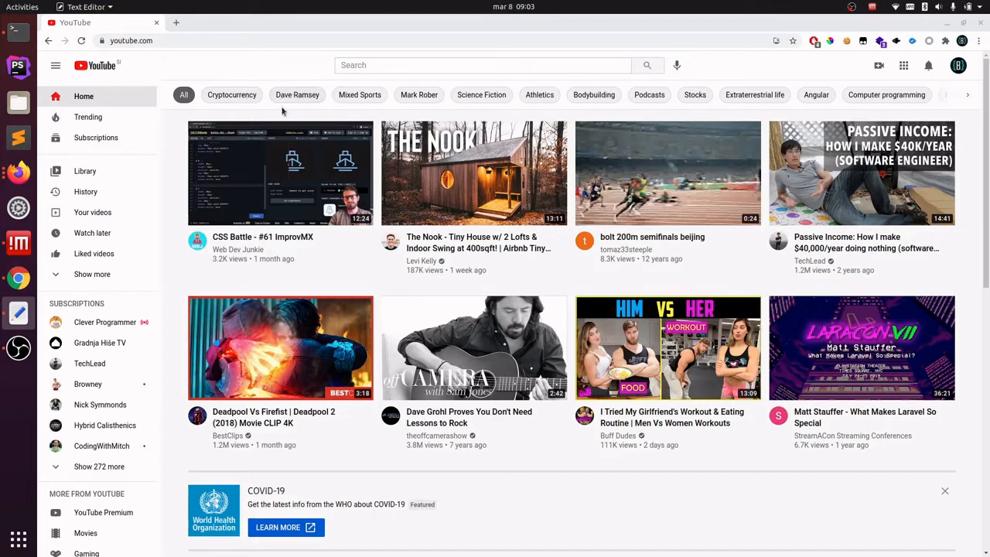
{"action": "mouse_move", "coordinate": [849, 512]}
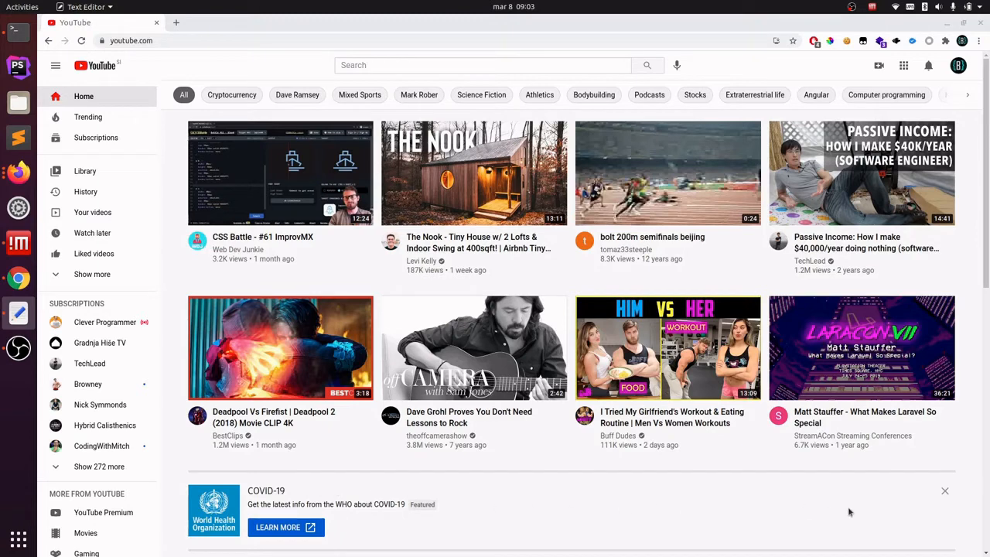
{"action": "mouse_move", "coordinate": [960, 389]}
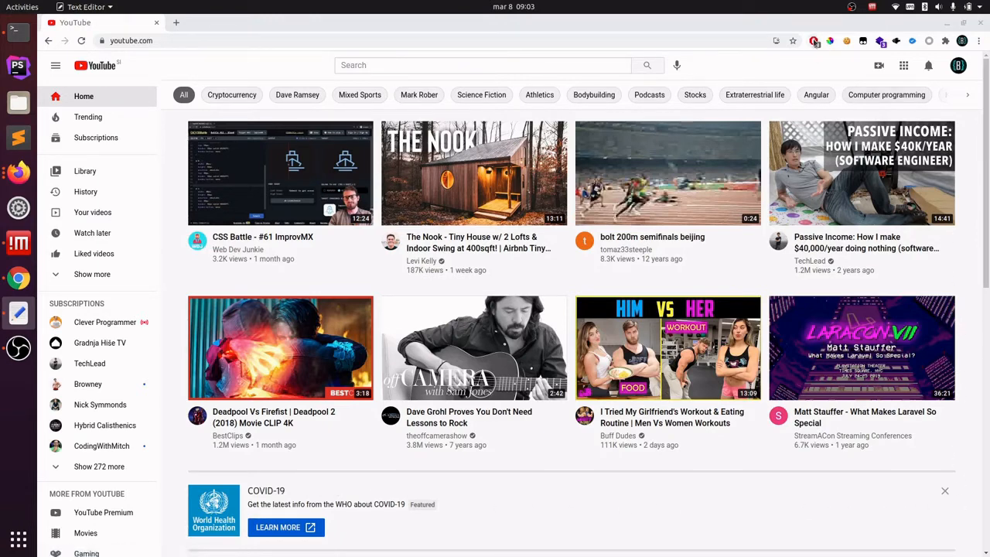
{"action": "left_click", "coordinate": [814, 41]}
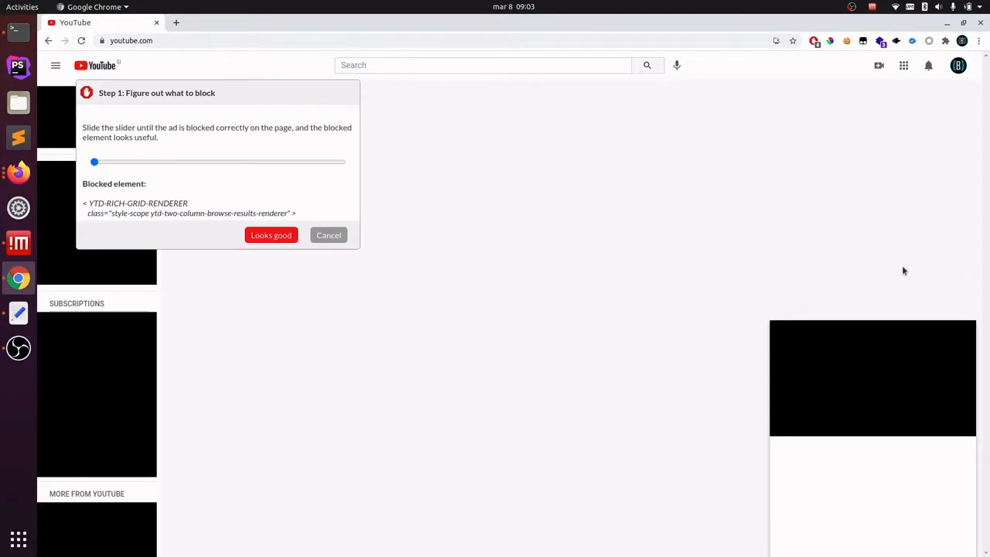
{"action": "mouse_move", "coordinate": [415, 332]}
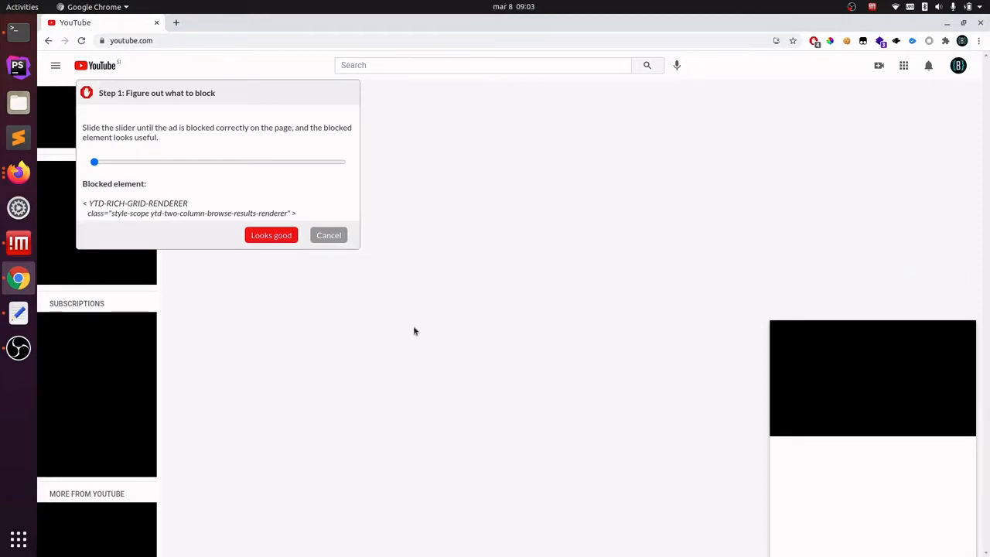
{"action": "left_click", "coordinate": [271, 235]}
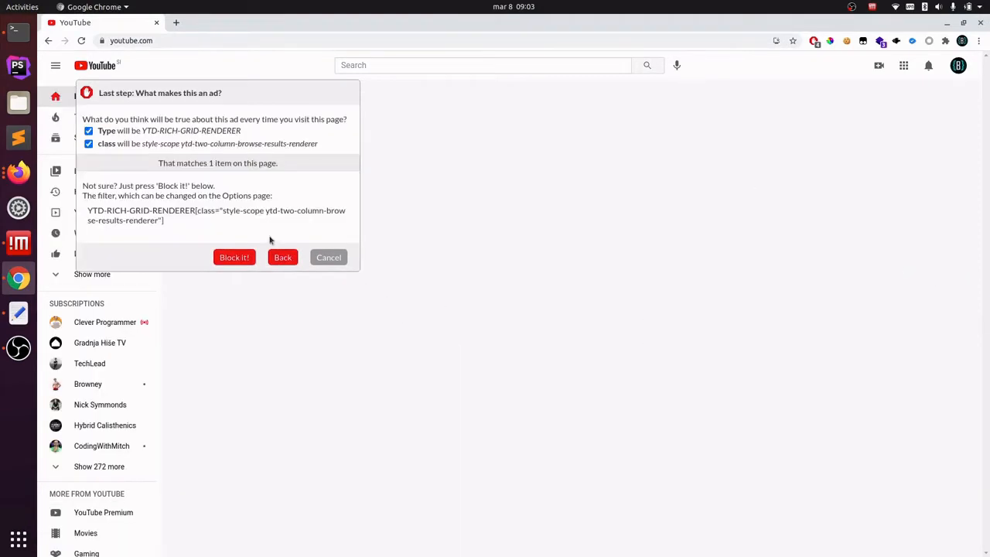
{"action": "mouse_move", "coordinate": [243, 273]}
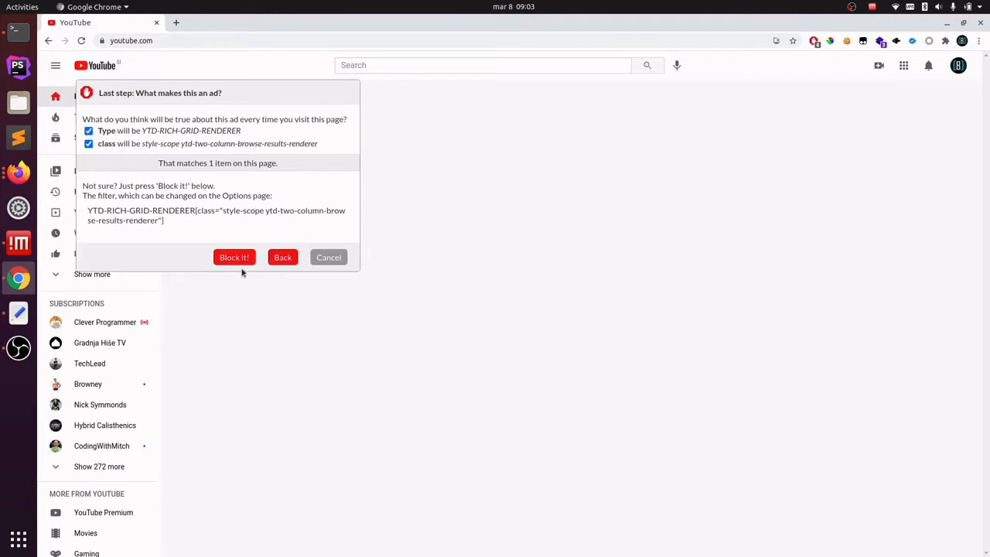
{"action": "left_click", "coordinate": [234, 257]}
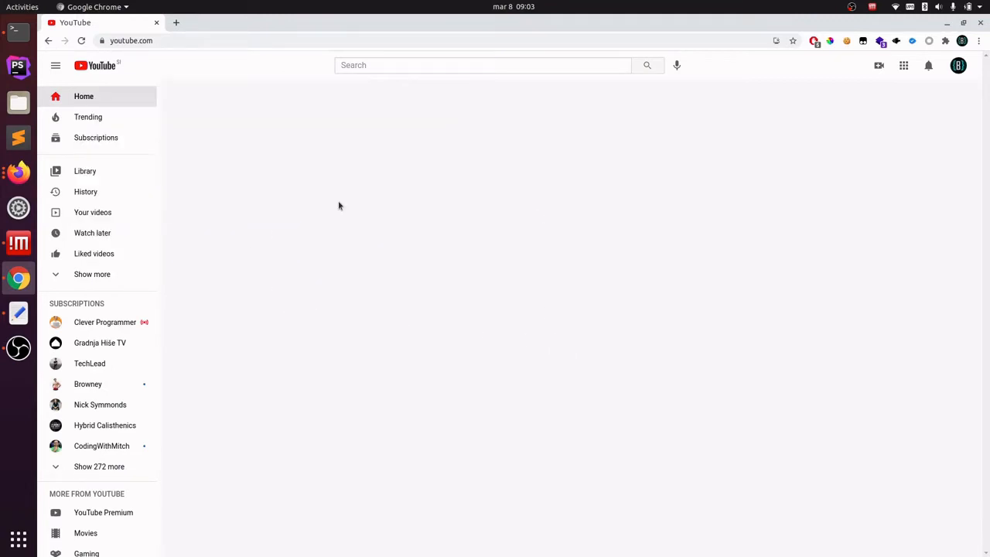
{"action": "mouse_move", "coordinate": [516, 359]}
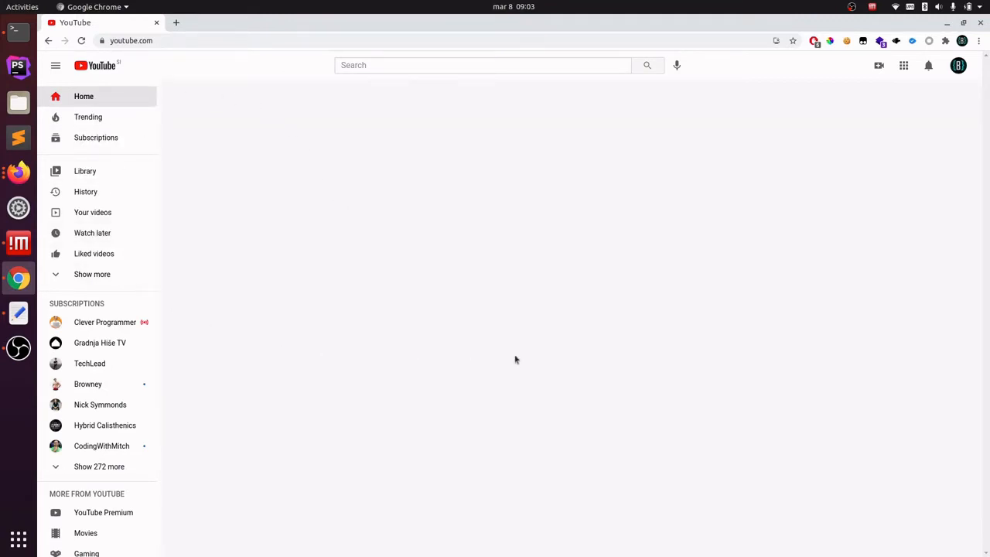
{"action": "mouse_move", "coordinate": [685, 393]}
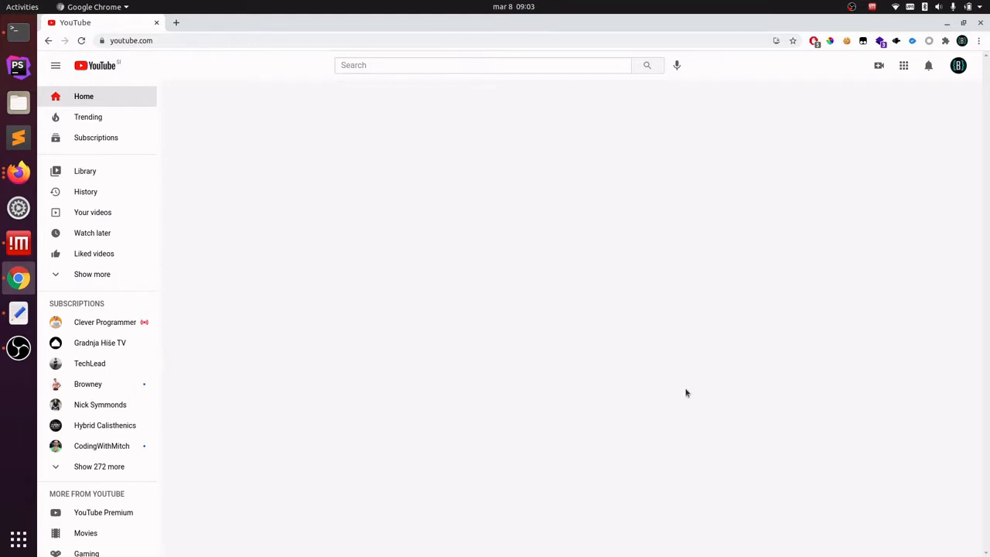
{"action": "mouse_move", "coordinate": [454, 397]}
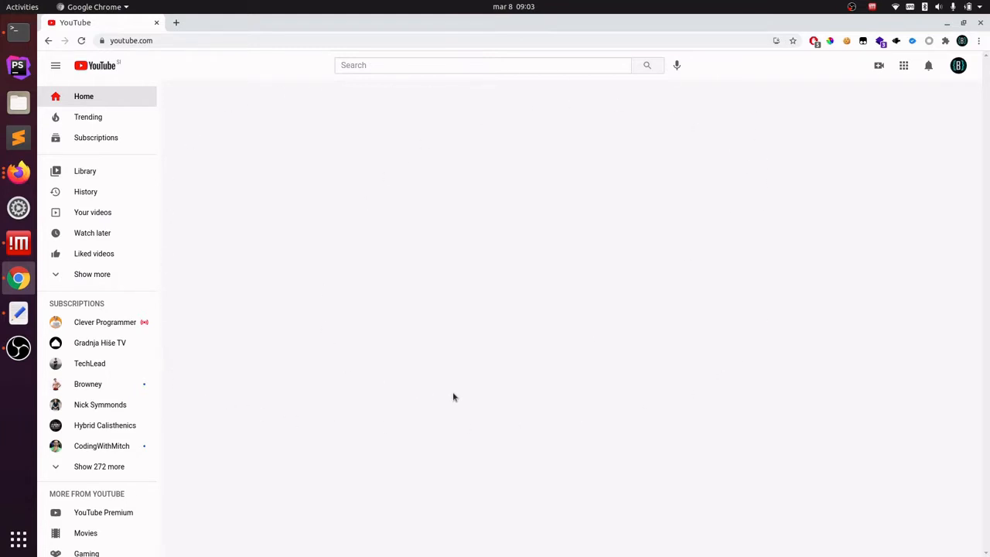
{"action": "mouse_move", "coordinate": [378, 290]}
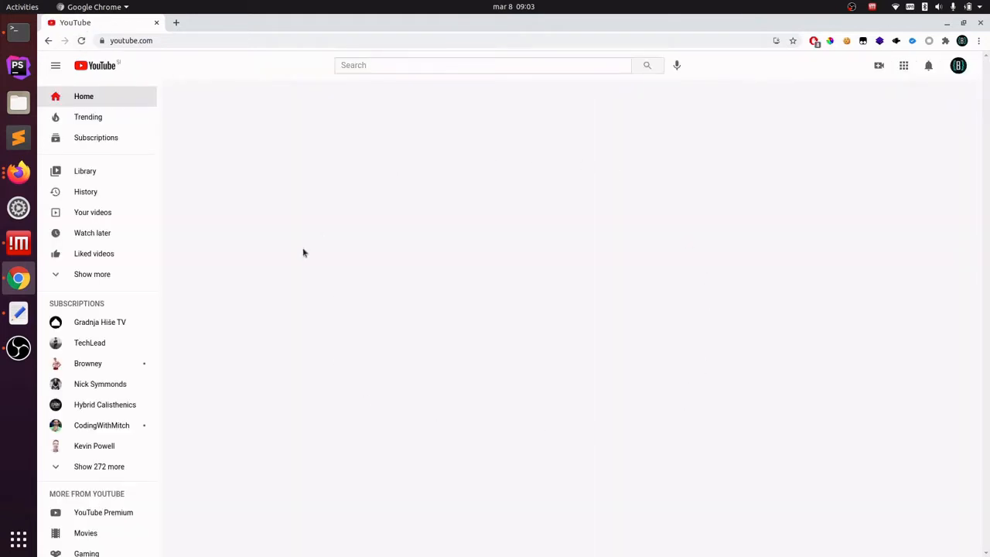
{"action": "mouse_move", "coordinate": [548, 192]}
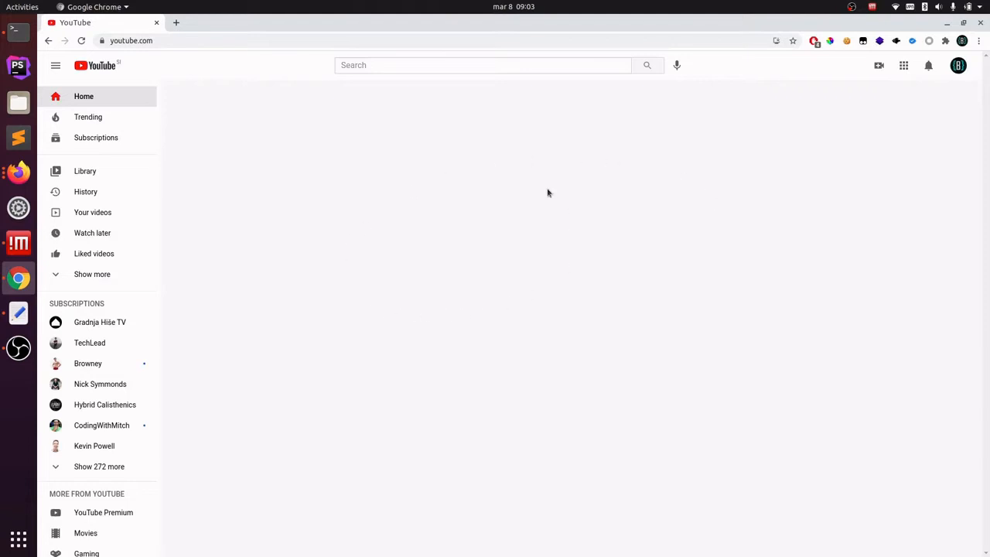
{"action": "mouse_move", "coordinate": [235, 80]}
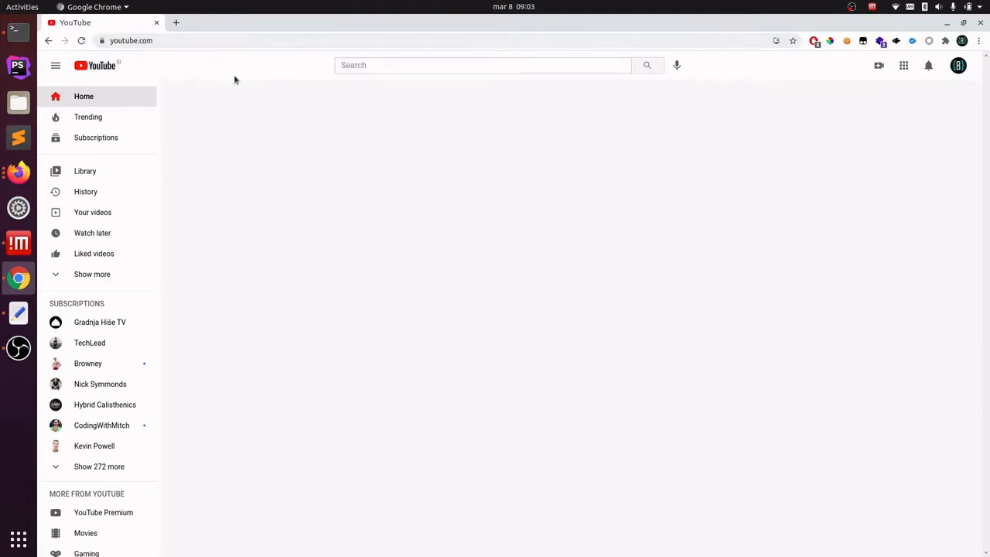
{"action": "left_click", "coordinate": [482, 65]}
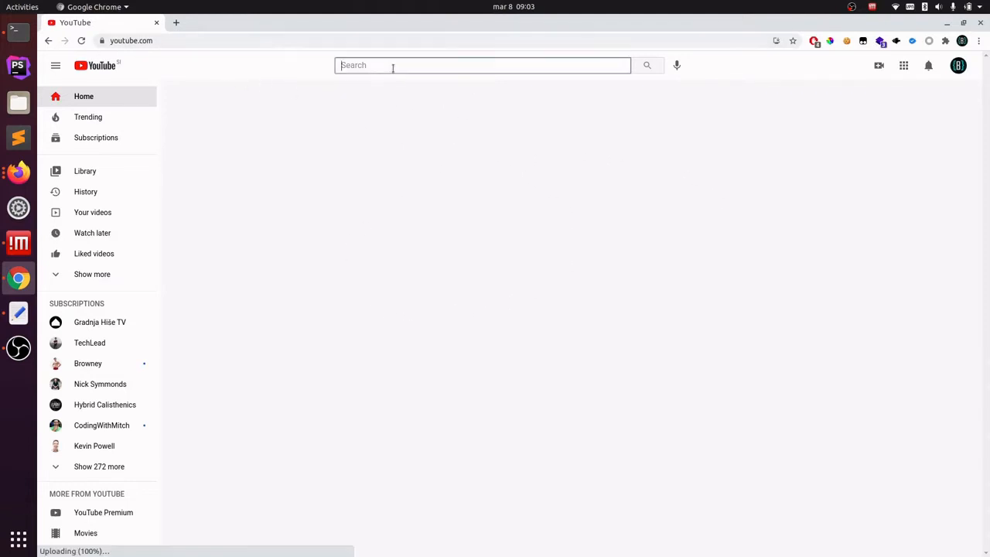
{"action": "type", "text": "Ži"}
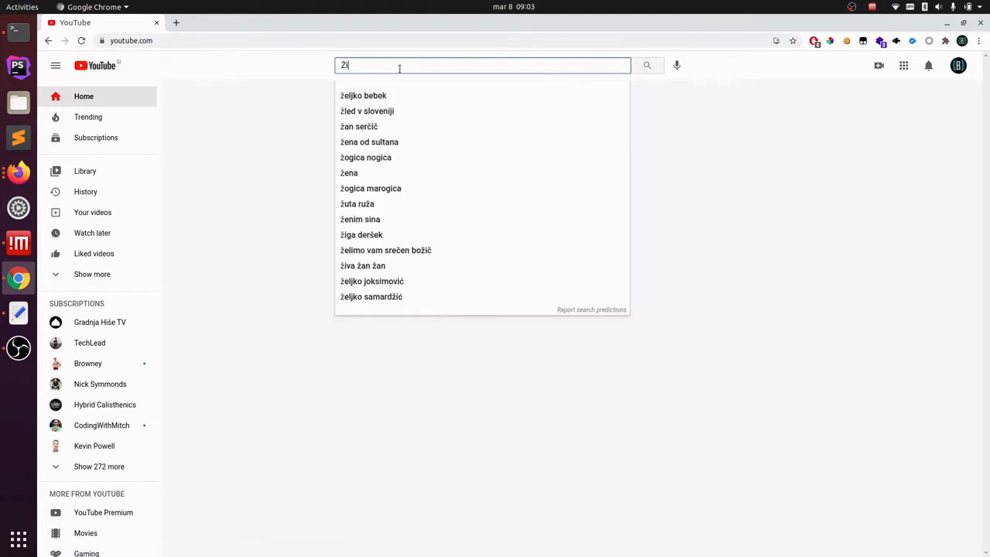
{"action": "type", "text": "Žiga Benko"}
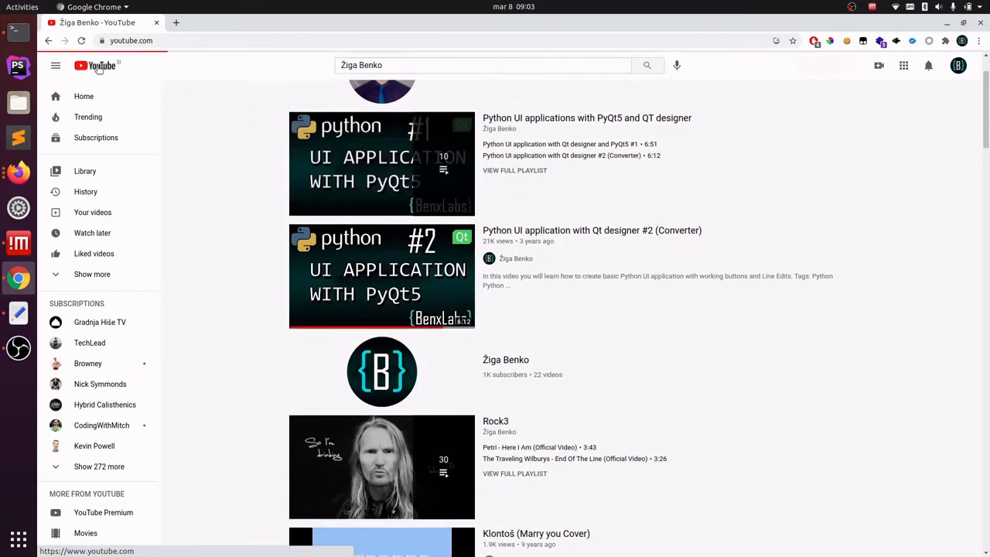
{"action": "left_click", "coordinate": [84, 96]}
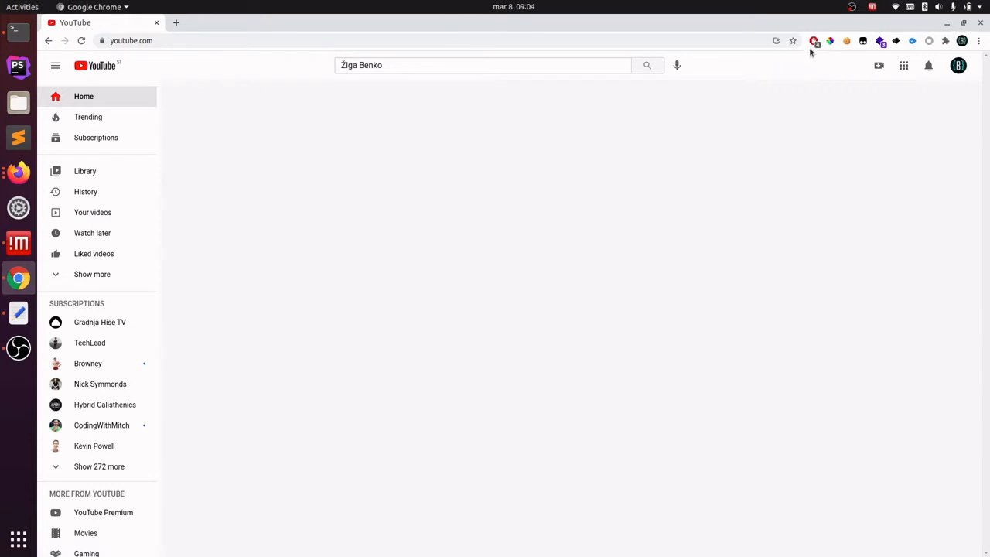
Step: Remove AdBlock's custom hide rule so YouTube's recommended videos return
{"action": "left_click", "coordinate": [814, 41]}
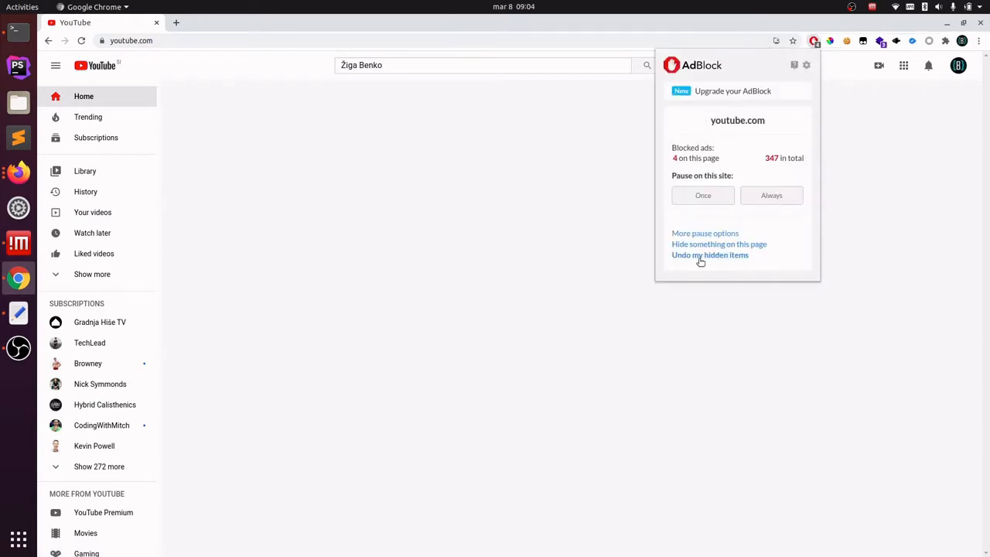
{"action": "left_click", "coordinate": [709, 254]}
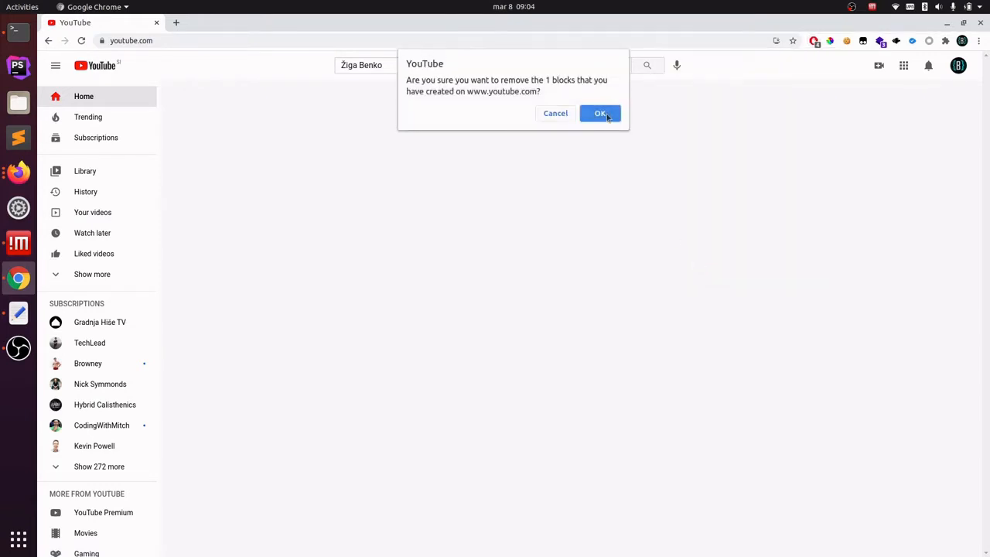
{"action": "left_click", "coordinate": [601, 113]}
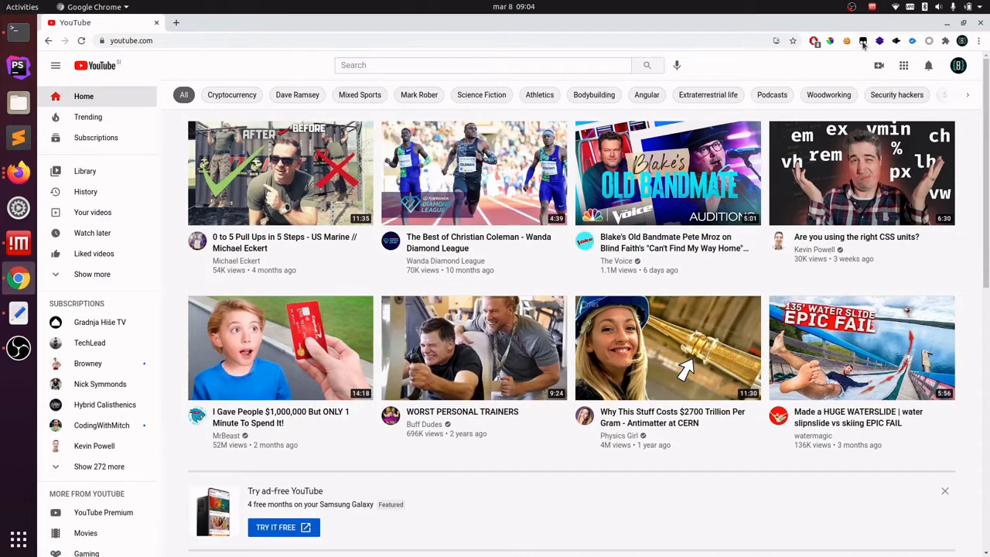
Step: Create a new Tampermonkey userscript and switch to the YouTube tab
{"action": "left_click", "coordinate": [863, 41]}
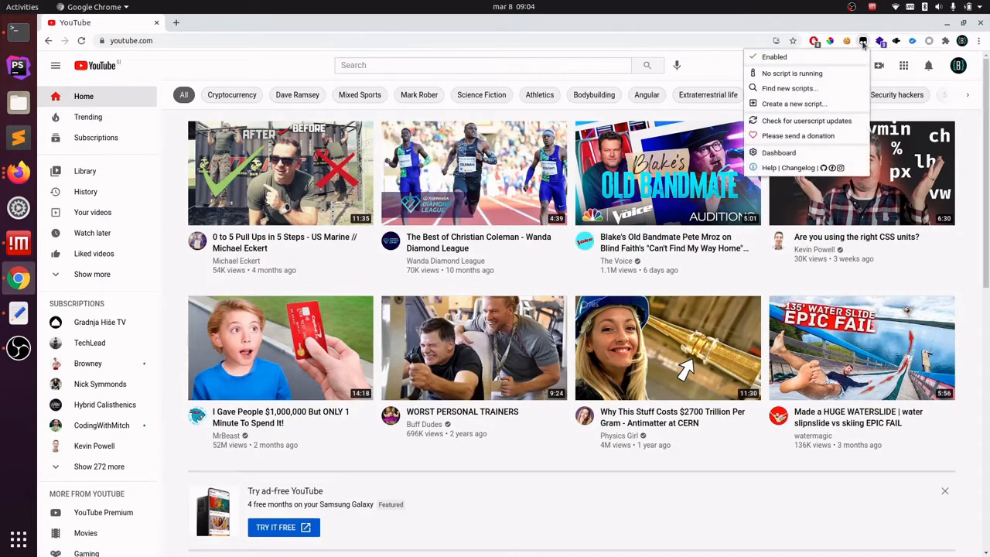
{"action": "mouse_move", "coordinate": [789, 88]}
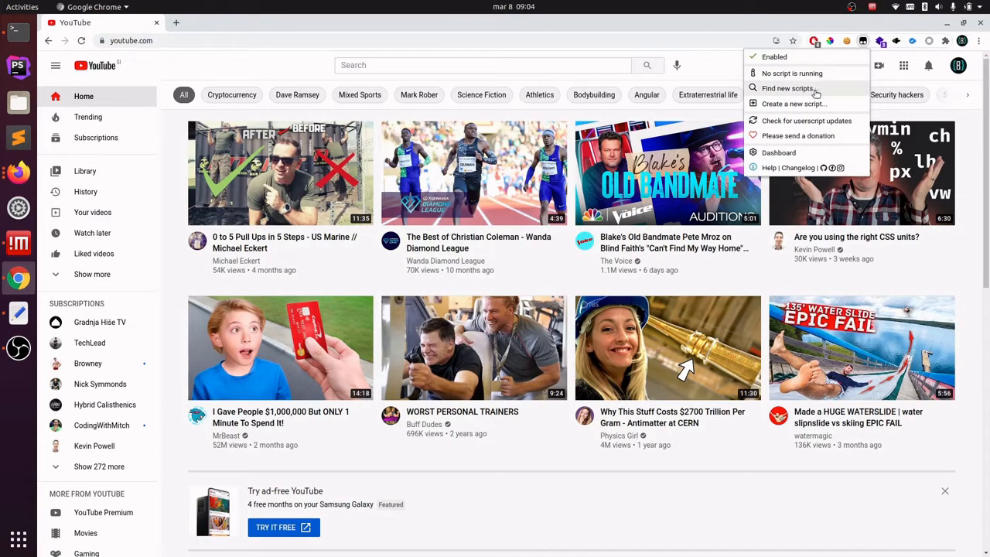
{"action": "left_click", "coordinate": [794, 104]}
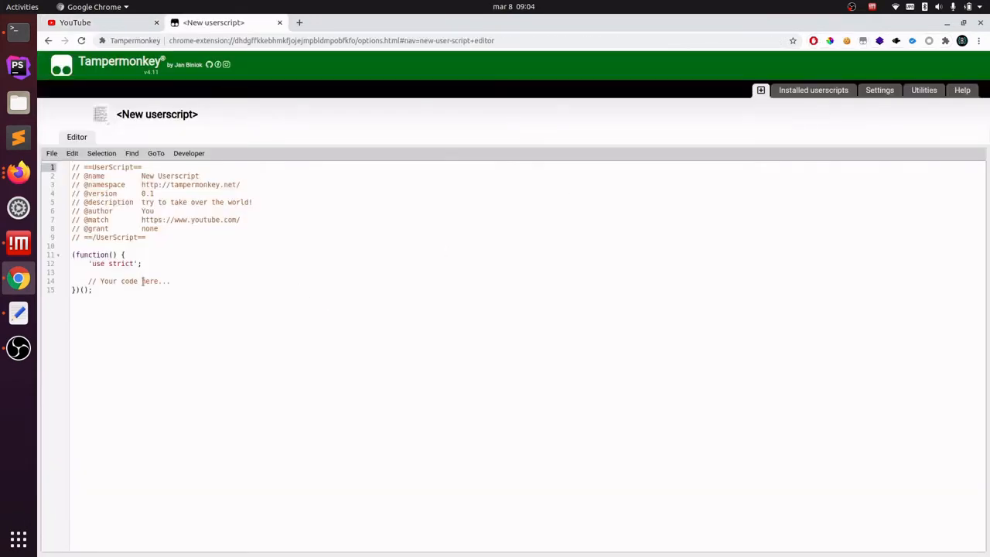
{"action": "left_click", "coordinate": [75, 22]}
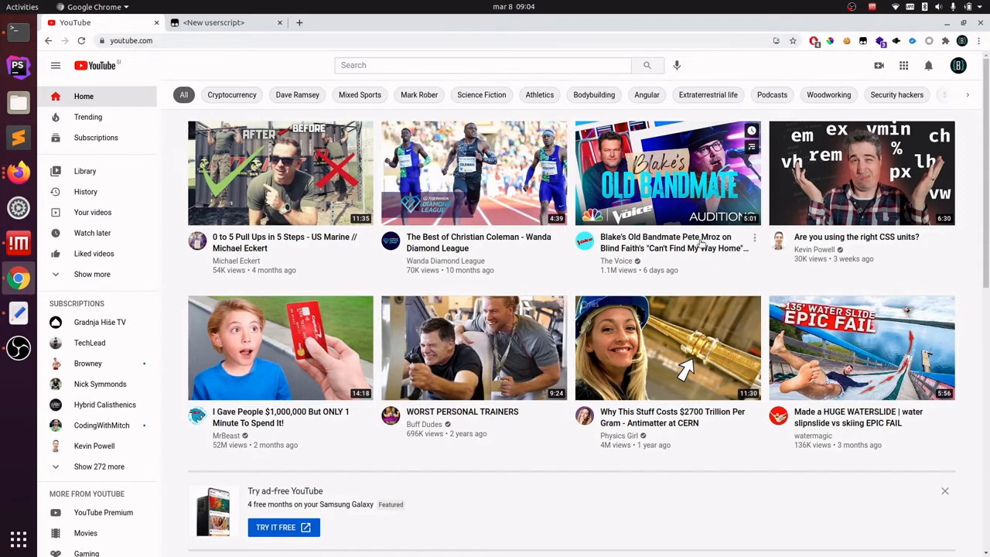
{"action": "mouse_move", "coordinate": [235, 102]}
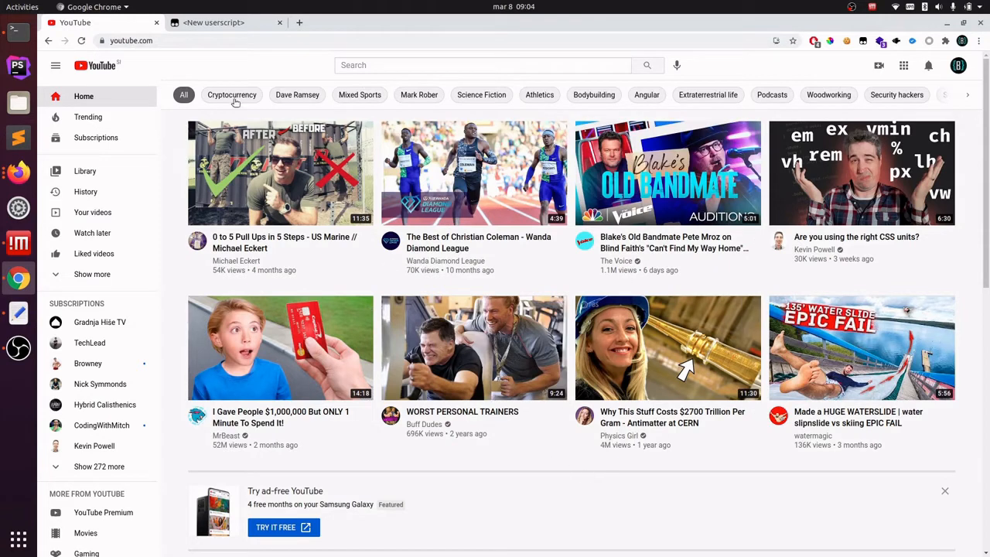
{"action": "mouse_move", "coordinate": [547, 287]}
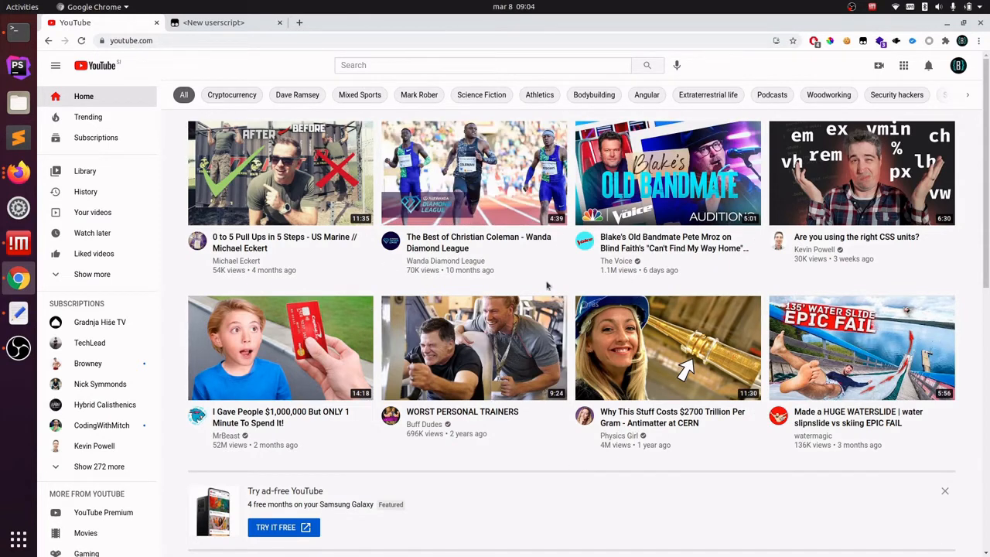
Step: Inspect the YouTube home page's elements, then return to the new userscript editor
{"action": "left_click", "coordinate": [224, 21]}
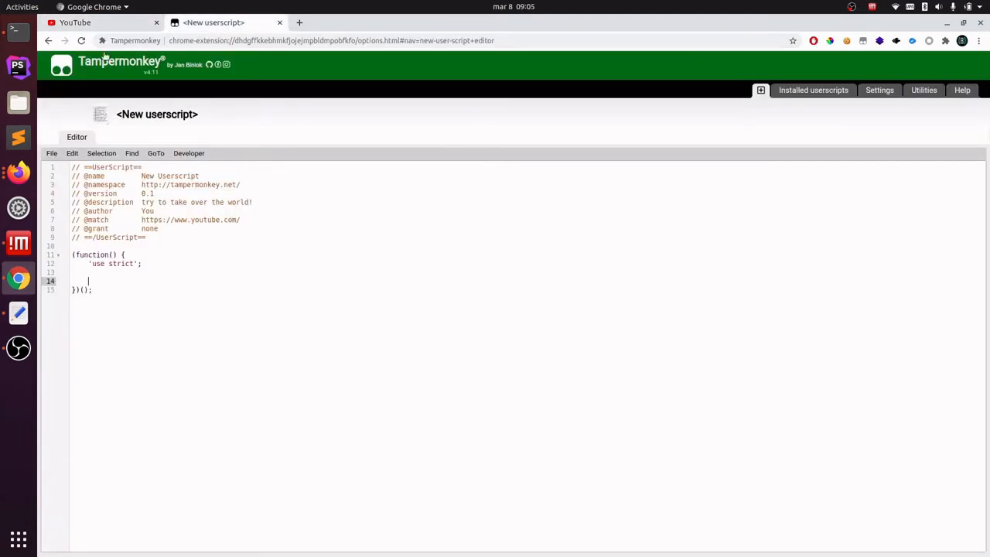
{"action": "left_click", "coordinate": [75, 22]}
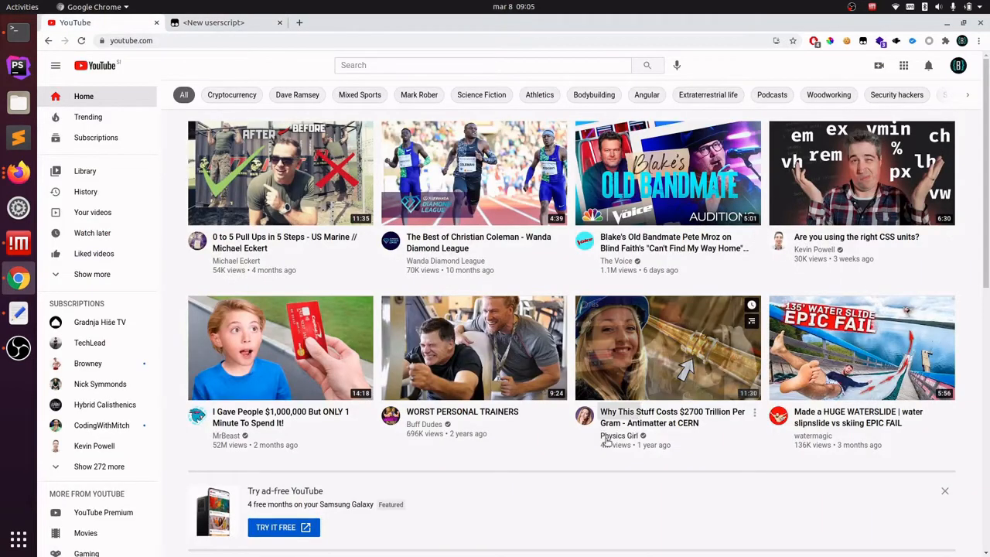
{"action": "right_click", "coordinate": [685, 368]}
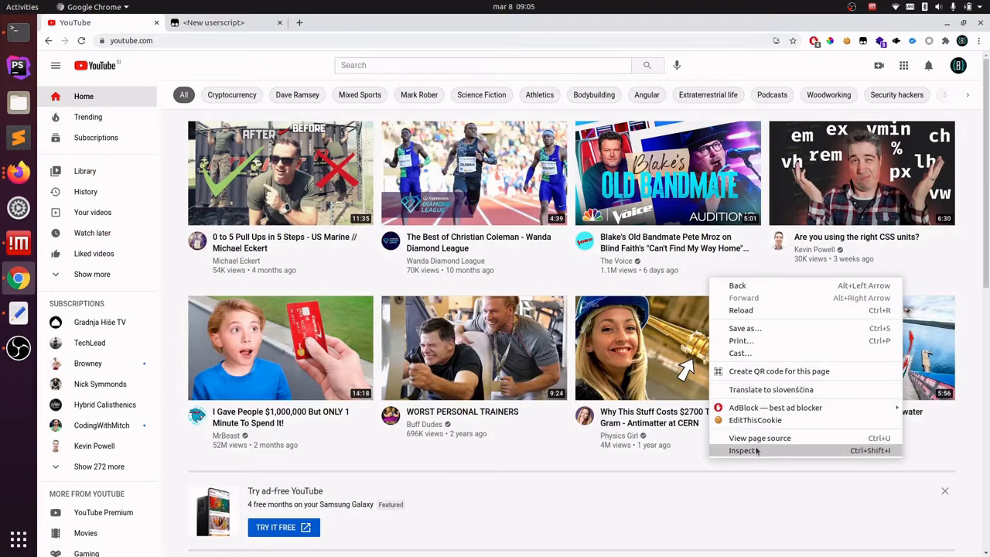
{"action": "left_click", "coordinate": [745, 450]}
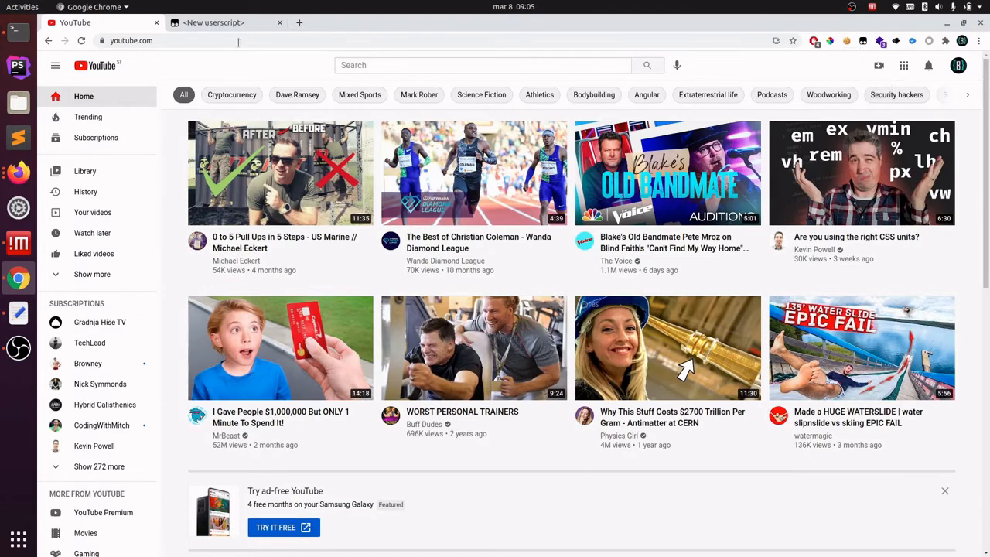
{"action": "left_click", "coordinate": [224, 22]}
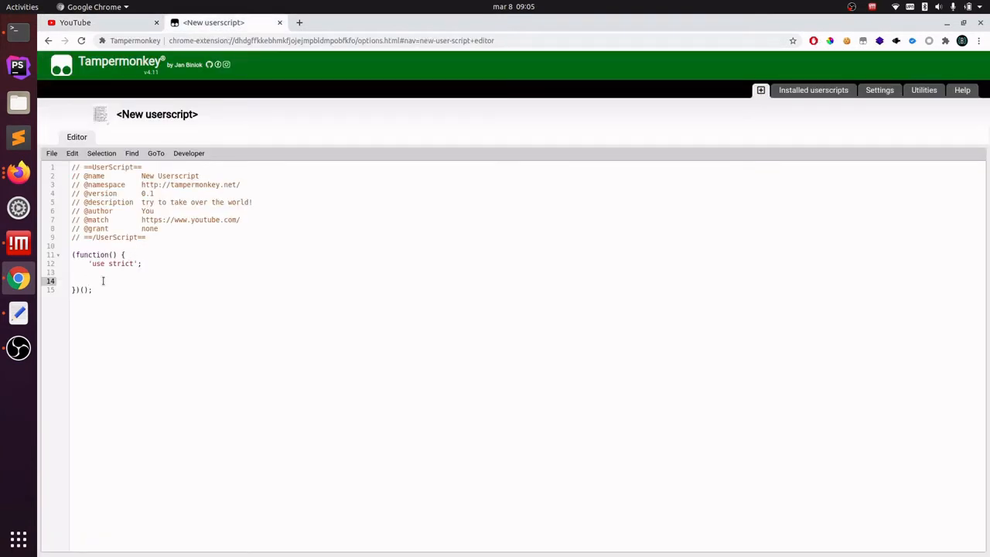
Step: Type code setting innerHTML of document.getElementById('primary') to an empty string
{"action": "type", "text": "document.getEle"}
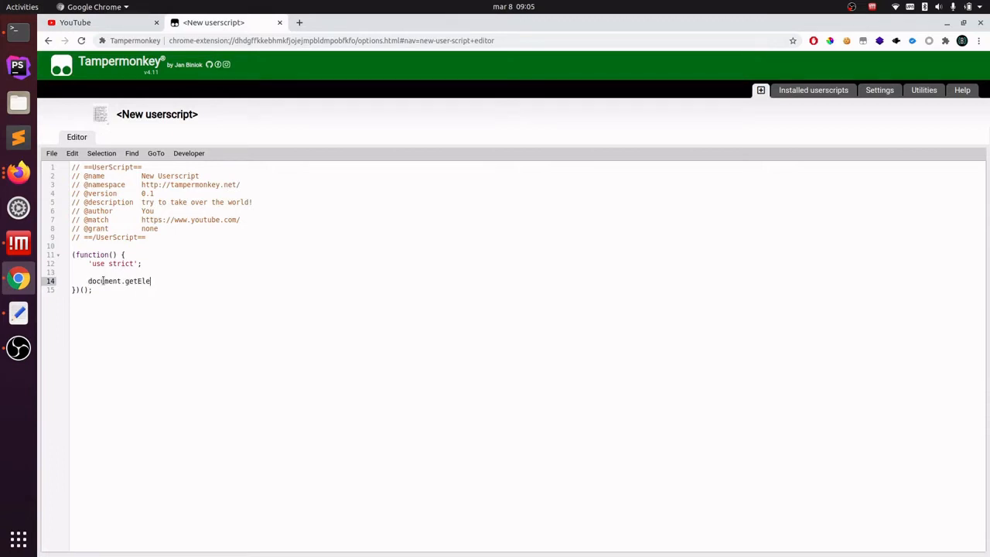
{"action": "type", "text": "menty"}
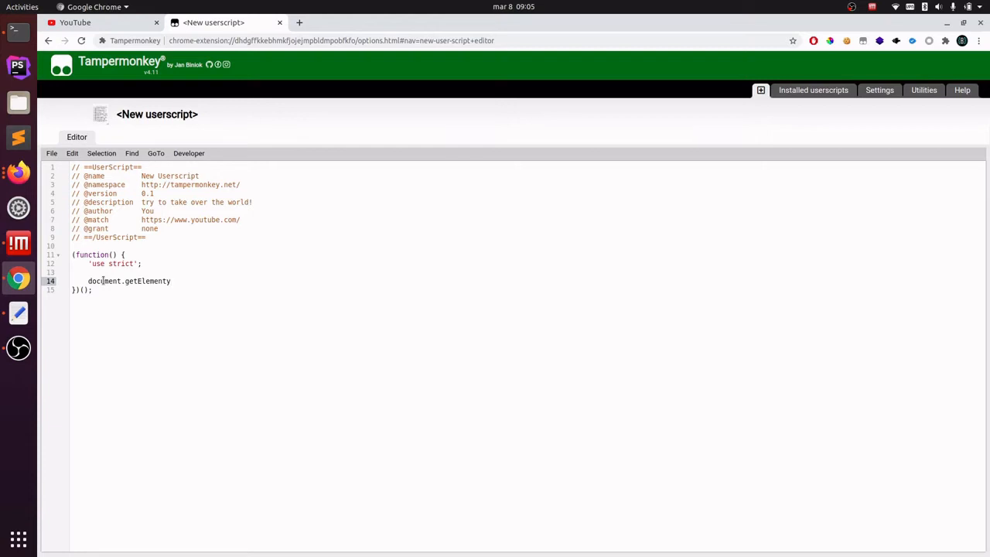
{"action": "type", "text": "By"}
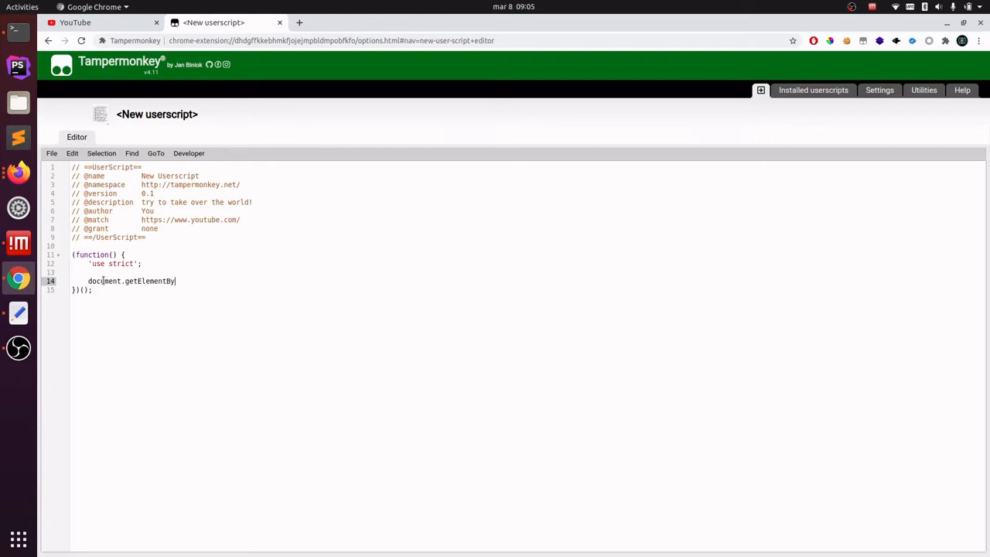
{"action": "type", "text": "Id()"}
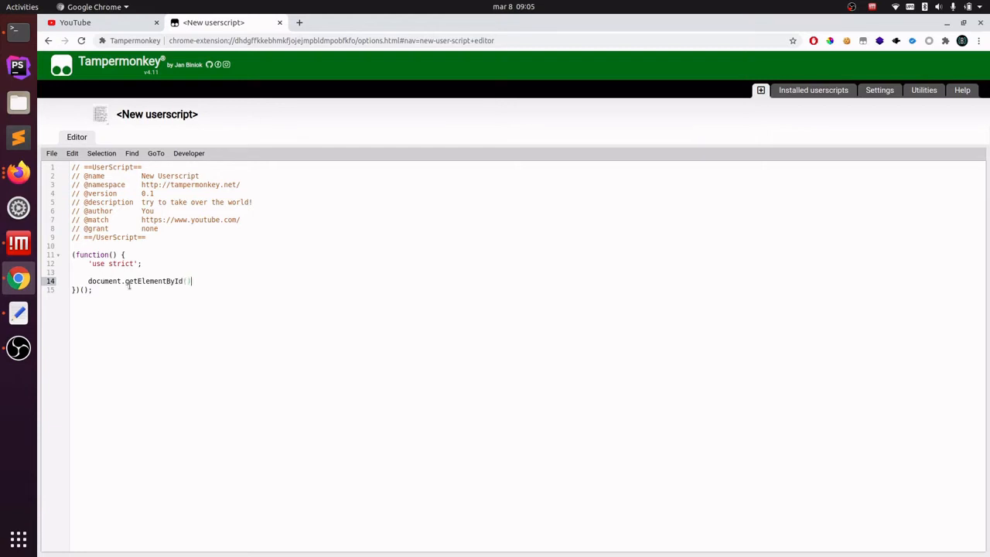
{"action": "type", "text": "''"}
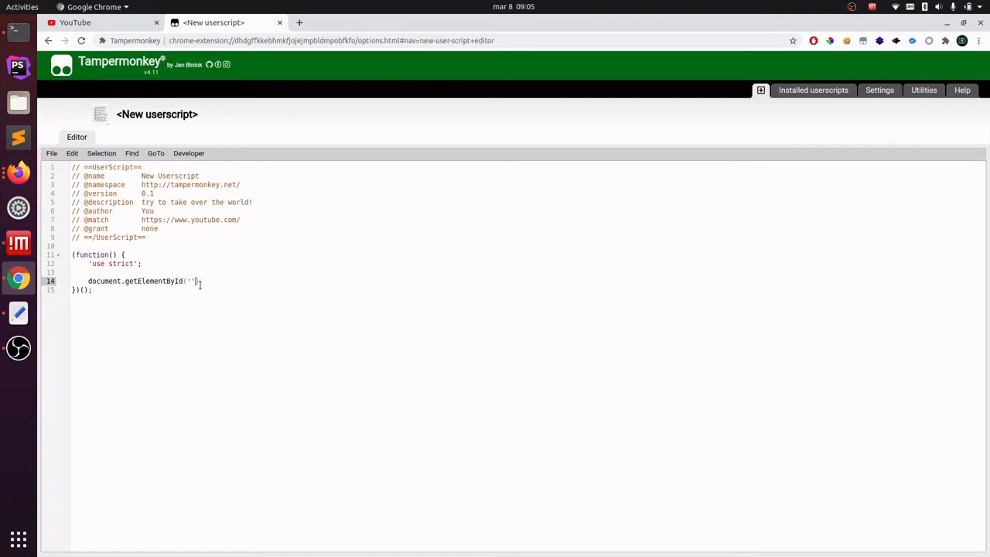
{"action": "type", "text": "primary"}
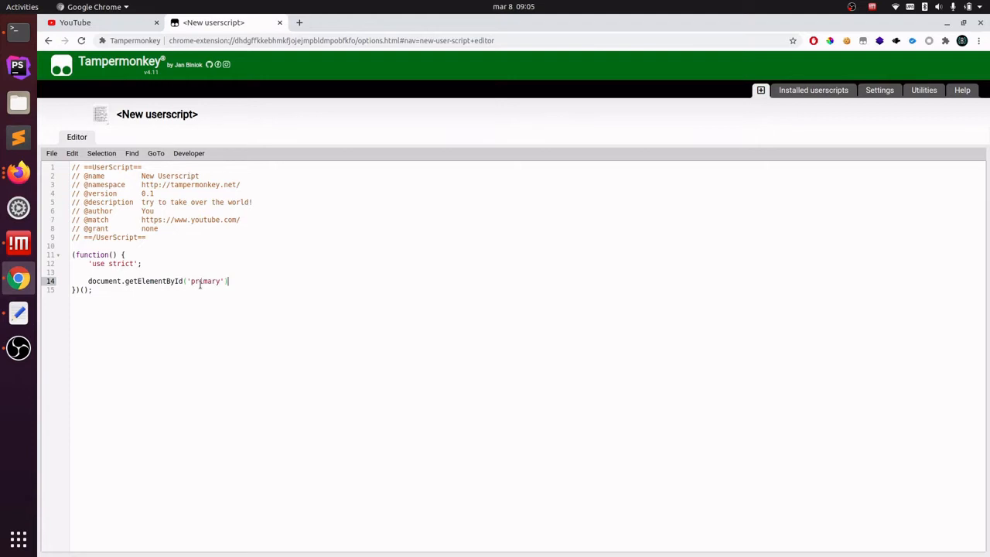
{"action": "type", "text": ".inner"}
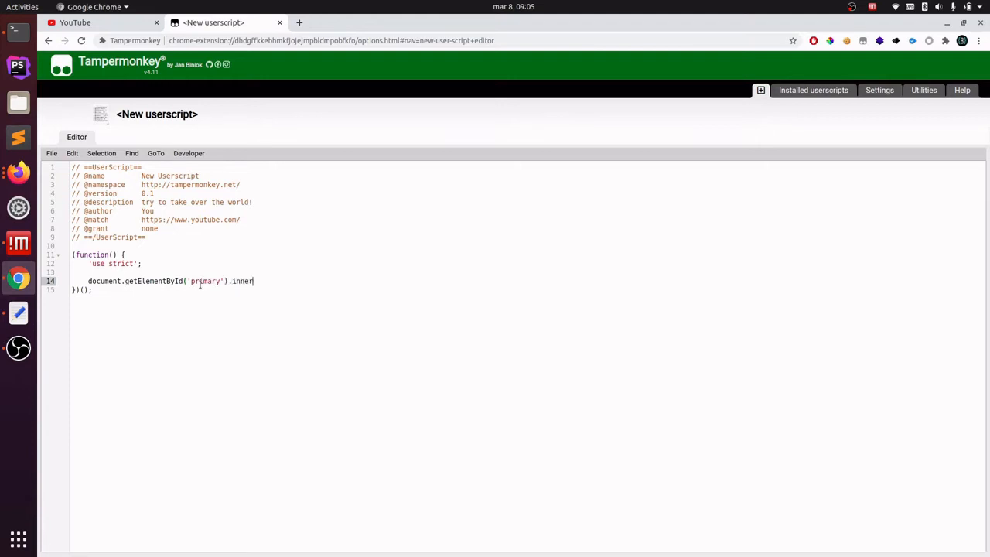
{"action": "type", "text": "HTML = ''"}
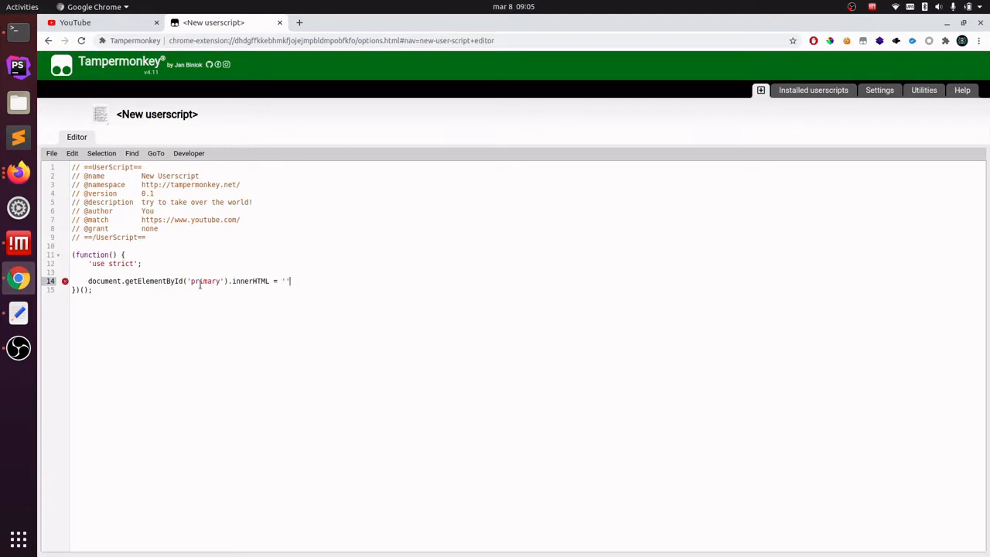
{"action": "type", "text": ";"}
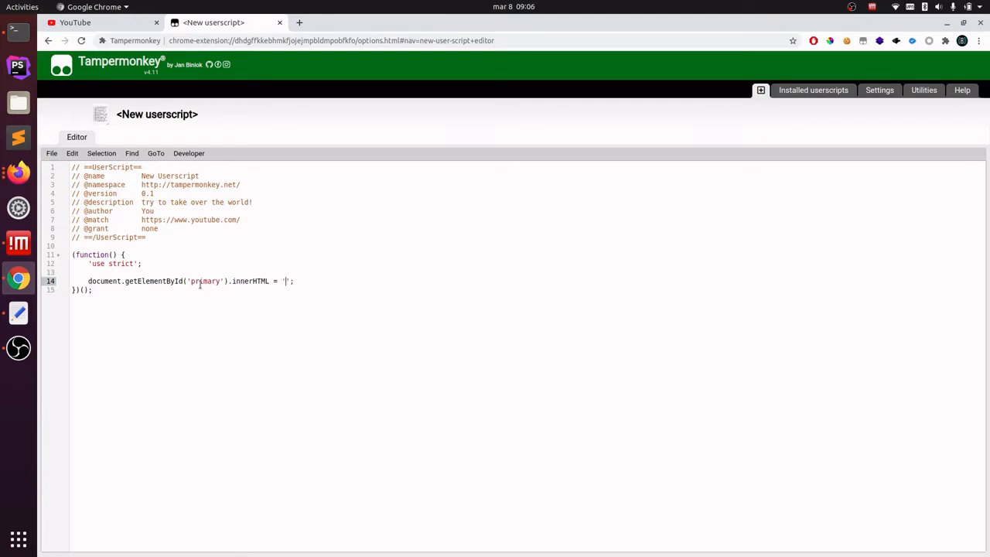
Step: Fill the innerHTML with a red, centred h2 reading 'Go and watch Žiga Benko!!!!'
{"action": "type", "text": "N"}
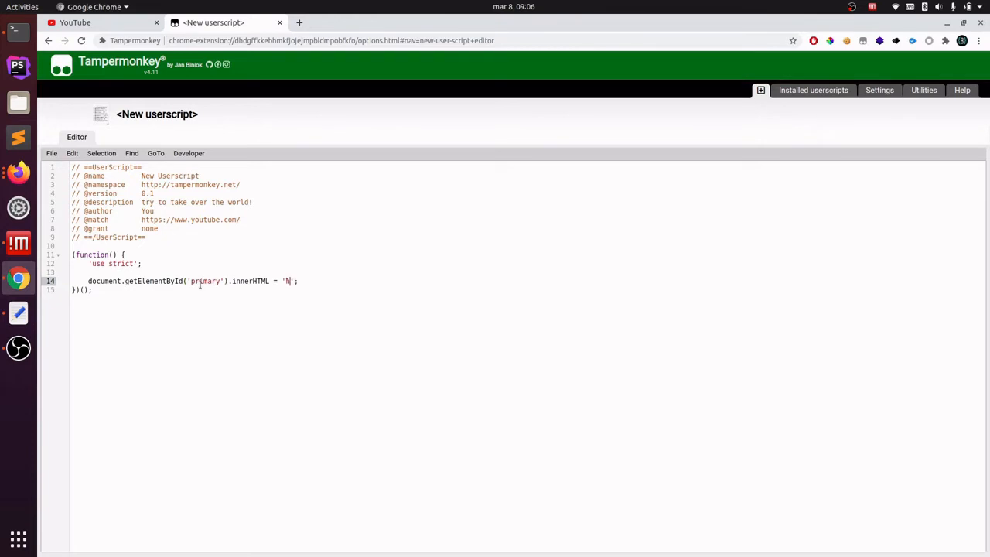
{"action": "type", "text": "<h2>"}
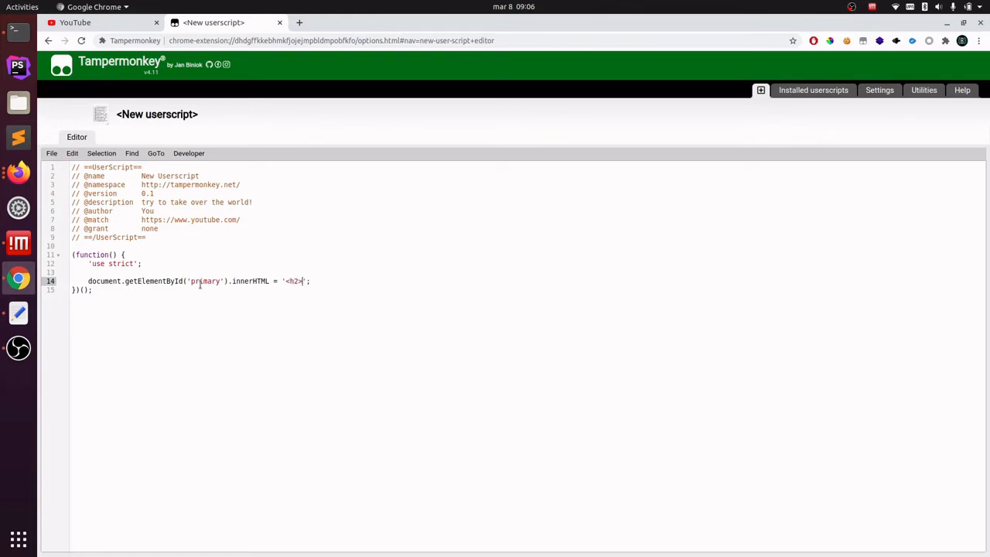
{"action": "type", "text": "</h2>"}
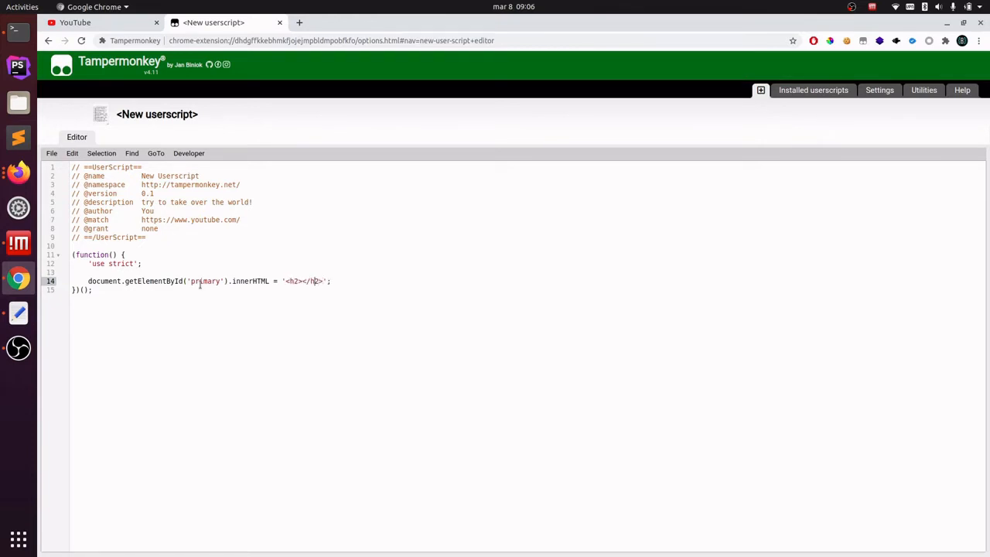
{"action": "type", "text": "style=\""}
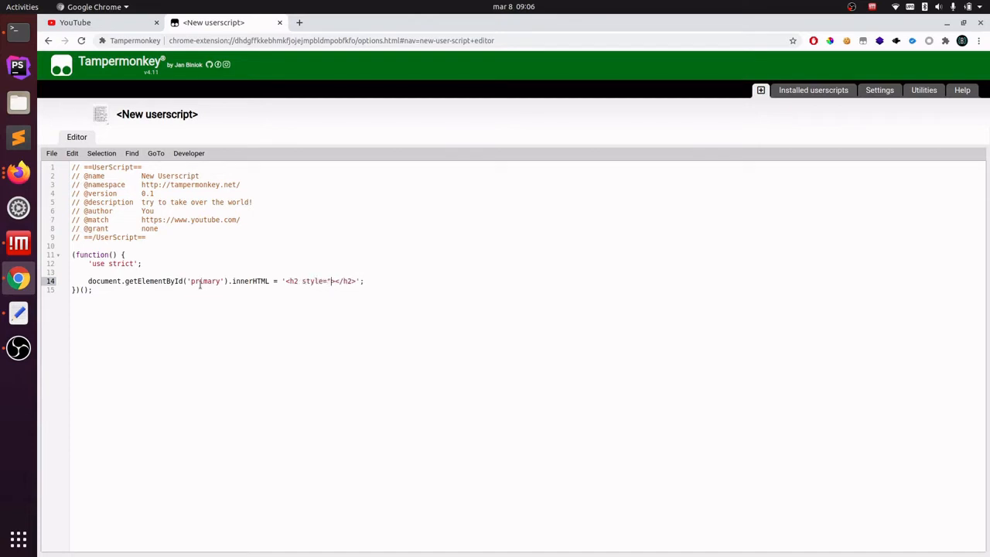
{"action": "type", "text": "color"}
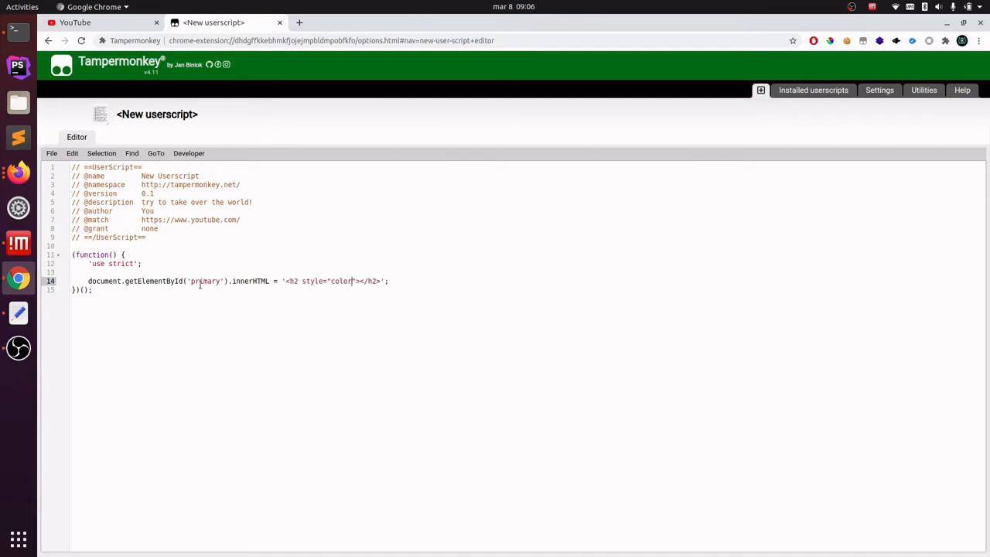
{"action": "type", "text": ":red;"}
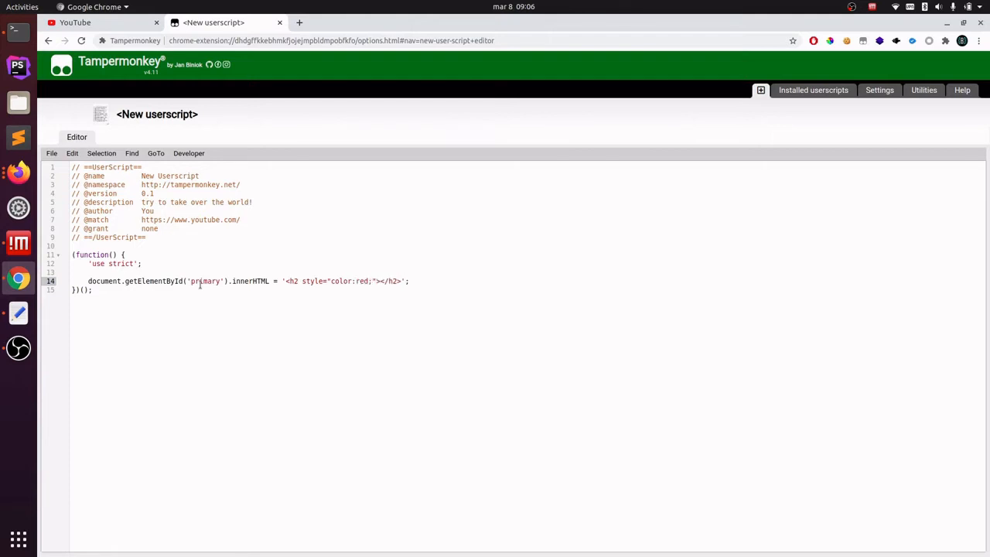
{"action": "type", "text": "text-align"}
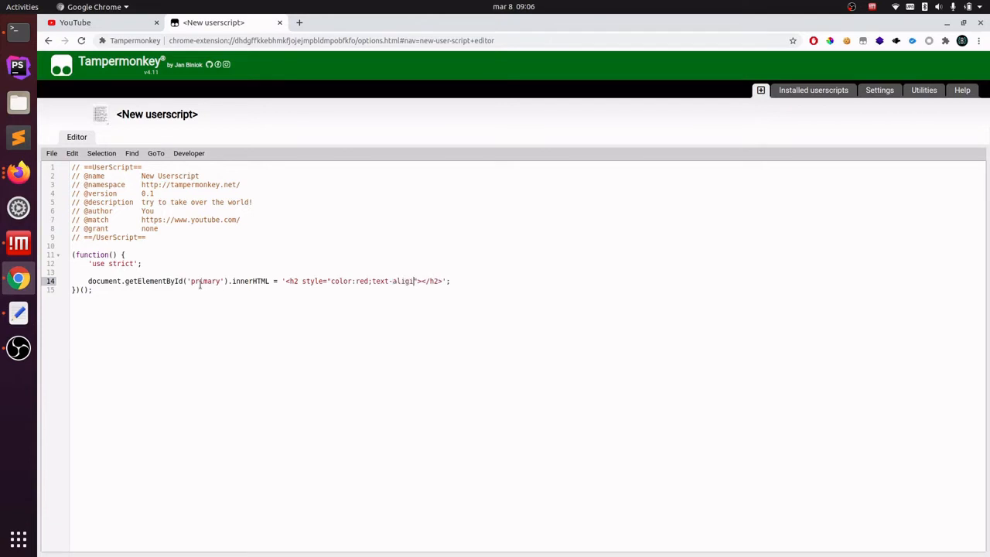
{"action": "type", "text": ":center"}
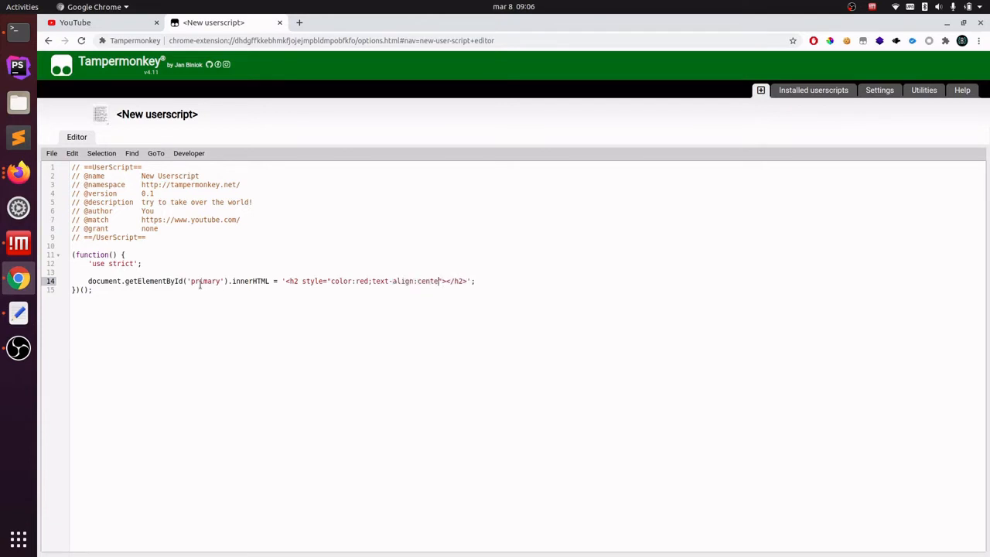
{"action": "type", "text": ";>"}
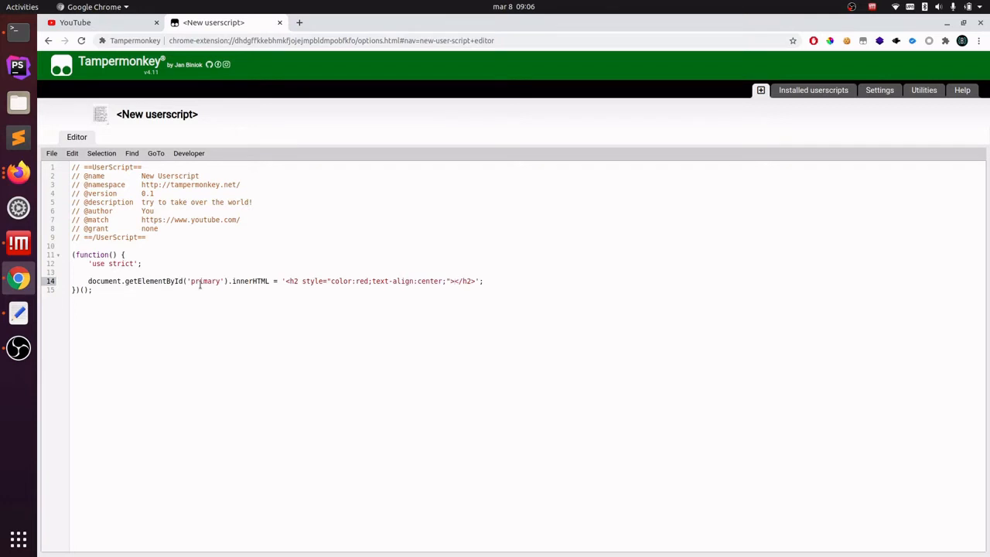
{"action": "type", "text": "Go and"}
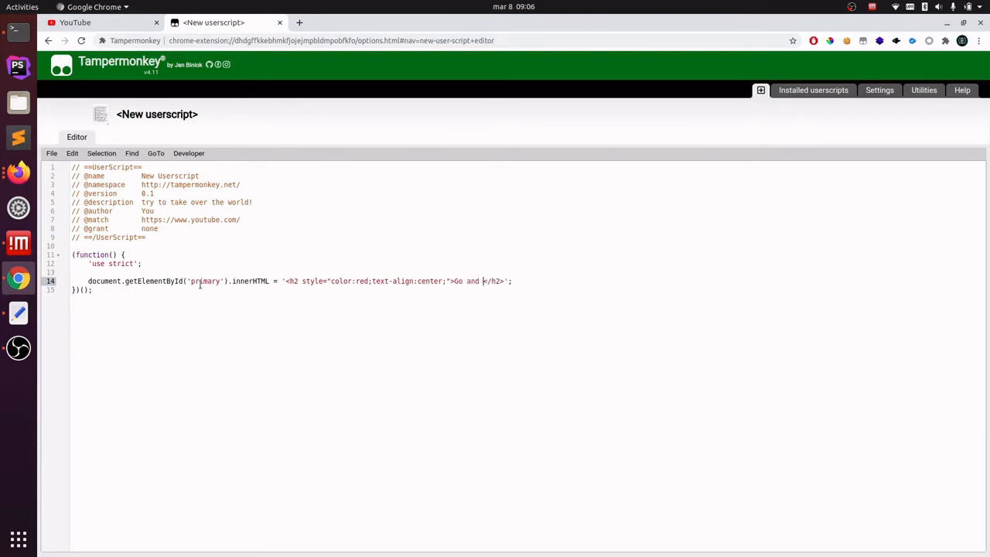
{"action": "type", "text": "watch Žiga"}
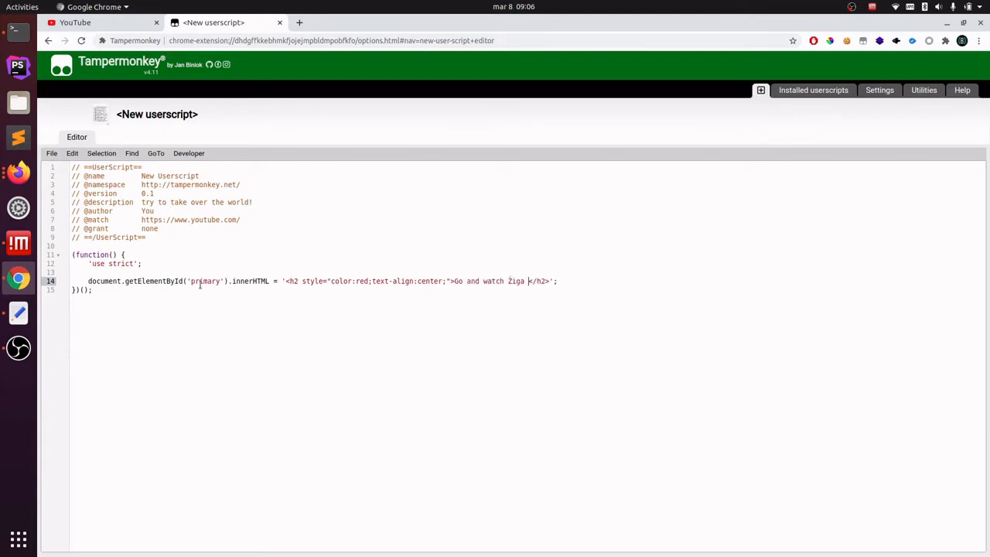
{"action": "type", "text": "Benko"}
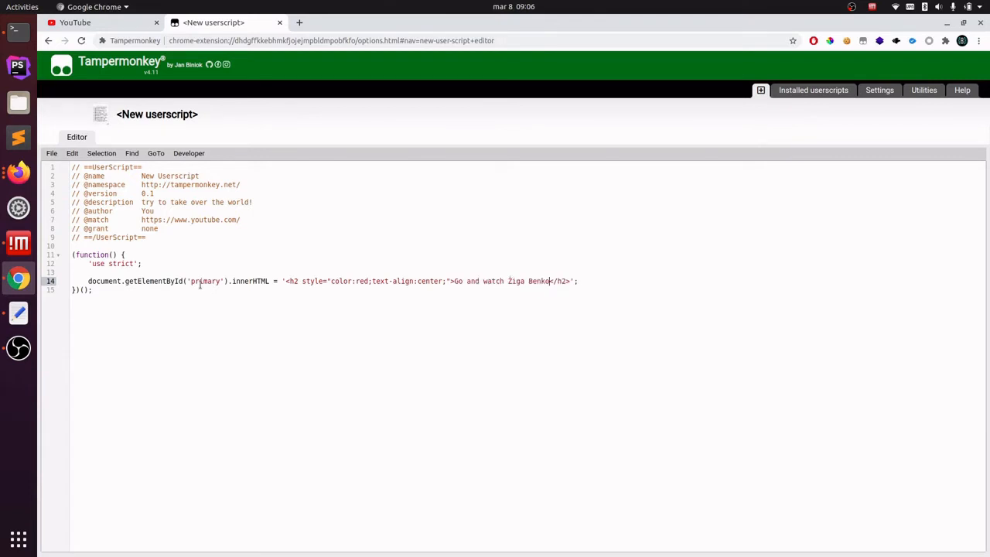
{"action": "type", "text": "!!!!"}
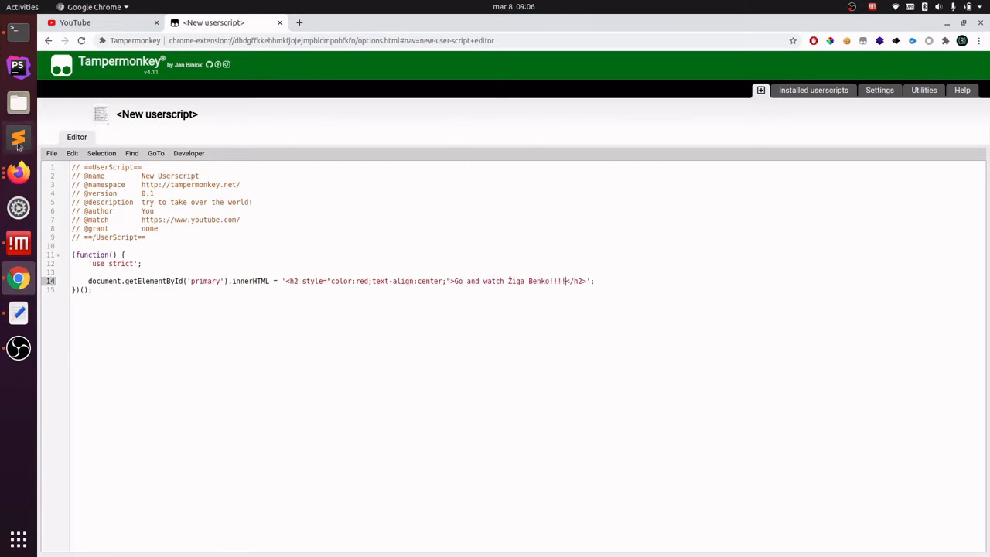
Step: Save the YouTube userscript and return to the installed scripts list
{"action": "left_click", "coordinate": [813, 90]}
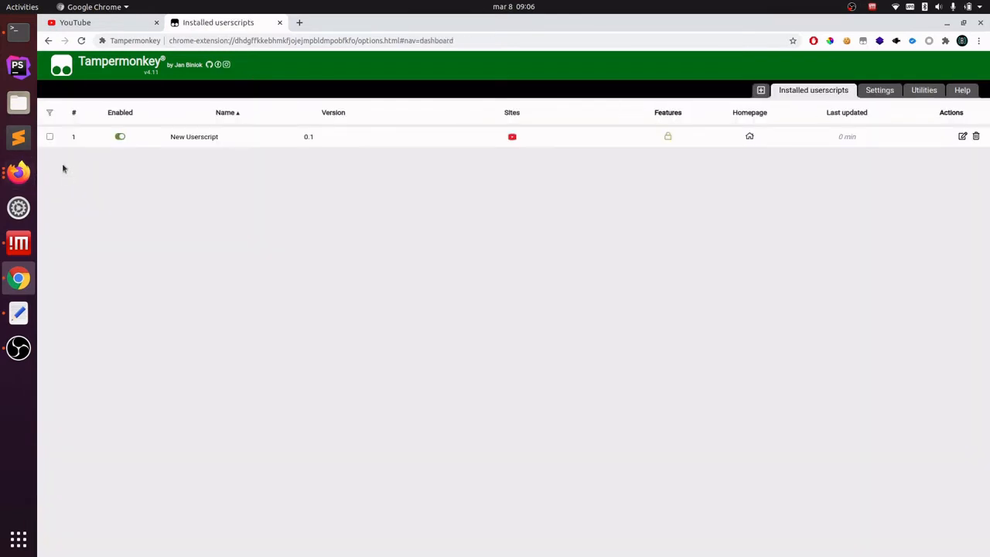
{"action": "left_click", "coordinate": [120, 136]}
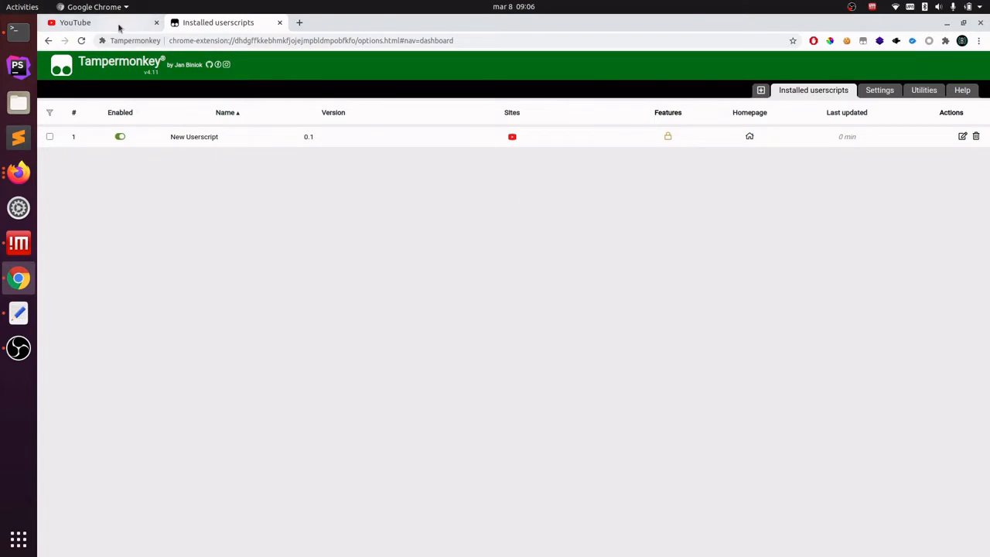
Step: Reload YouTube to show the red heading, then close the installed userscripts tab
{"action": "left_click", "coordinate": [75, 22]}
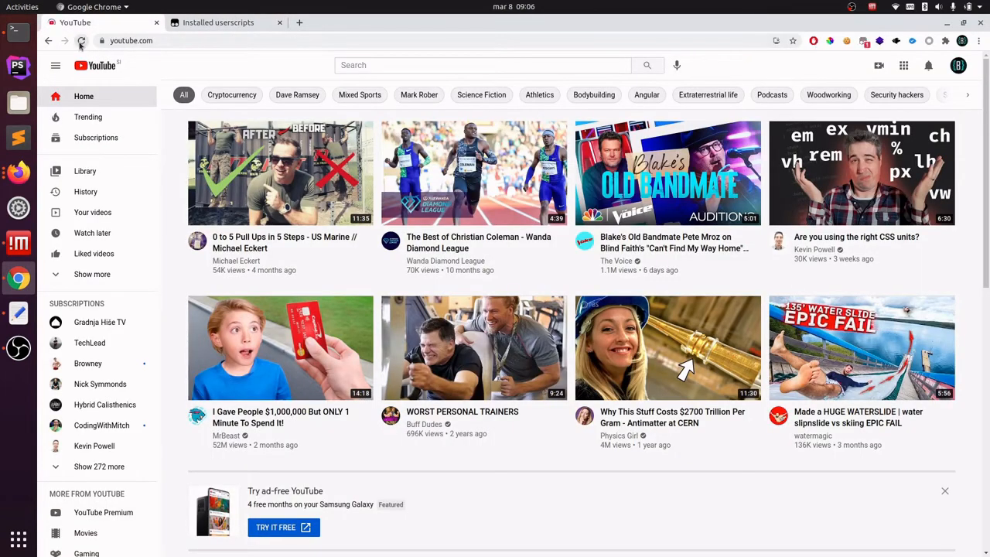
{"action": "left_click", "coordinate": [81, 40]}
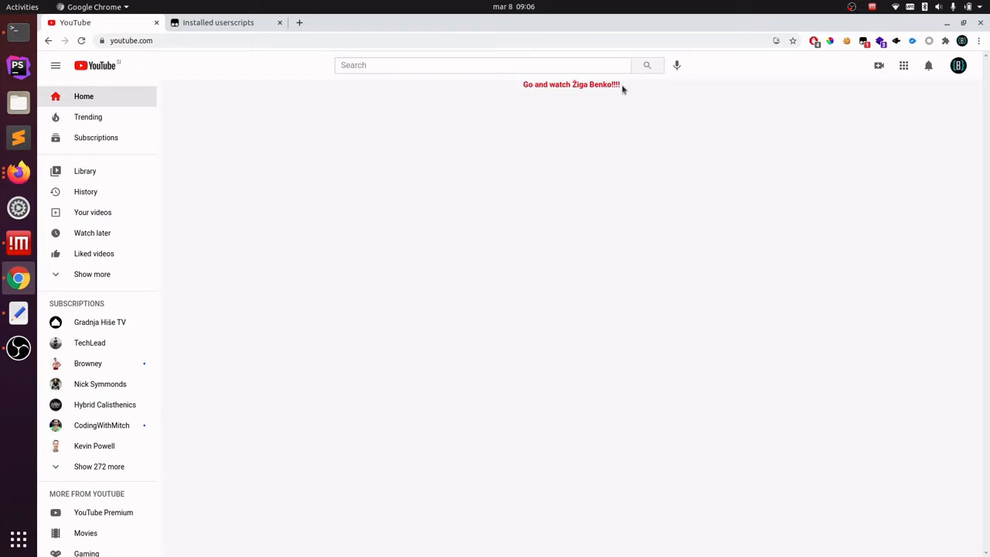
{"action": "mouse_move", "coordinate": [513, 86]}
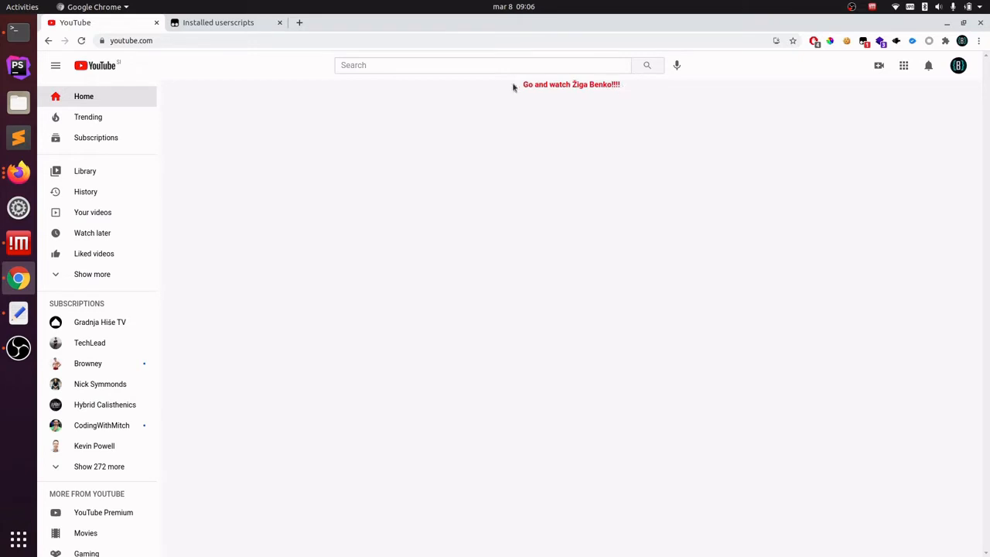
{"action": "mouse_move", "coordinate": [794, 114]}
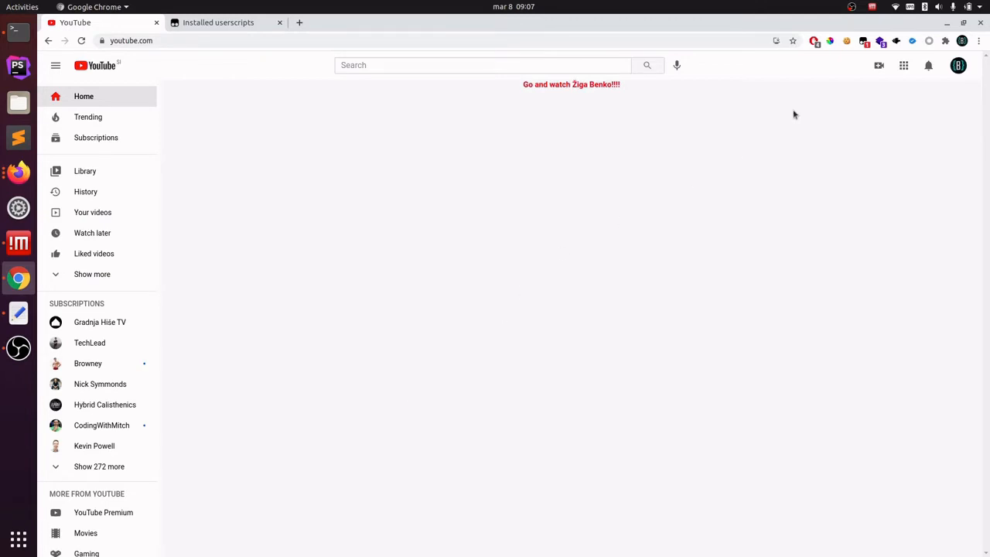
{"action": "left_click", "coordinate": [279, 22]}
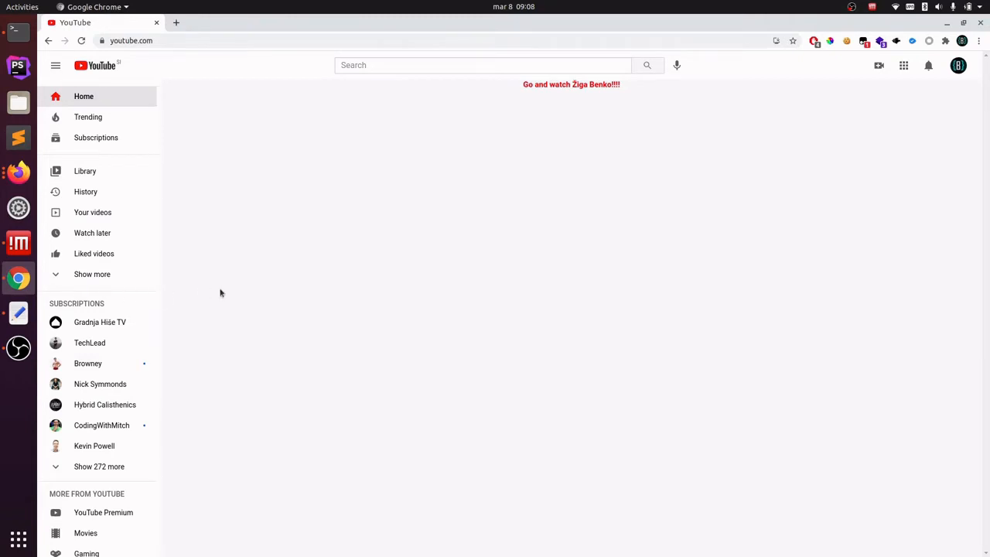
{"action": "mouse_move", "coordinate": [260, 294]}
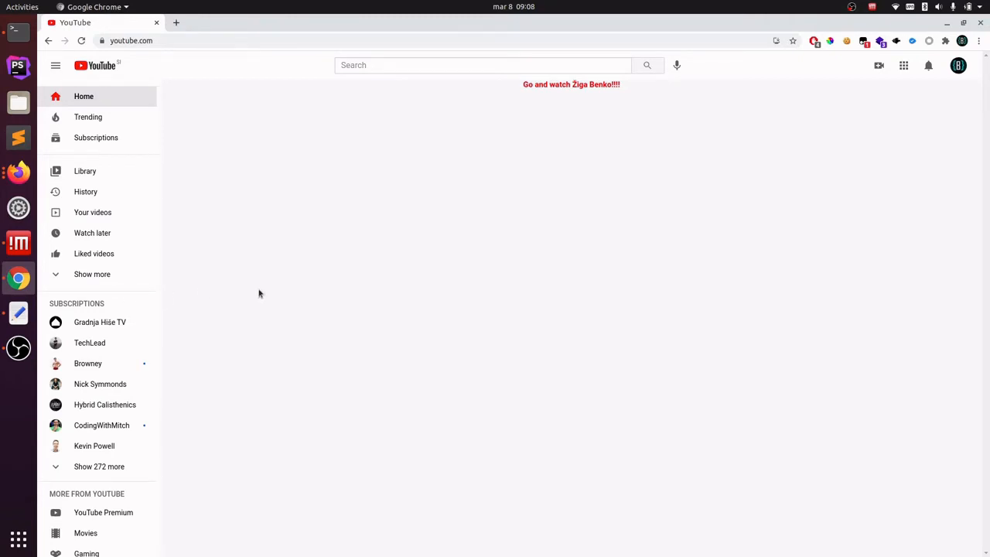
{"action": "mouse_move", "coordinate": [270, 297]}
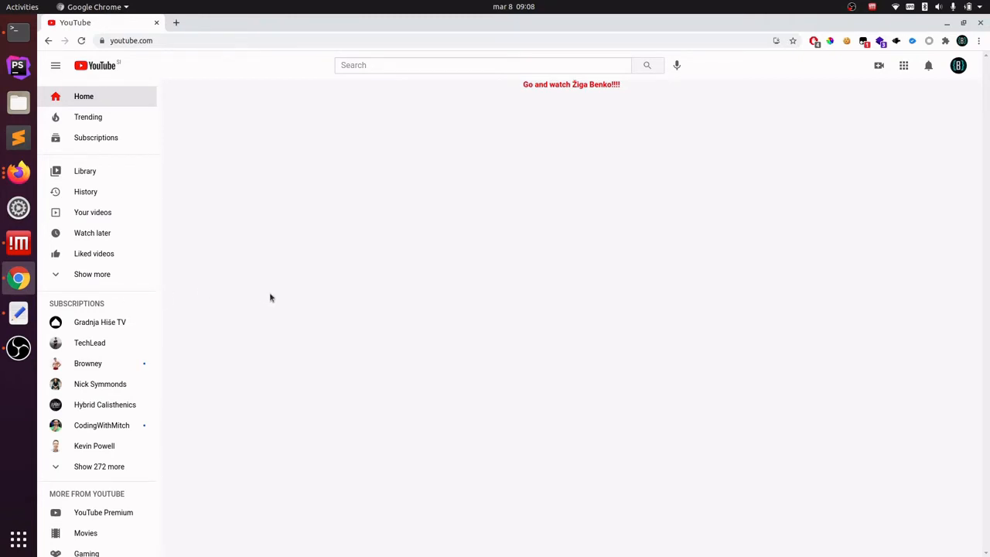
{"action": "mouse_move", "coordinate": [323, 293]}
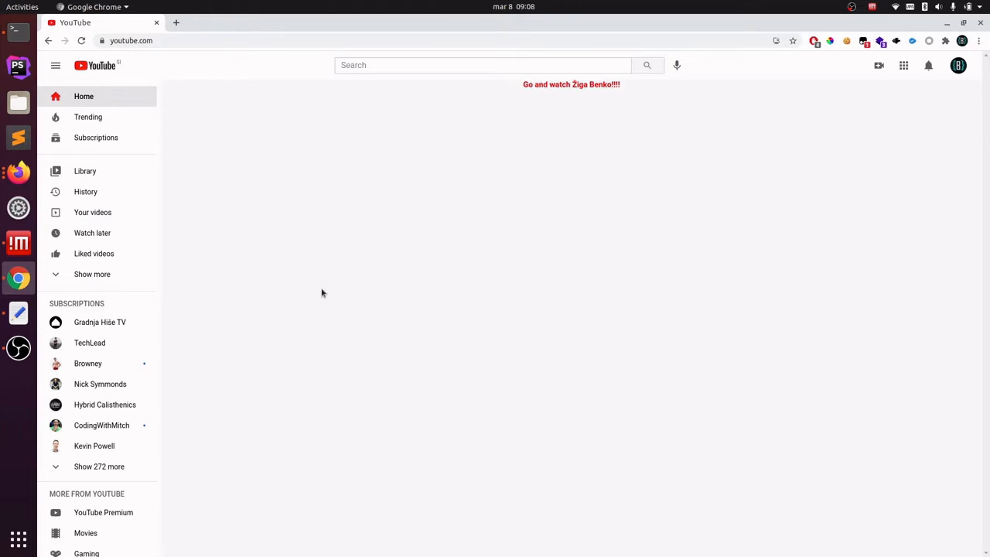
{"action": "mouse_move", "coordinate": [356, 294]}
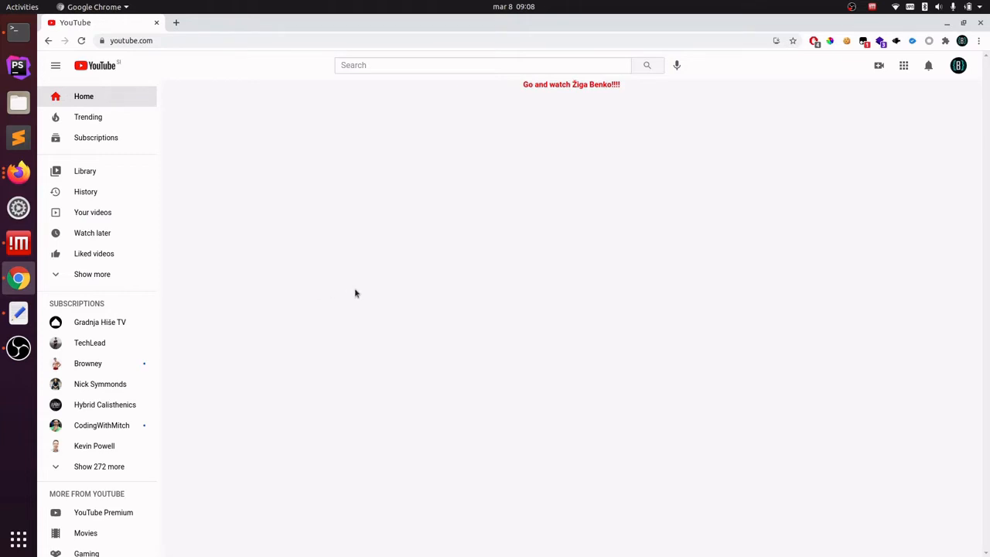
{"action": "mouse_move", "coordinate": [710, 248]}
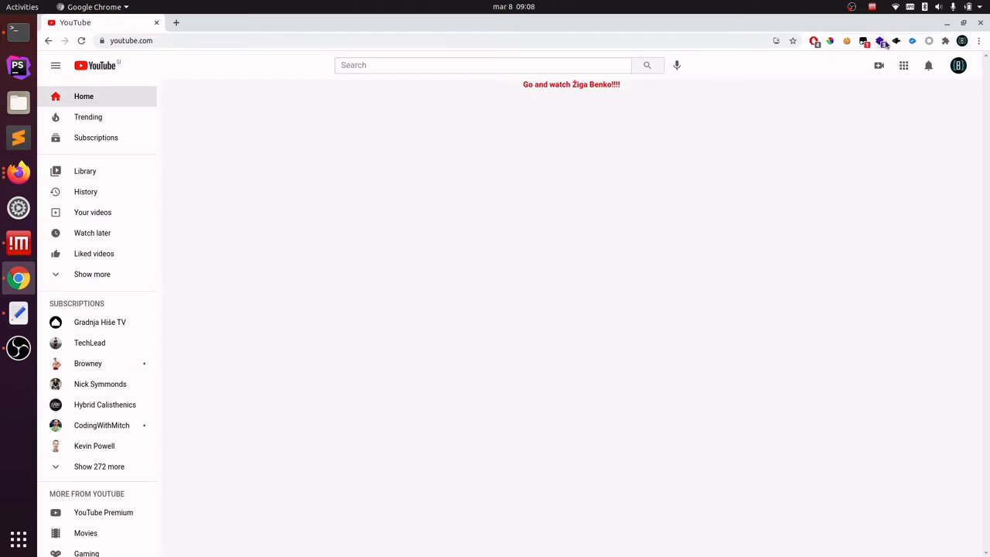
{"action": "mouse_move", "coordinate": [881, 41]}
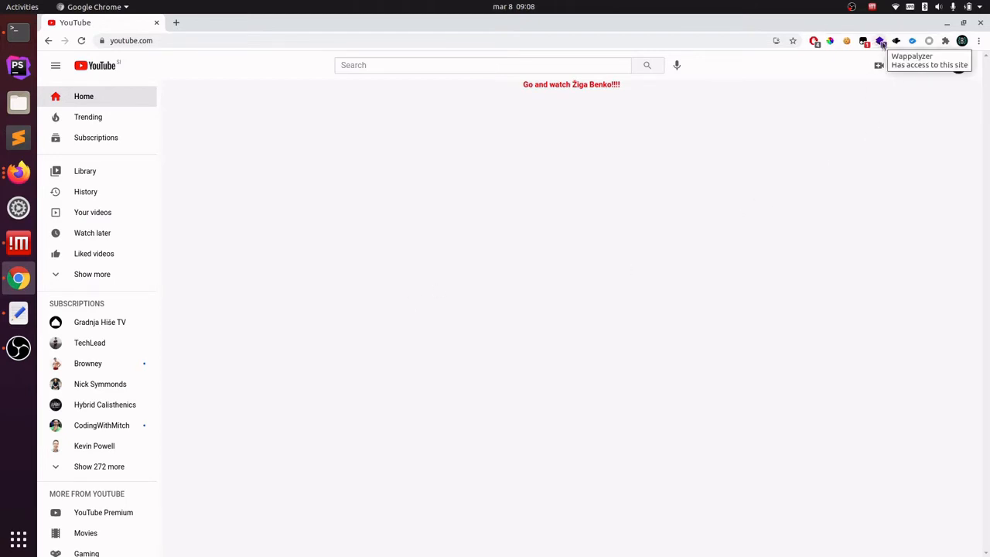
Step: Run Wappalyzer on YouTube and open the Polymer framework's details page
{"action": "left_click", "coordinate": [880, 41]}
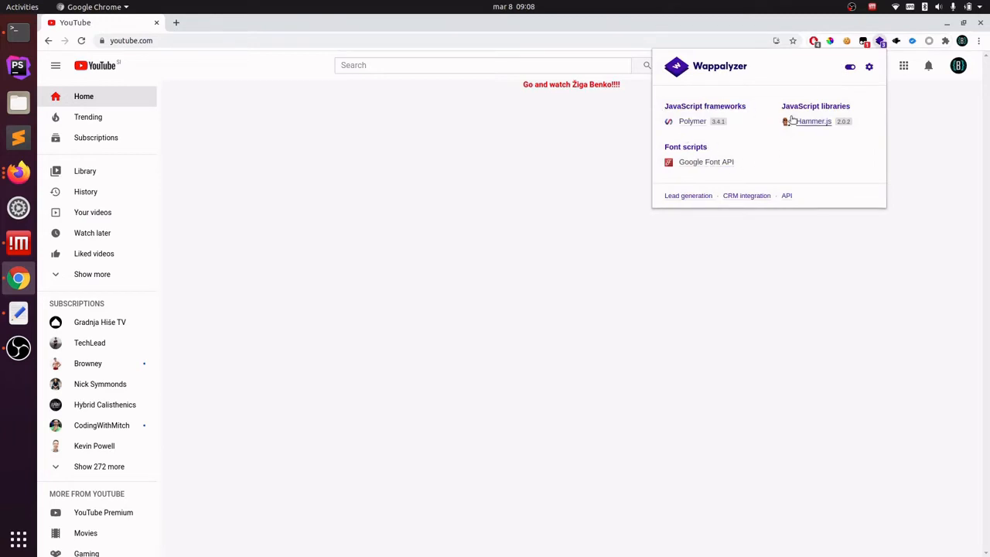
{"action": "mouse_move", "coordinate": [800, 153]}
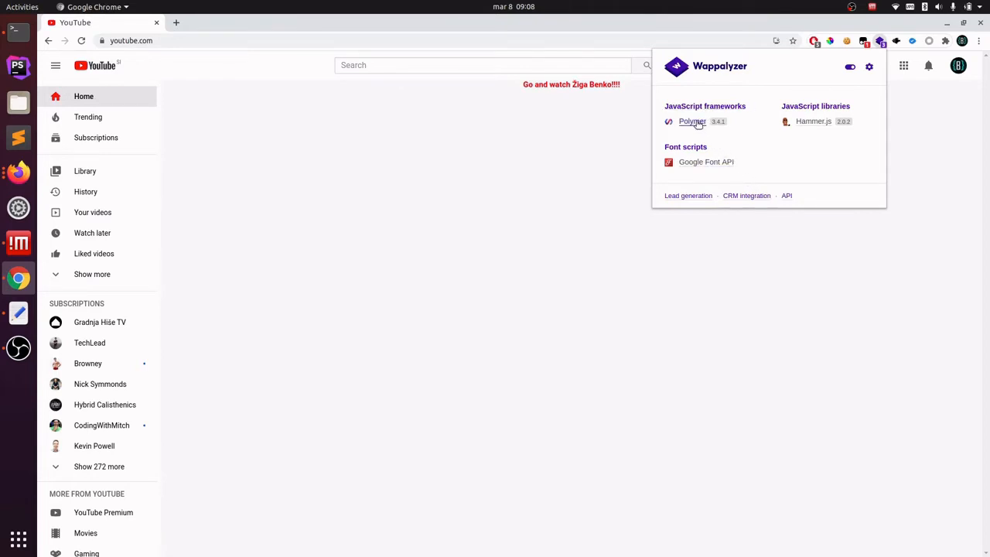
{"action": "left_click", "coordinate": [692, 121]}
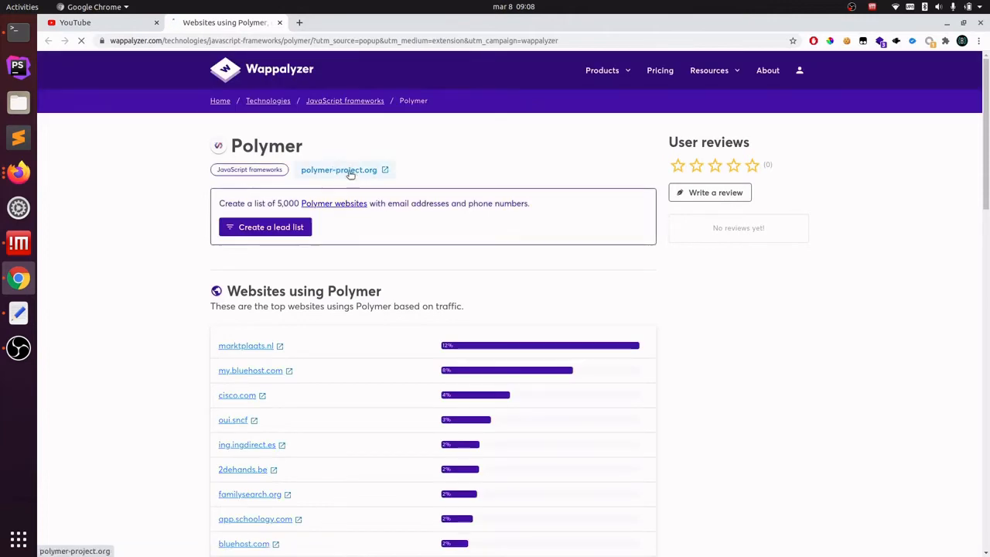
Step: Open bluehost.com's lookup from Polymer's top sites and scroll its 27 technologies
{"action": "left_click", "coordinate": [339, 170]}
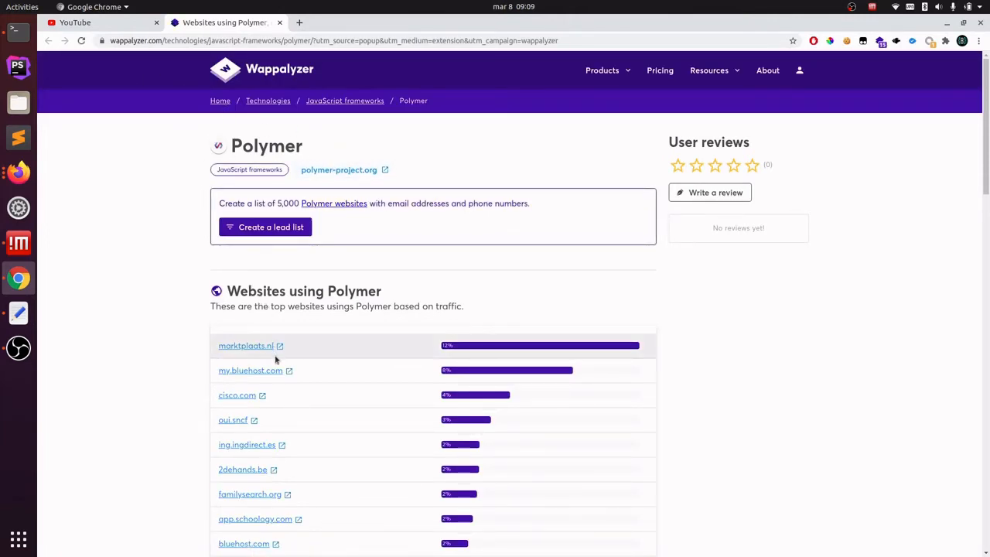
{"action": "scroll", "scroll_direction": "down", "scroll_amount": 3}
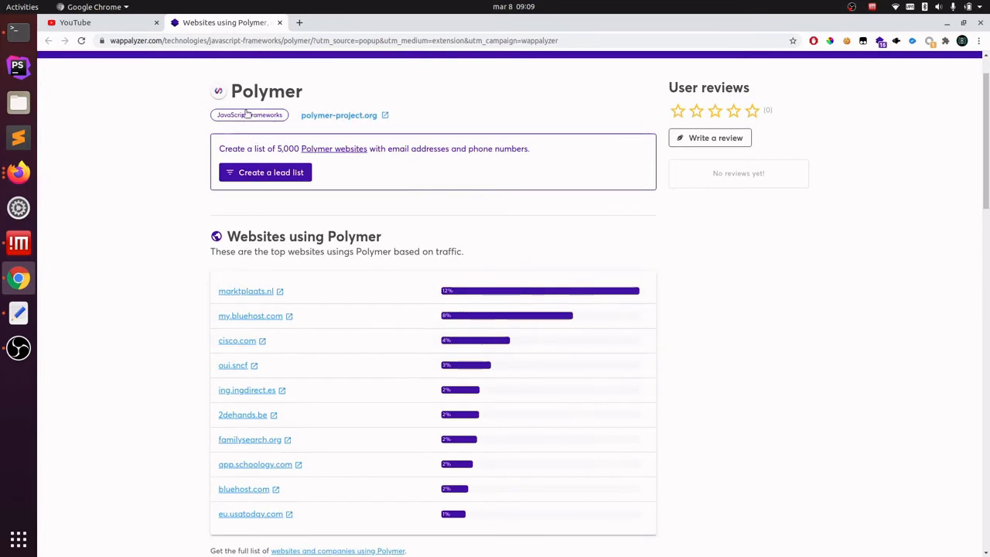
{"action": "scroll", "scroll_direction": "down", "scroll_amount": 3}
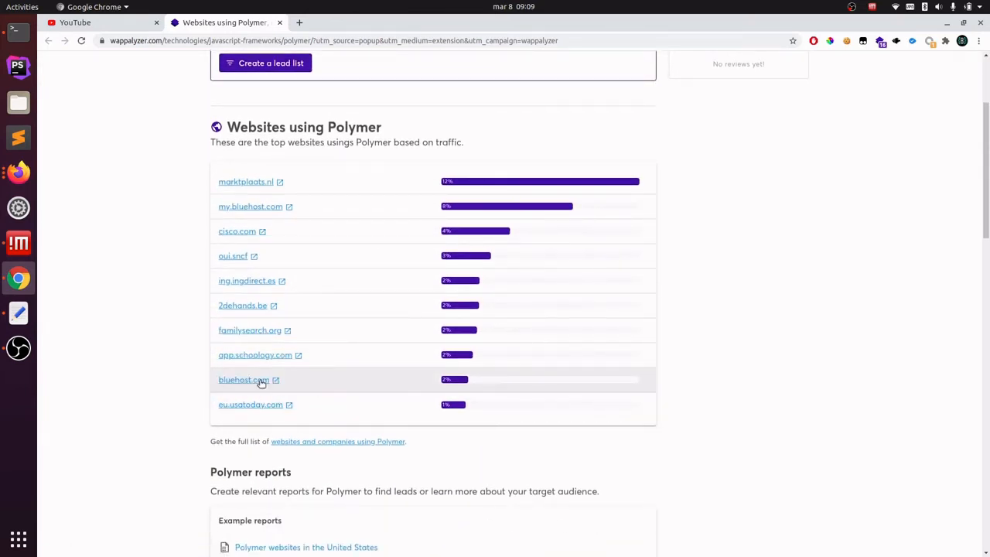
{"action": "mouse_move", "coordinate": [257, 384]}
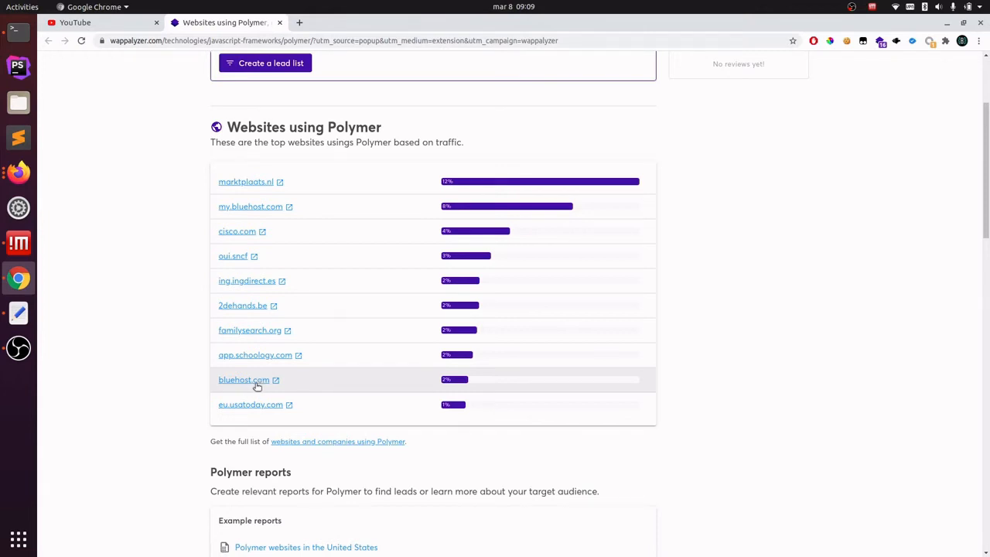
{"action": "left_click", "coordinate": [243, 380]}
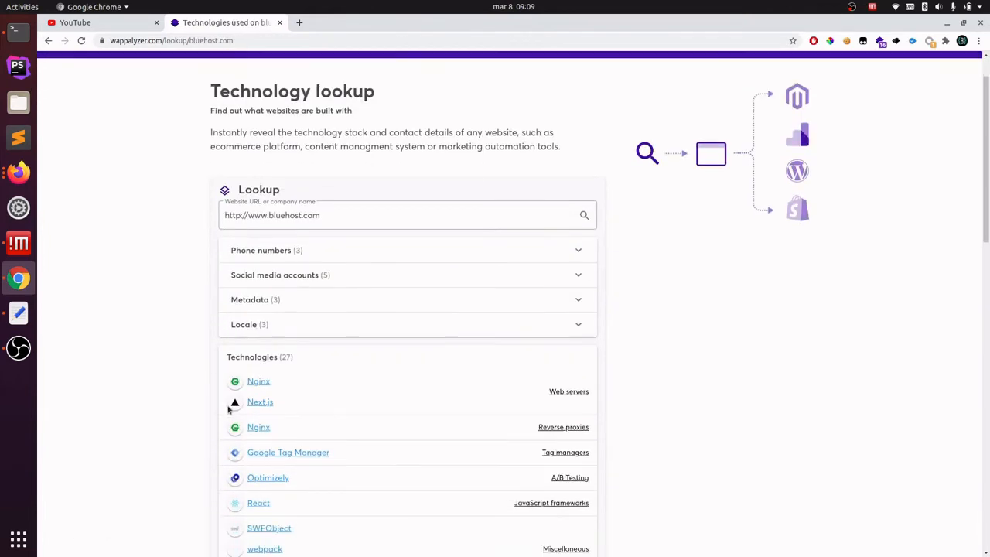
{"action": "scroll", "scroll_direction": "down", "scroll_amount": 3}
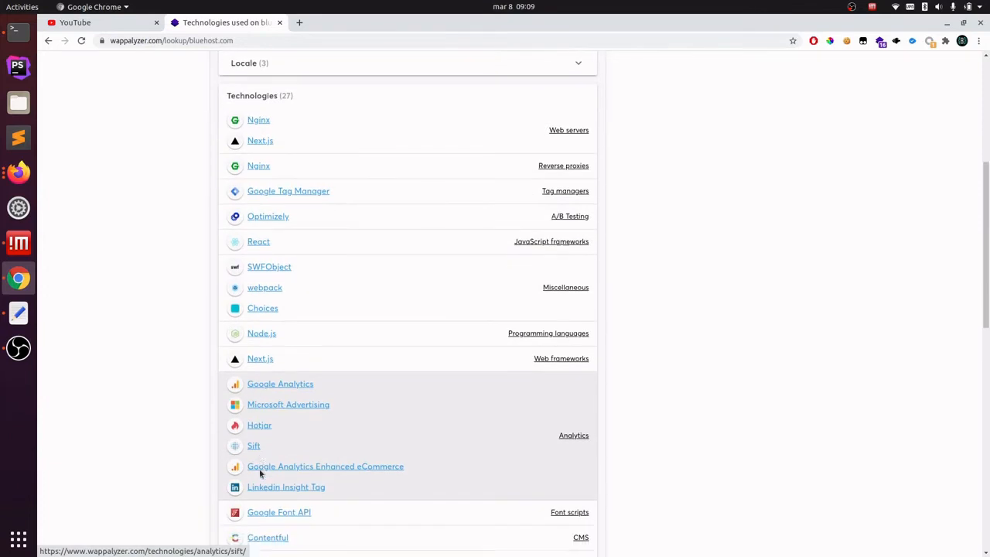
{"action": "scroll", "scroll_direction": "down", "scroll_amount": 3}
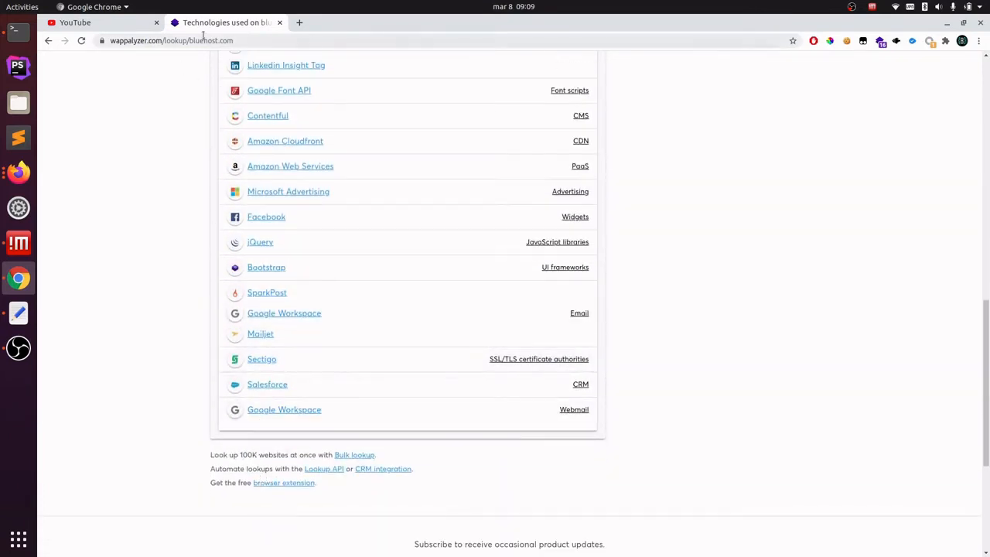
{"action": "left_click", "coordinate": [75, 22]}
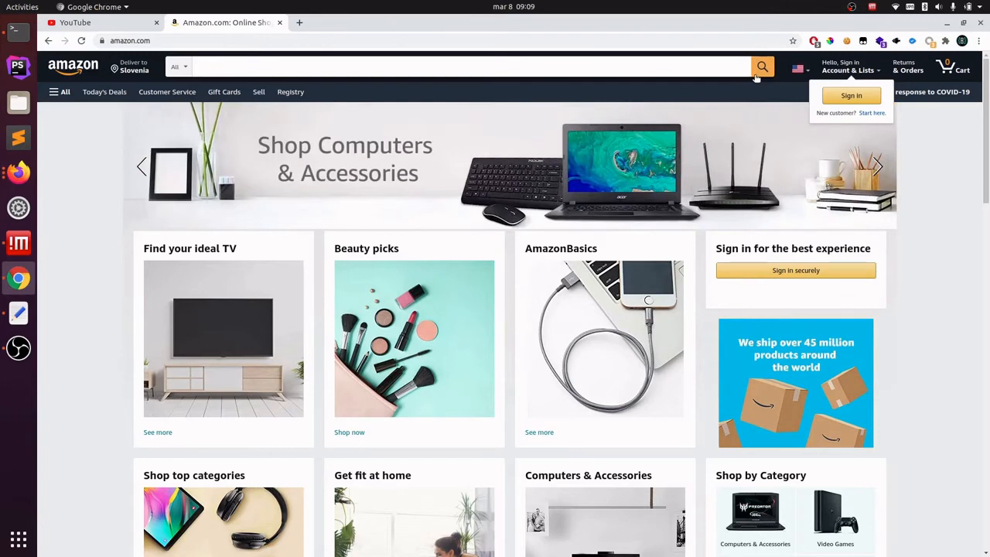
{"action": "mouse_move", "coordinate": [759, 78]}
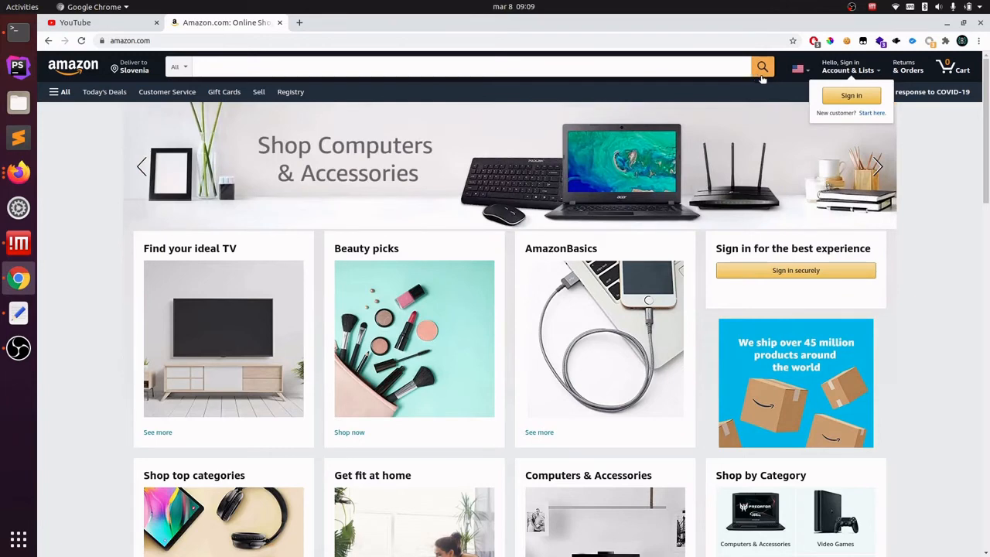
Step: Open DevTools on Amazon's home page with F12, then close them
{"action": "key", "text": "f12"}
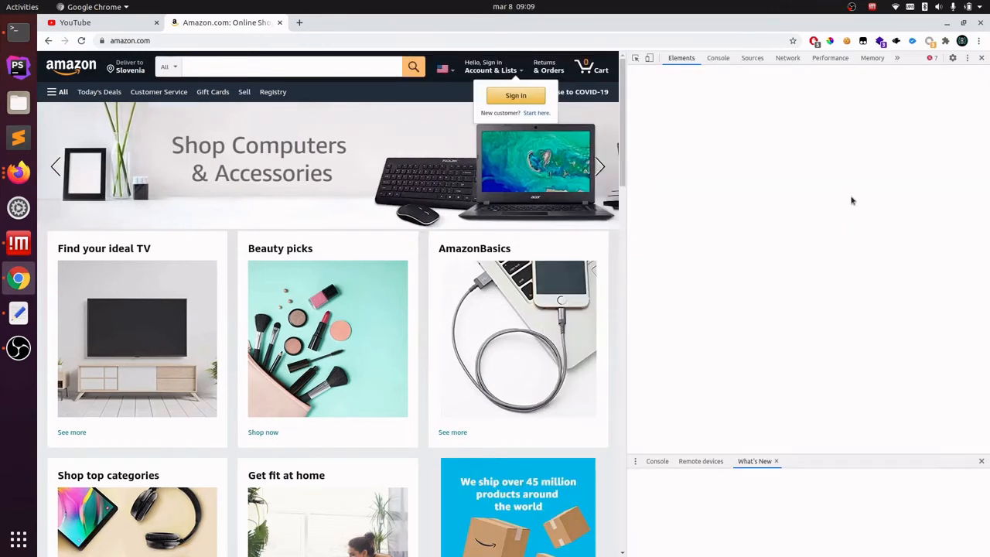
{"action": "left_click", "coordinate": [982, 57]}
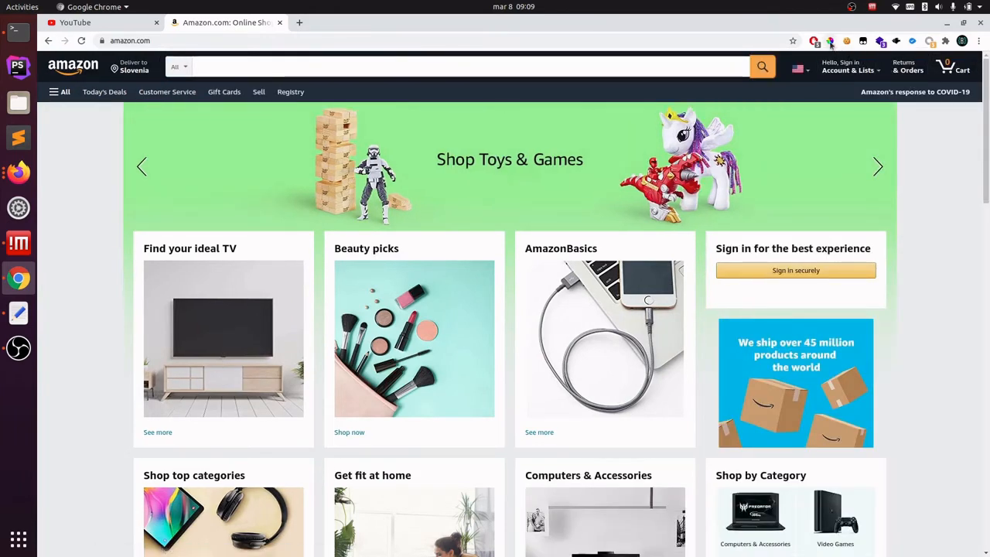
Step: Sample Amazon's orange with ColorPick Eyedropper, reading FEBD6A / rgb(254,189,106)
{"action": "left_click", "coordinate": [829, 41]}
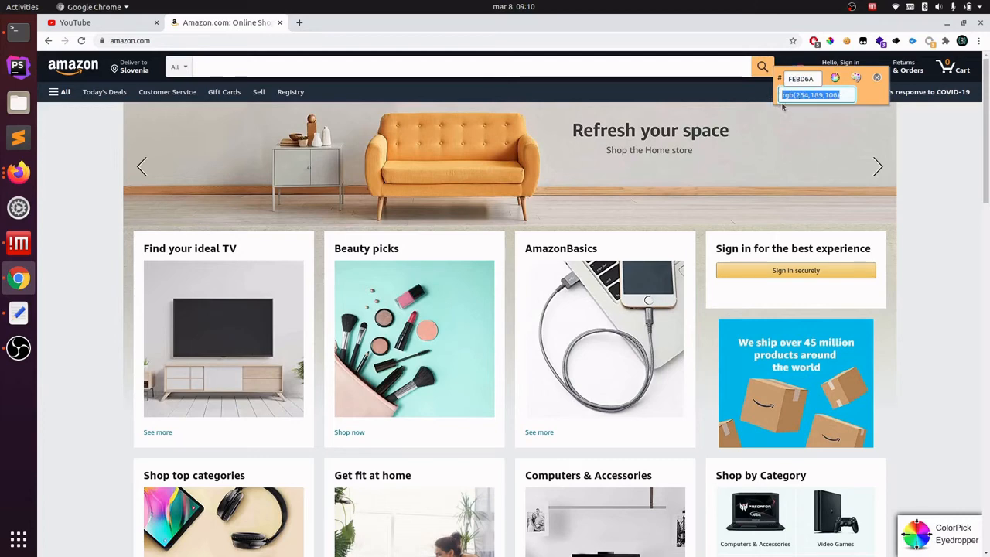
{"action": "left_click", "coordinate": [847, 69]}
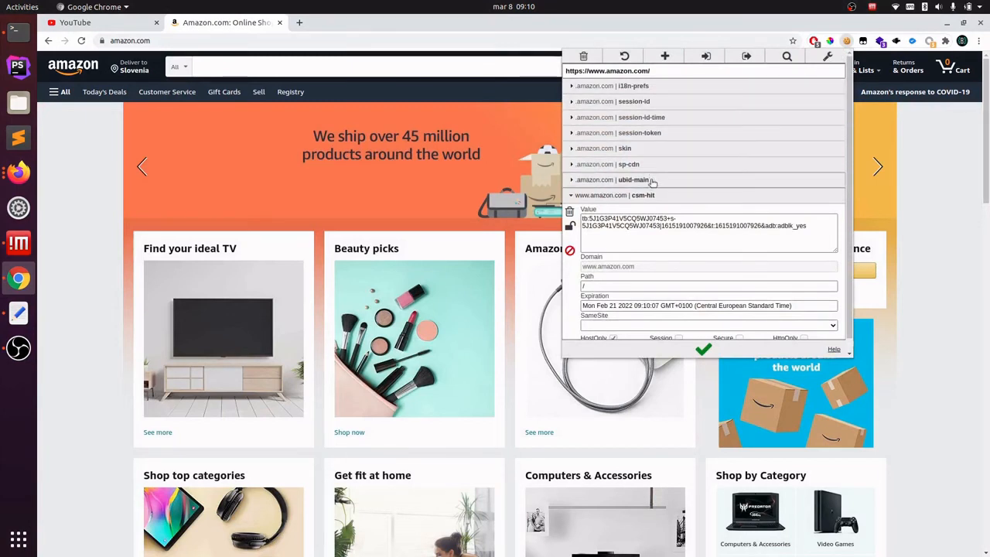
{"action": "mouse_move", "coordinate": [625, 188]}
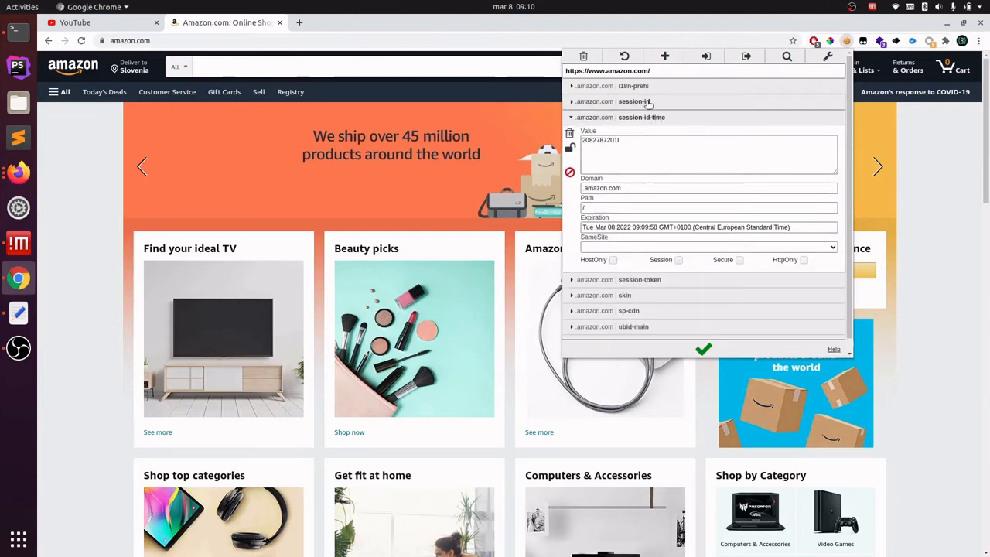
Step: Collapse the expanded session-id-time cookie, leaving only Amazon's cookie names listed
{"action": "left_click", "coordinate": [571, 117]}
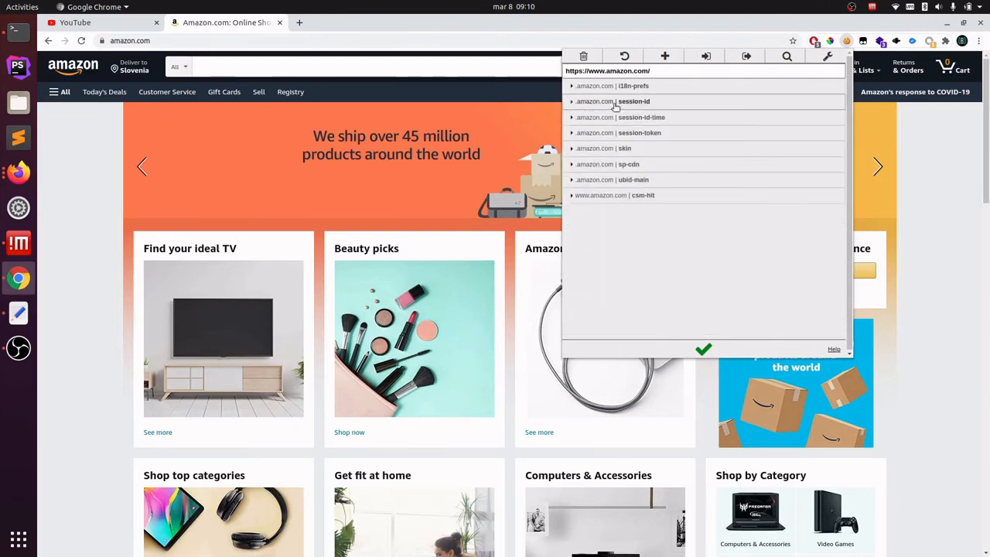
{"action": "mouse_move", "coordinate": [644, 164]}
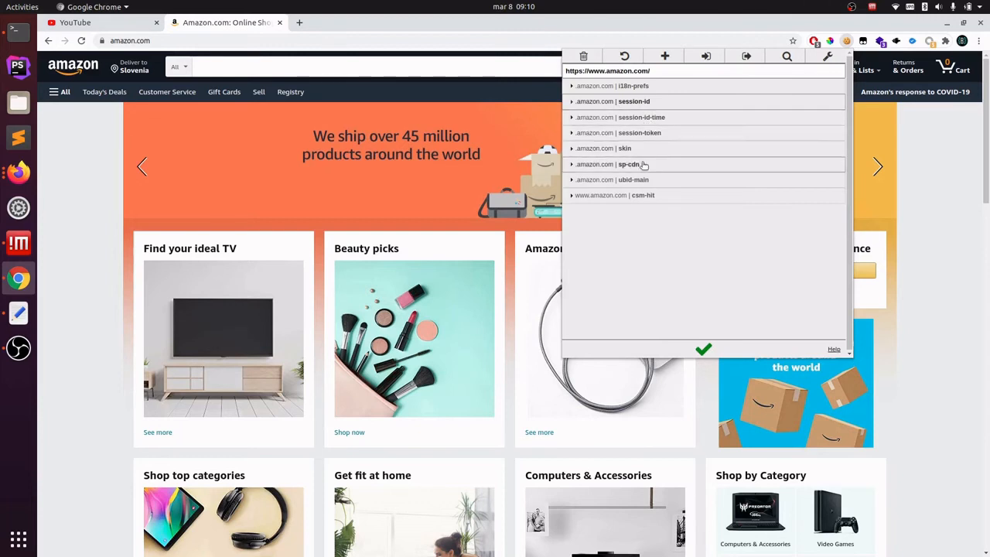
{"action": "mouse_move", "coordinate": [654, 180]}
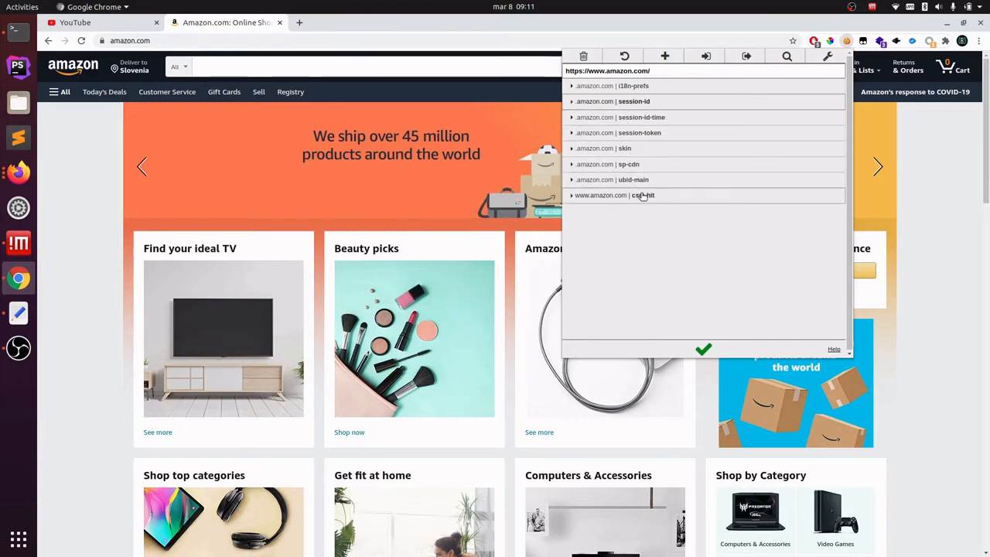
{"action": "mouse_move", "coordinate": [636, 209]}
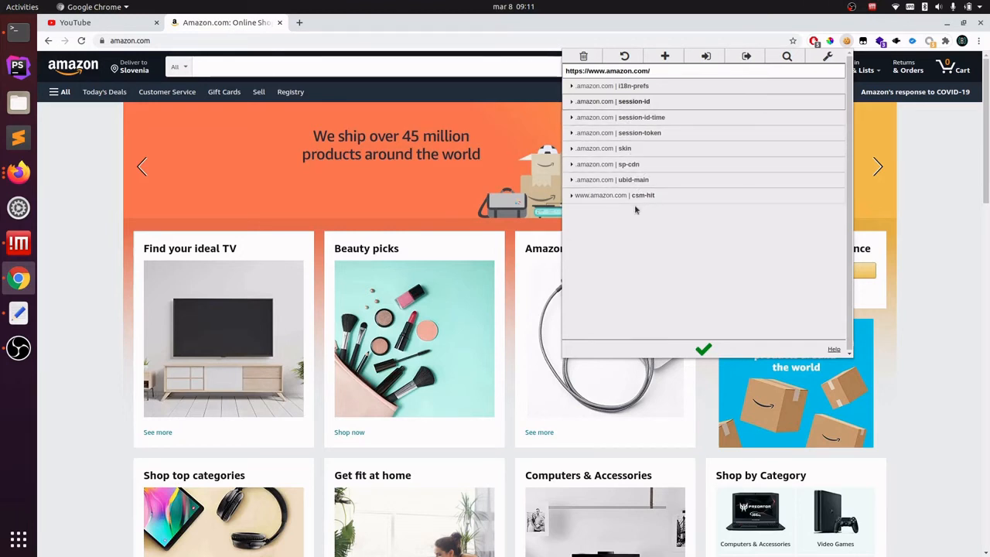
{"action": "mouse_move", "coordinate": [667, 221]}
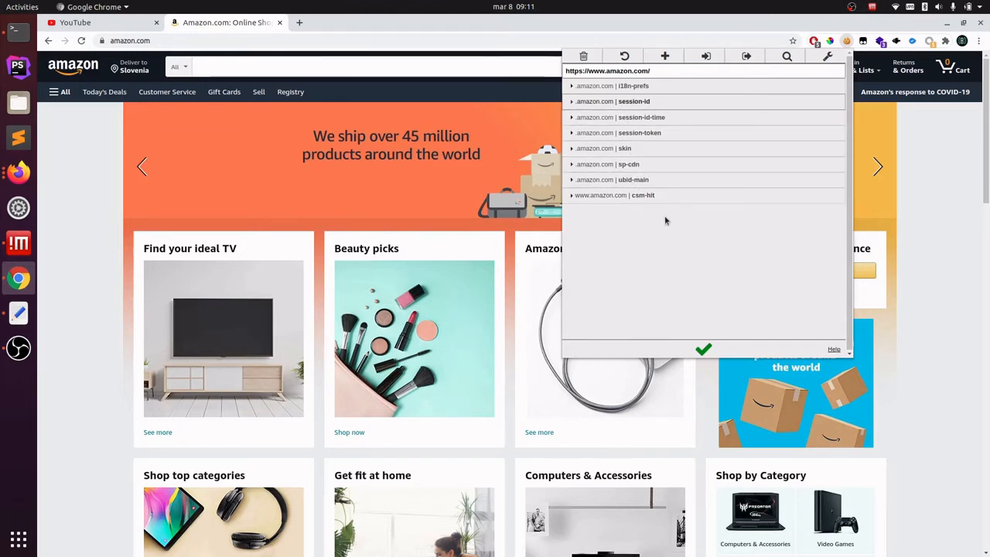
{"action": "mouse_move", "coordinate": [619, 195]}
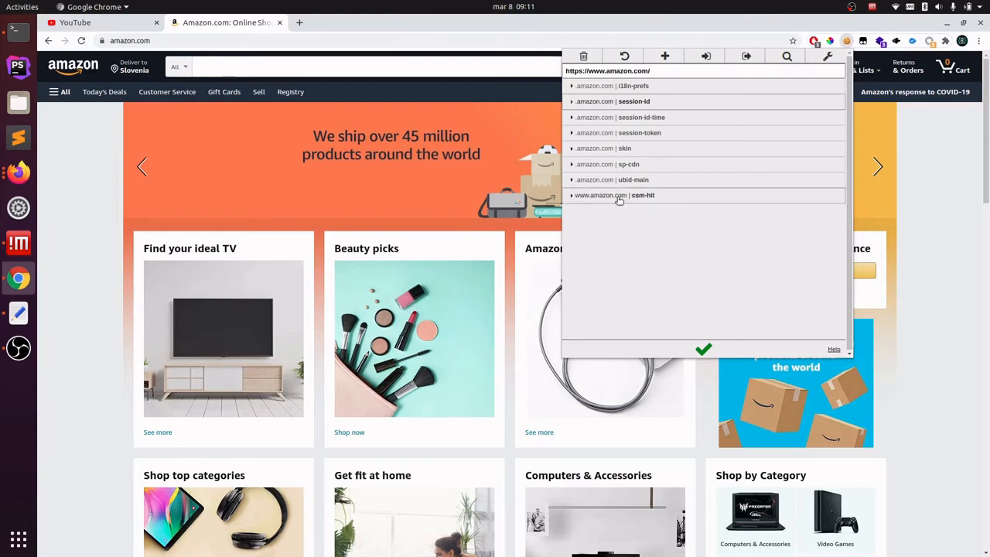
{"action": "mouse_move", "coordinate": [780, 209]}
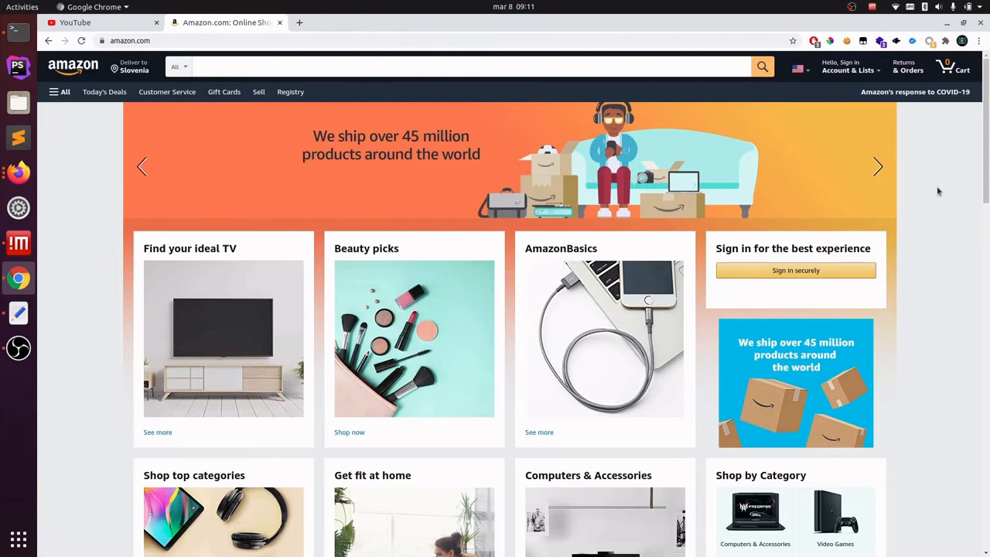
{"action": "mouse_move", "coordinate": [908, 116]}
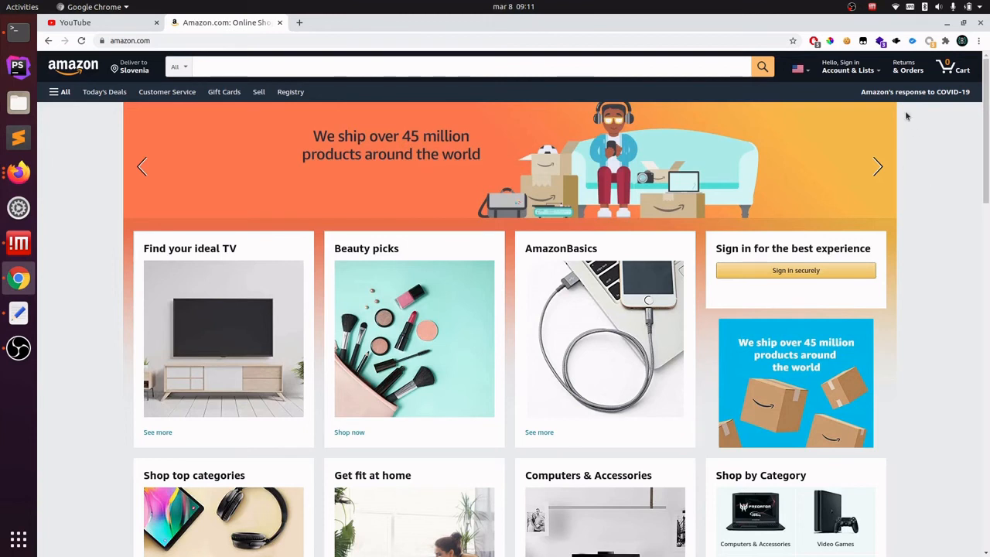
{"action": "mouse_move", "coordinate": [818, 205]}
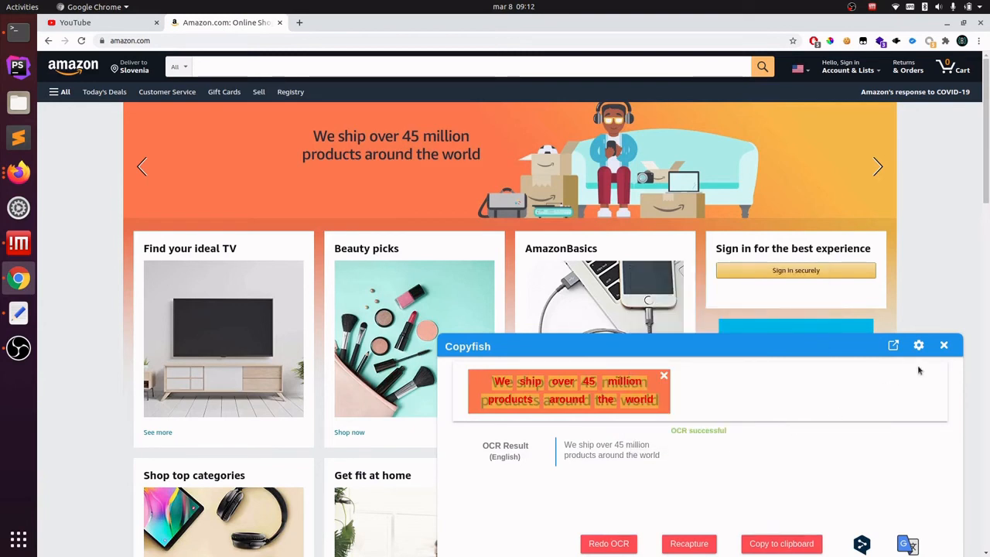
{"action": "left_click", "coordinate": [944, 345]}
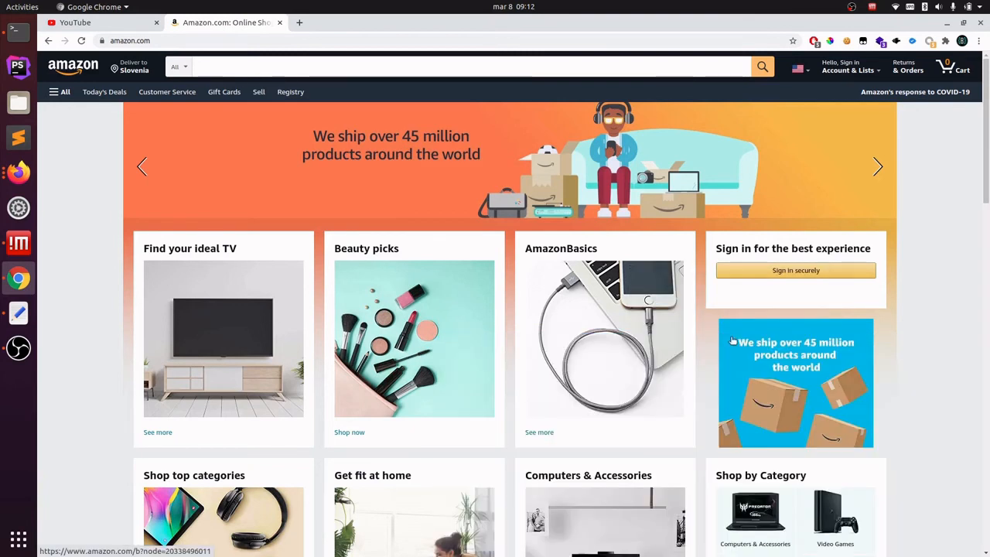
{"action": "mouse_move", "coordinate": [944, 147]}
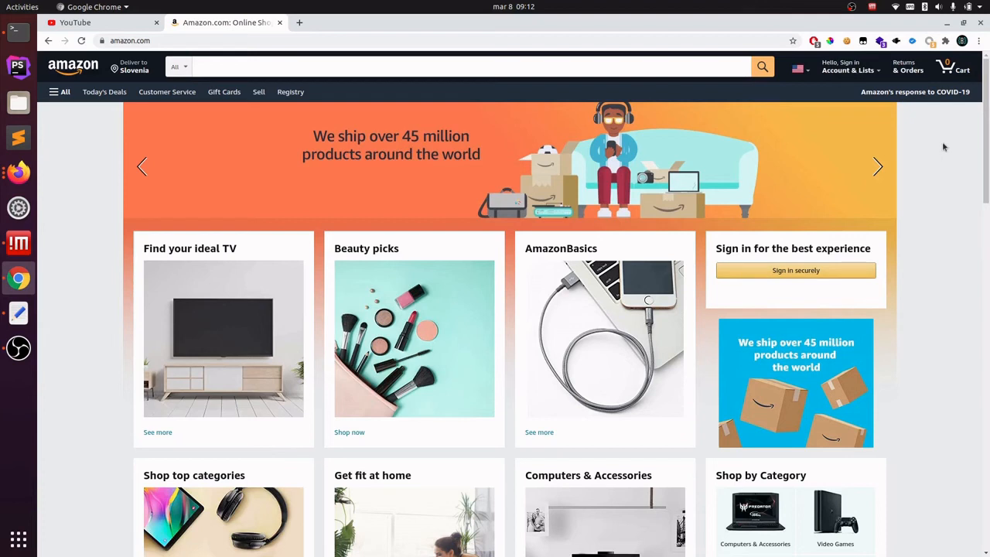
{"action": "mouse_move", "coordinate": [917, 60]}
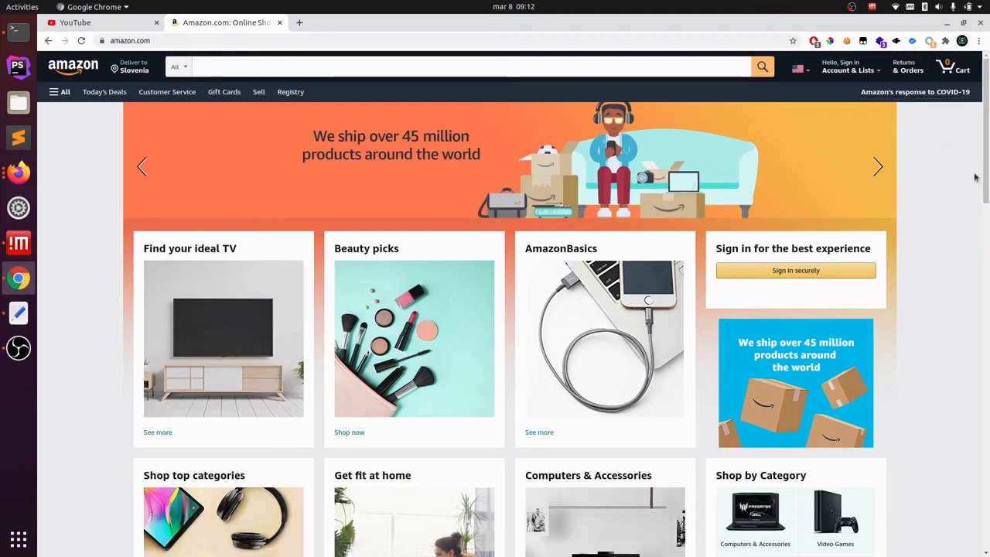
{"action": "mouse_move", "coordinate": [909, 218]}
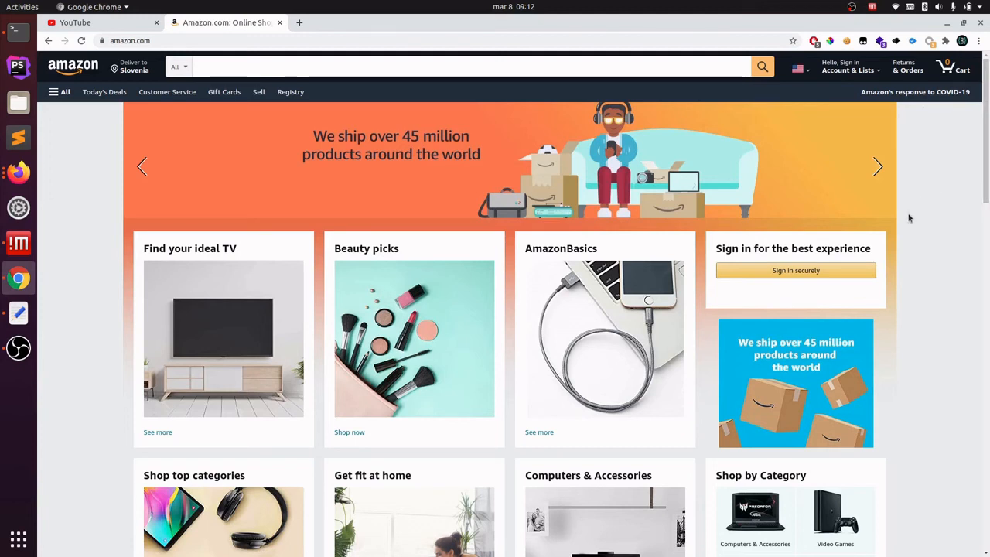
{"action": "mouse_move", "coordinate": [966, 186]}
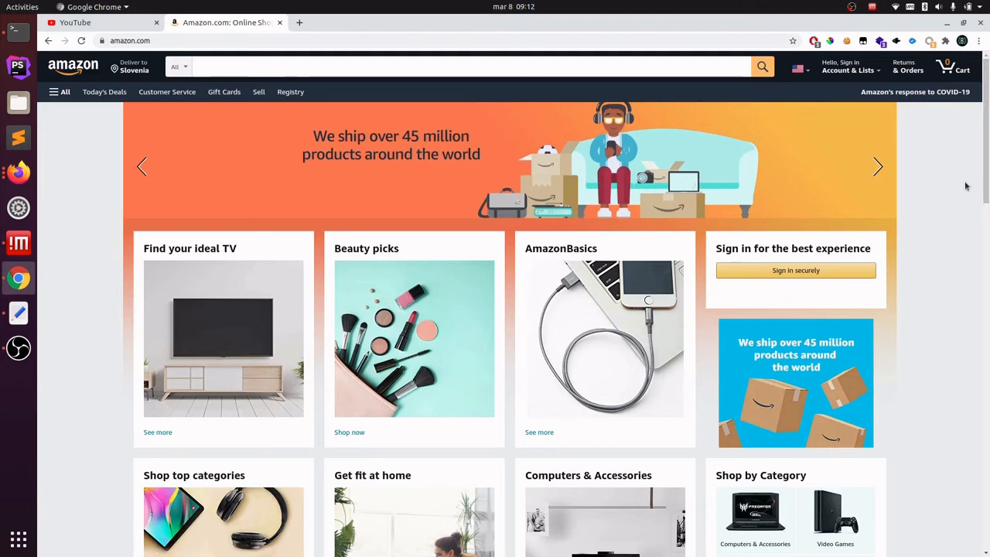
{"action": "mouse_move", "coordinate": [984, 177]}
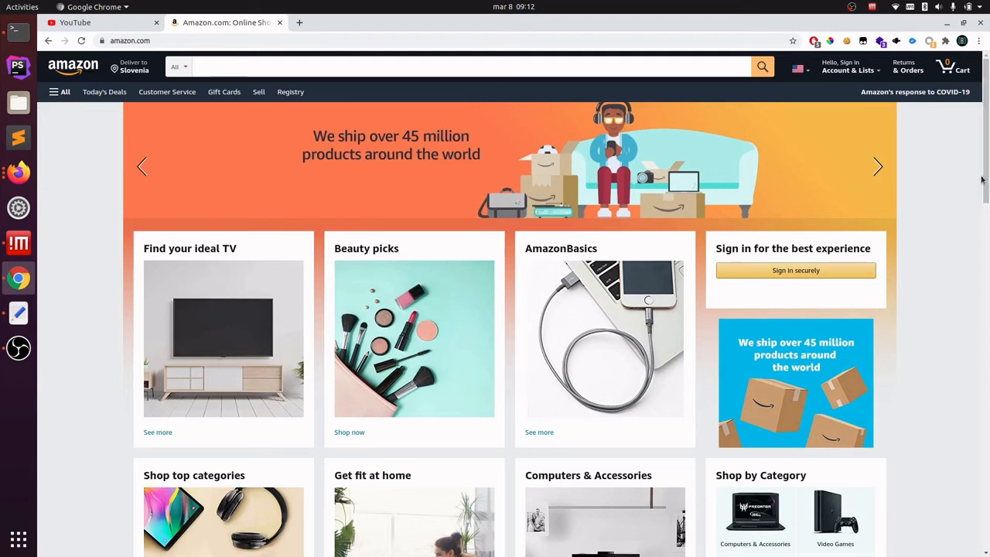
{"action": "mouse_move", "coordinate": [913, 43]}
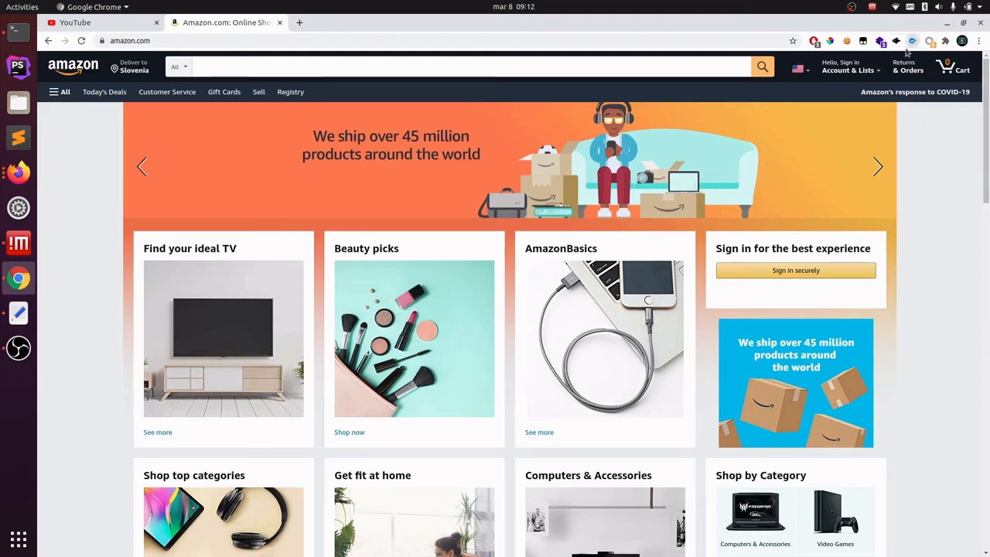
{"action": "mouse_move", "coordinate": [913, 47]}
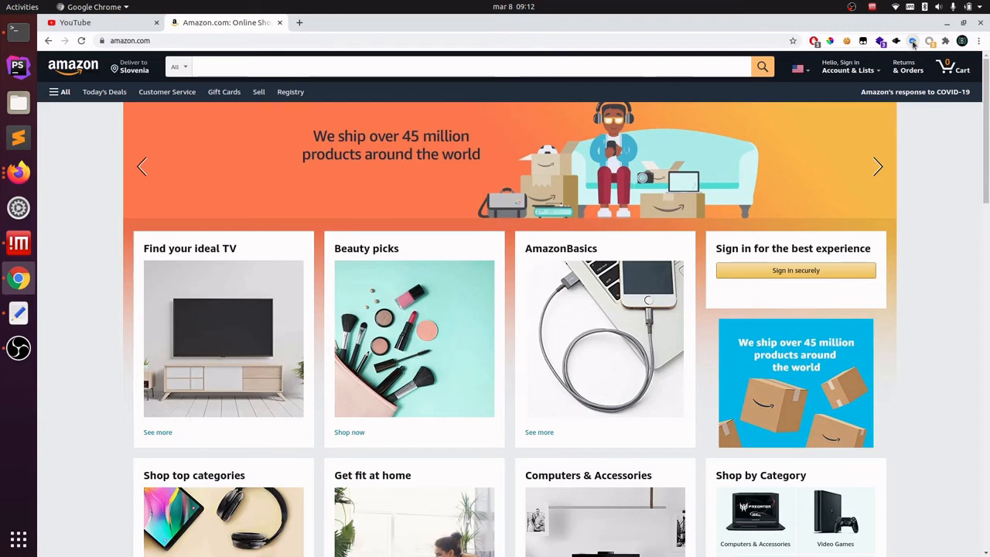
Step: Run the SEO analyzer on amazon.com and scroll to its title and meta description checks
{"action": "left_click", "coordinate": [913, 41]}
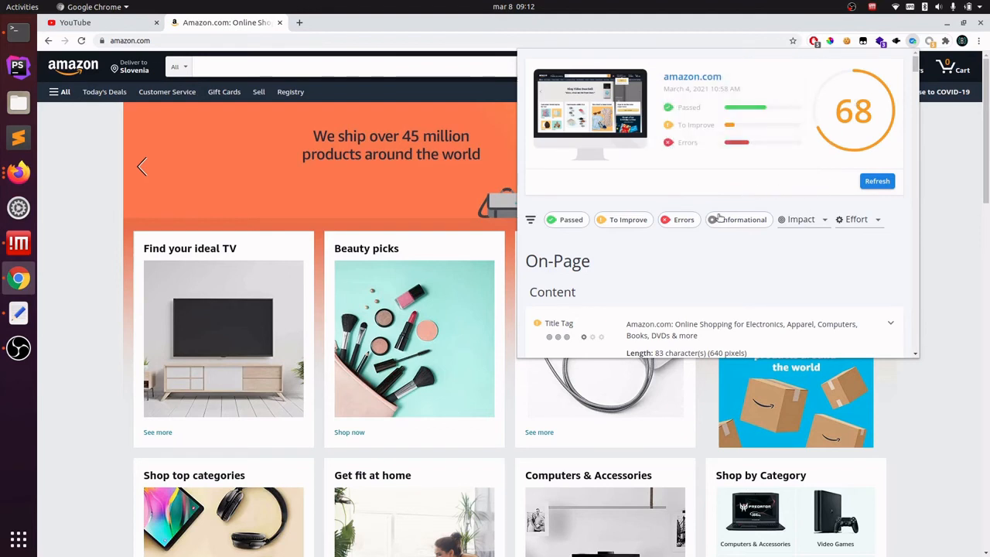
{"action": "mouse_move", "coordinate": [890, 164]}
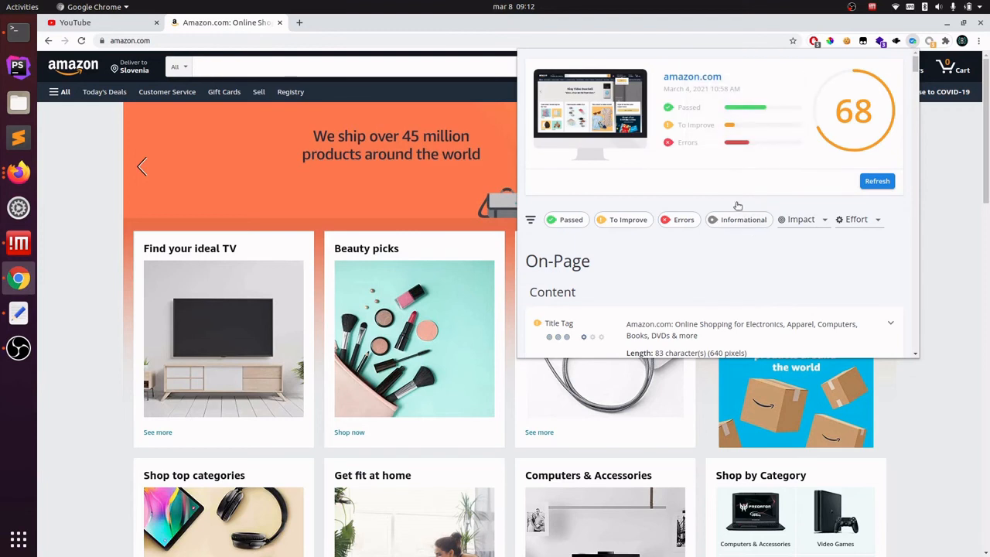
{"action": "scroll", "scroll_direction": "down", "scroll_amount": 3}
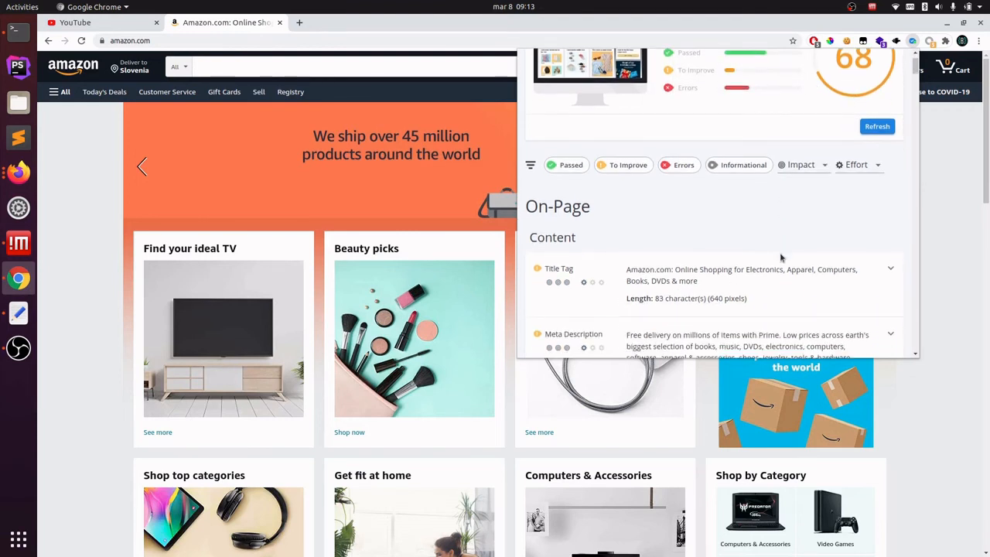
{"action": "mouse_move", "coordinate": [622, 164]}
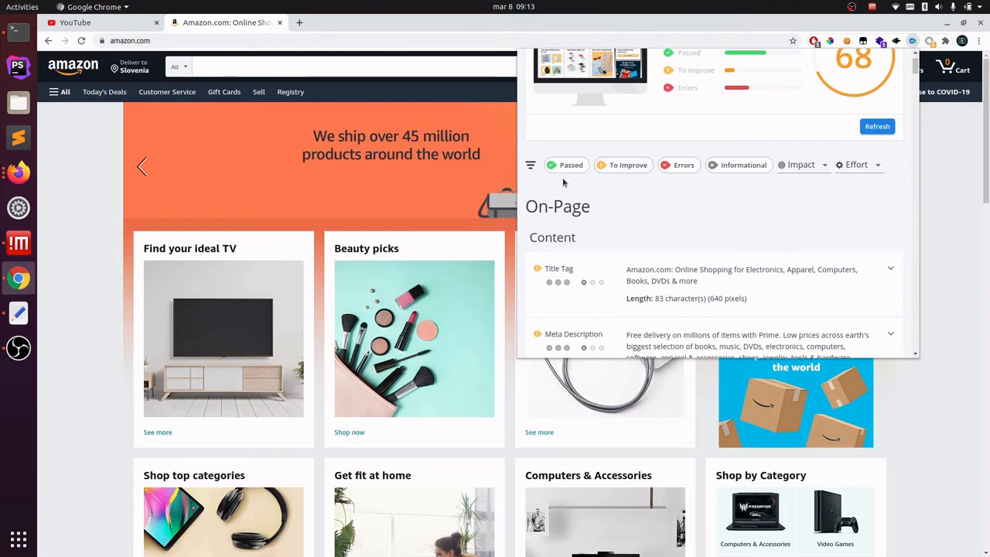
{"action": "mouse_move", "coordinate": [710, 222]}
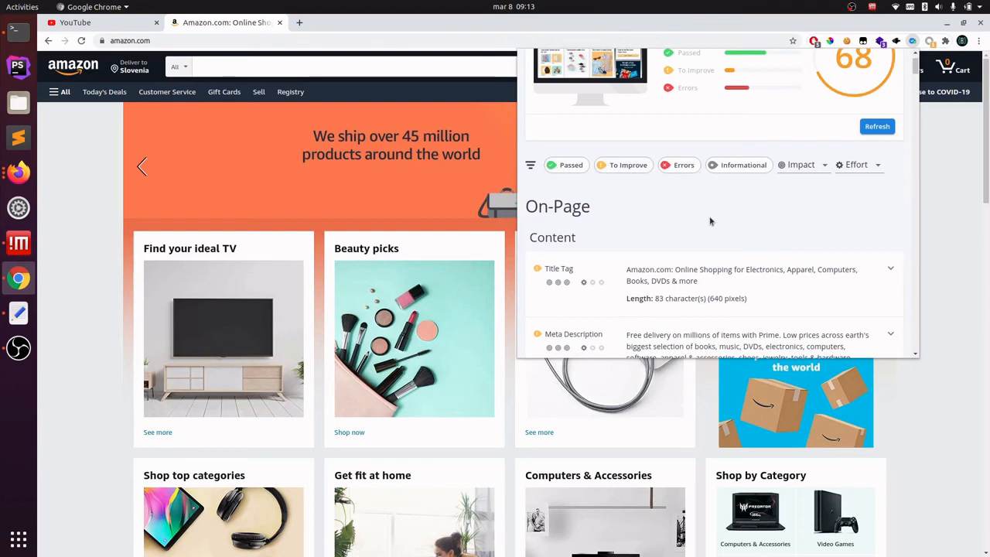
Step: Expand the Alt Attribute finding: 180 images, one missing alternative text
{"action": "scroll", "scroll_direction": "down", "scroll_amount": 3}
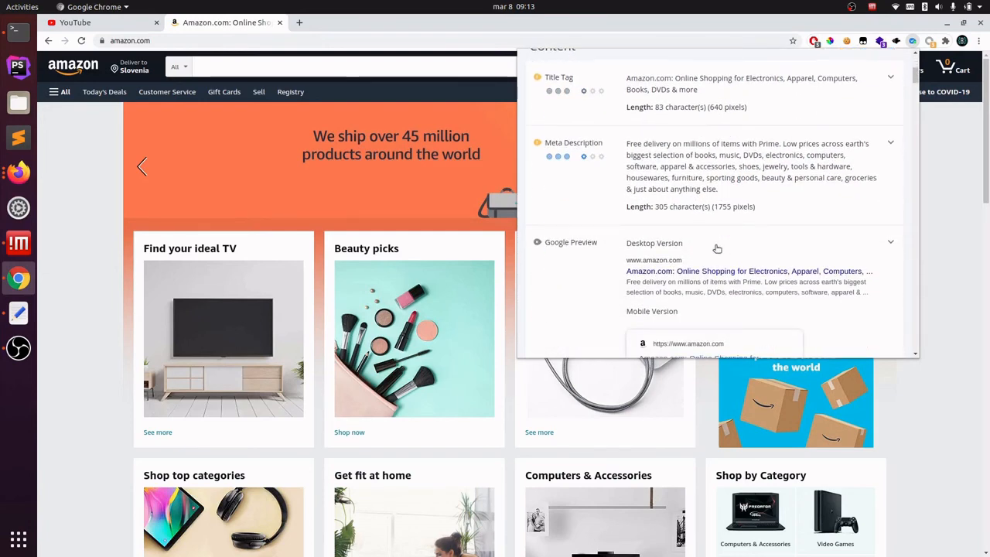
{"action": "scroll", "scroll_direction": "down", "scroll_amount": 3}
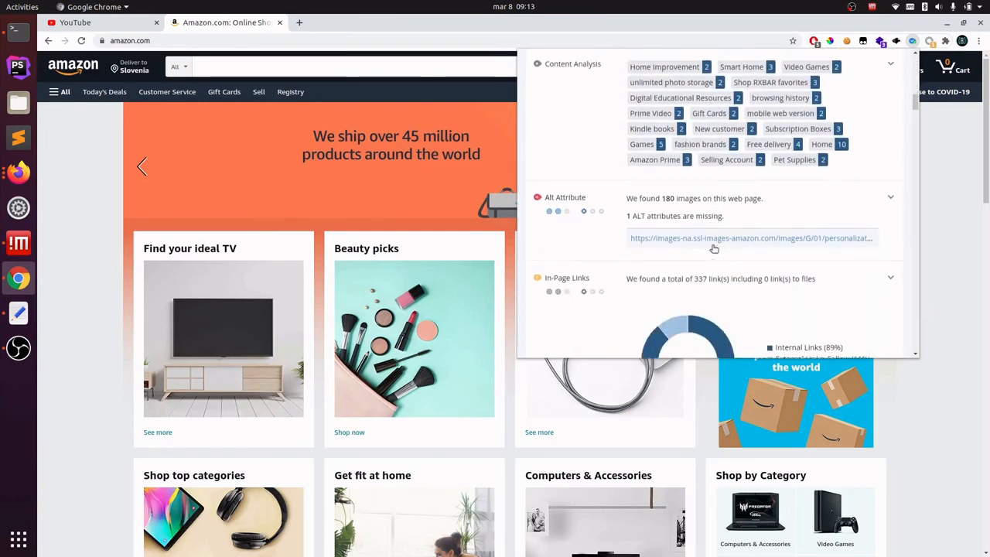
{"action": "scroll", "scroll_direction": "down", "scroll_amount": 3}
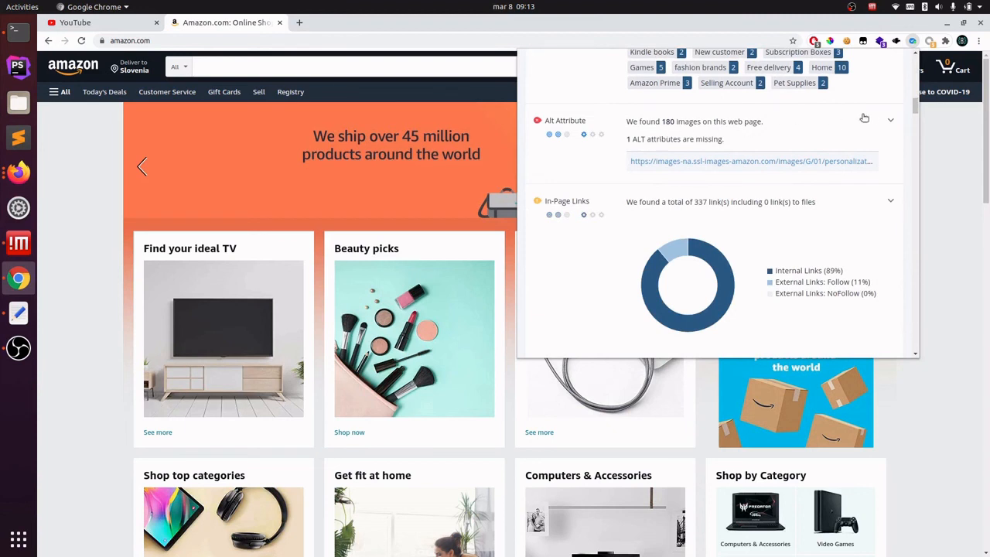
{"action": "left_click", "coordinate": [890, 120]}
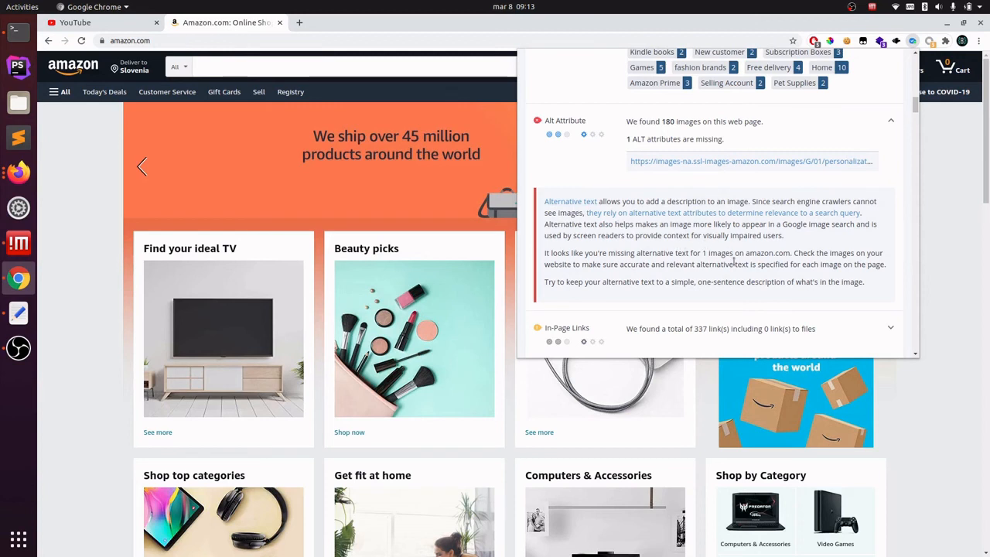
{"action": "mouse_move", "coordinate": [799, 299]}
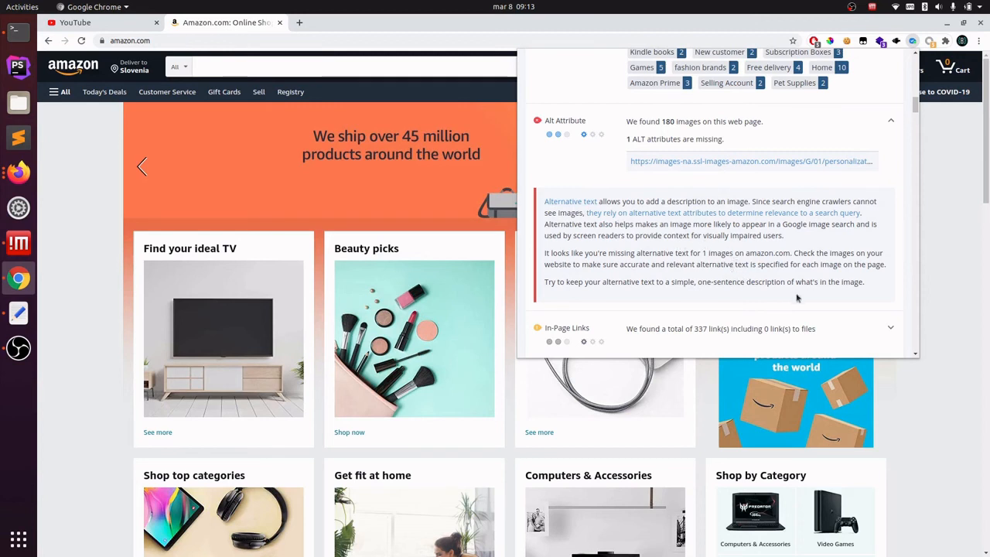
{"action": "mouse_move", "coordinate": [796, 299]}
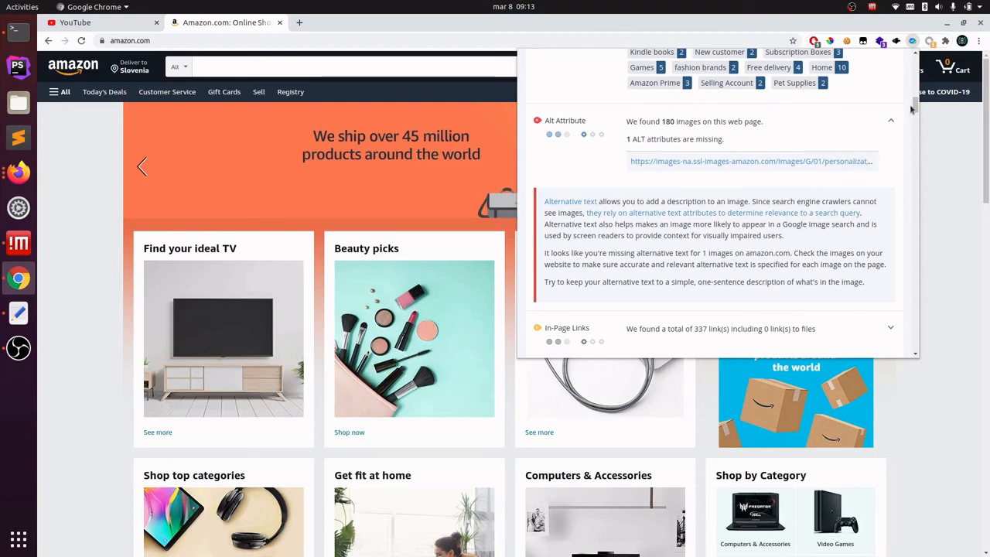
Step: Review the In-Page Links, Broken links, Mobile and Performance sections of the SEO report
{"action": "scroll", "scroll_direction": "down", "scroll_amount": 3}
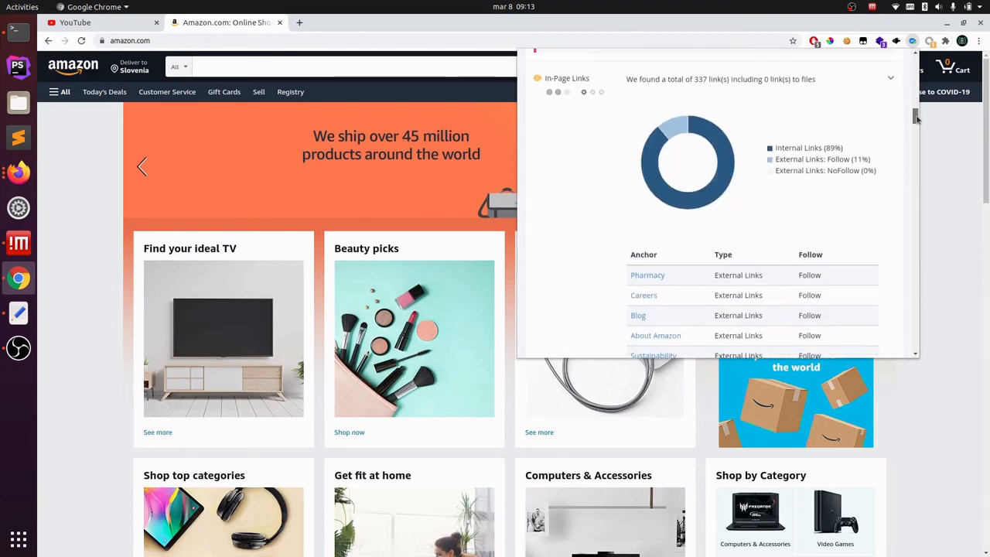
{"action": "scroll", "scroll_direction": "down", "scroll_amount": 3}
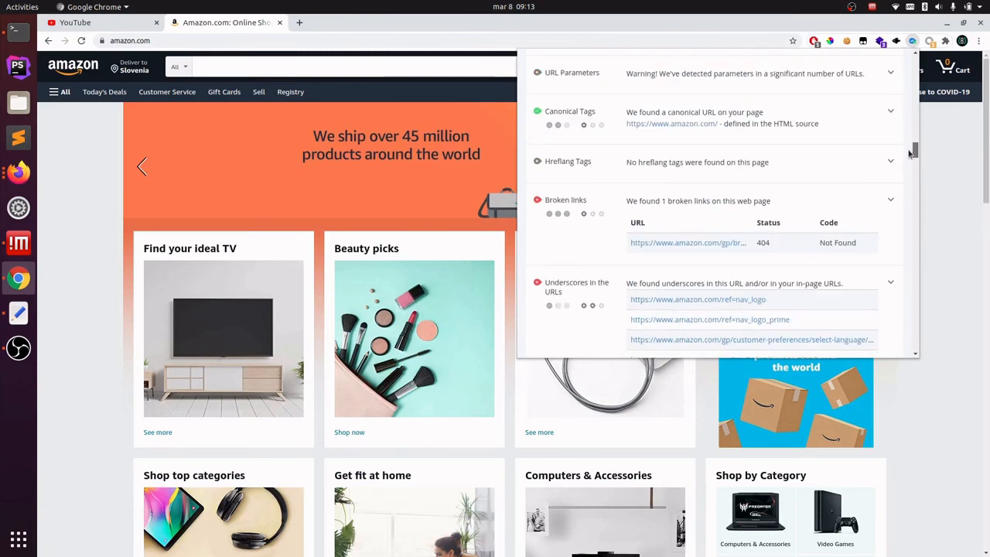
{"action": "scroll", "scroll_direction": "down", "scroll_amount": 3}
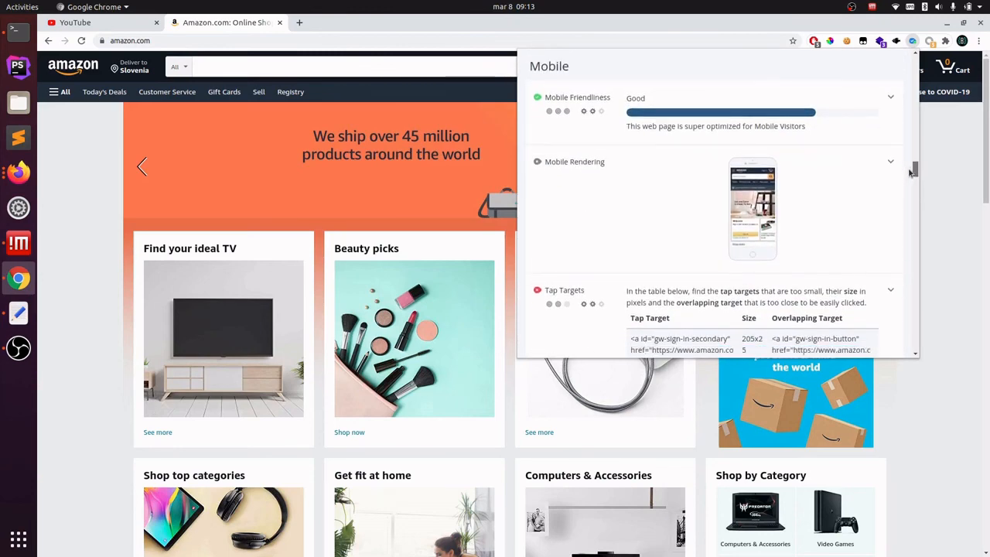
{"action": "scroll", "scroll_direction": "down", "scroll_amount": 3}
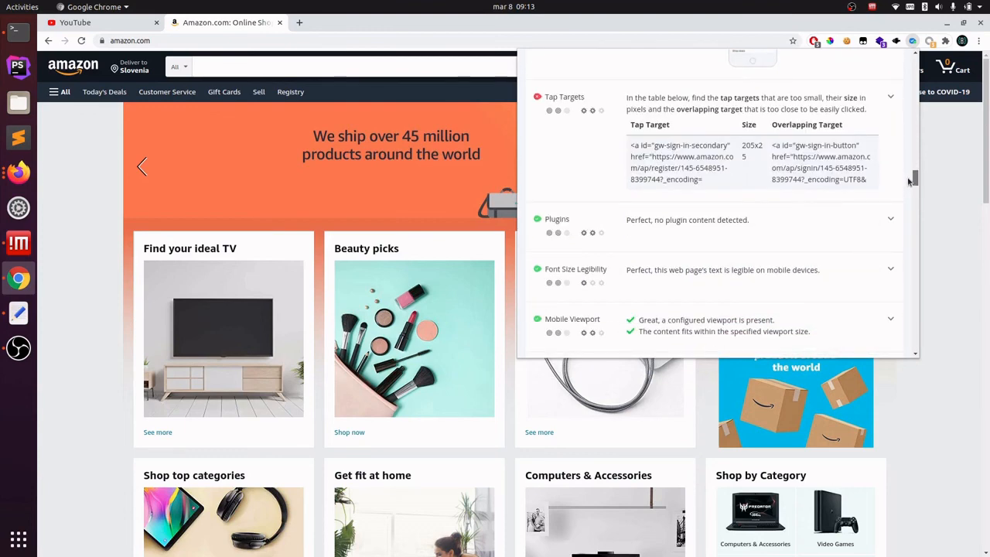
{"action": "scroll", "scroll_direction": "down", "scroll_amount": 3}
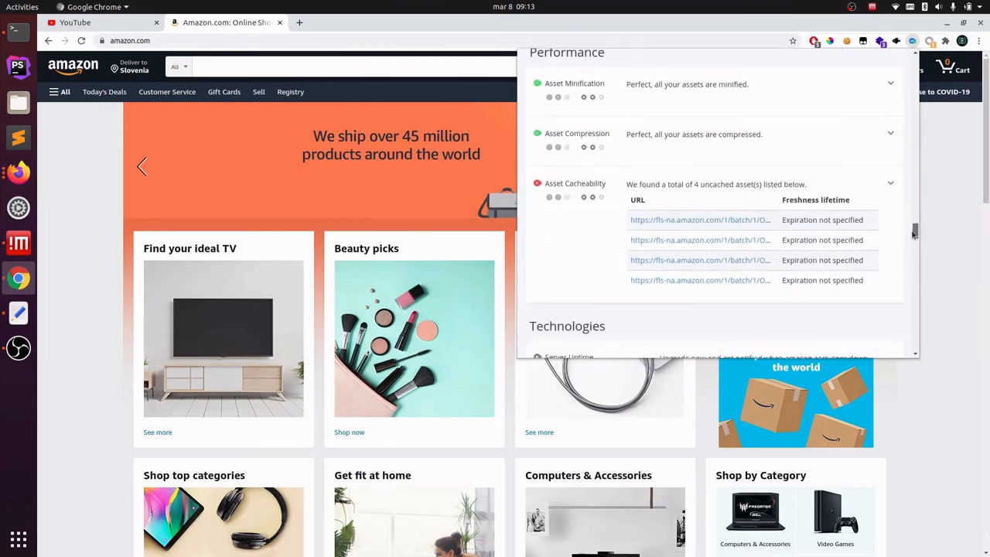
{"action": "scroll", "scroll_direction": "down", "scroll_amount": 3}
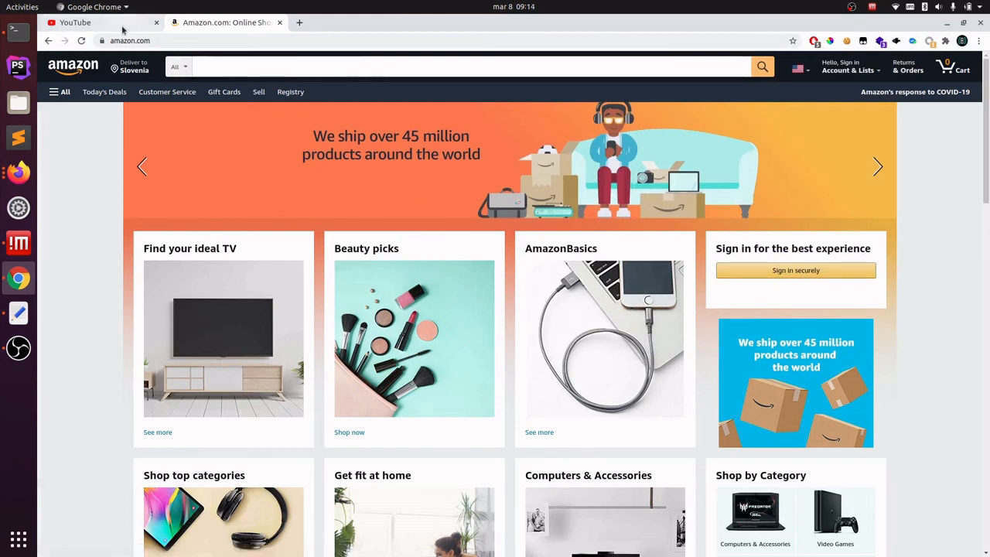
Step: Switch back to the YouTube tab showing the 'Go and watch Žiga Benko!!!!' heading
{"action": "left_click", "coordinate": [75, 21]}
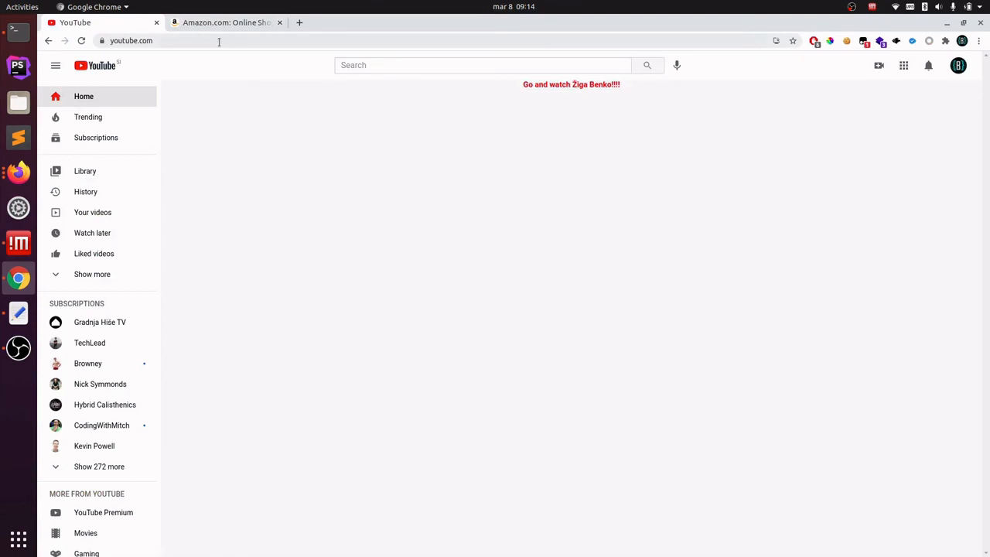
{"action": "mouse_move", "coordinate": [489, 137]}
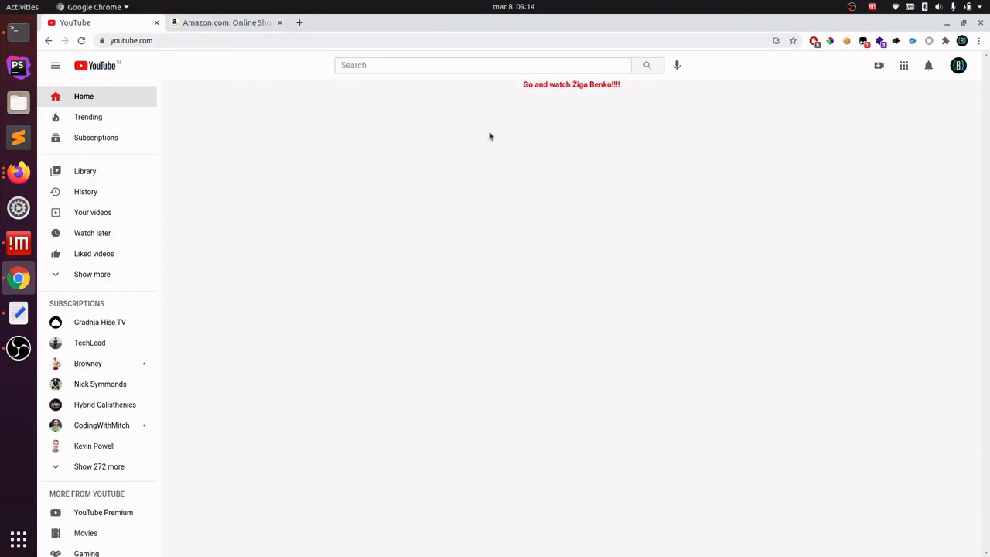
{"action": "mouse_move", "coordinate": [751, 246]}
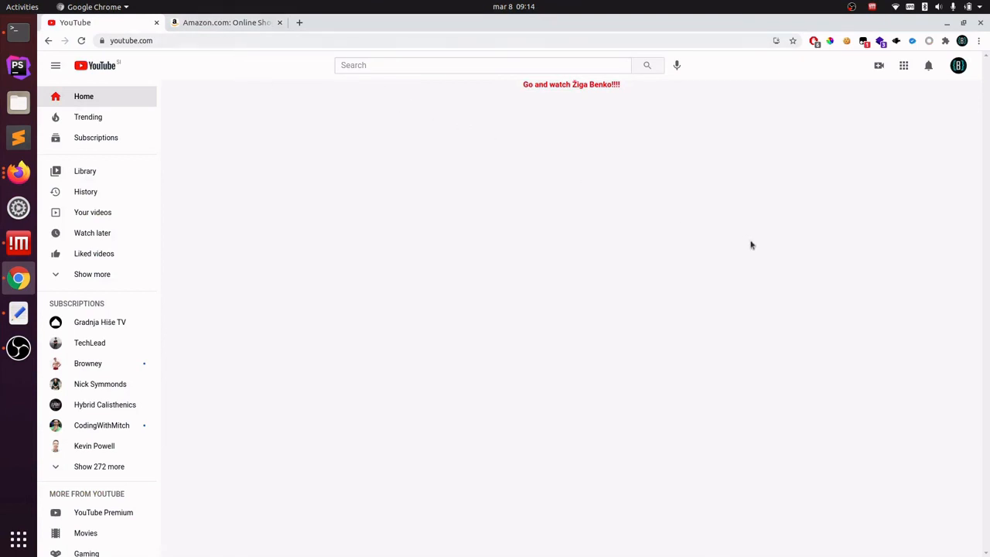
{"action": "mouse_move", "coordinate": [706, 253]}
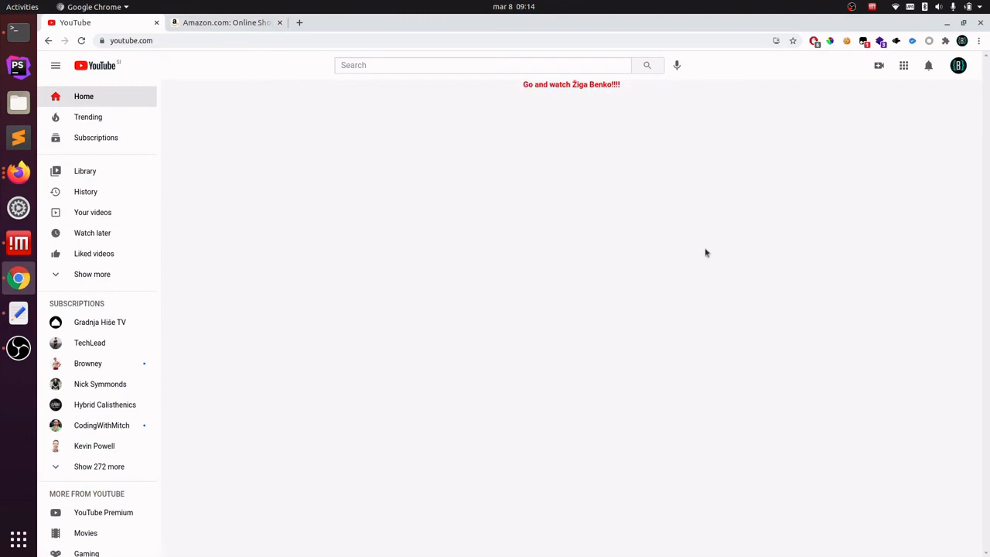
{"action": "mouse_move", "coordinate": [684, 246]}
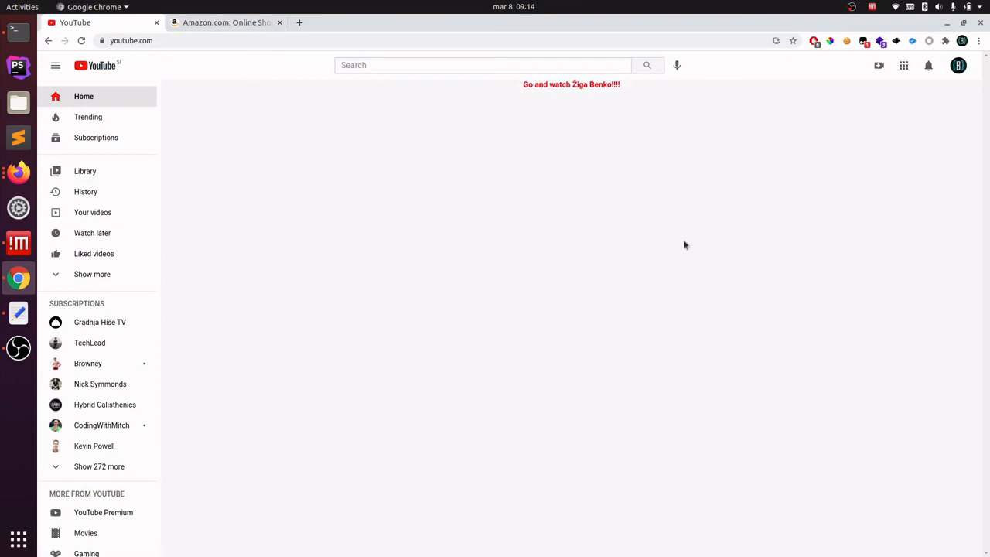
{"action": "mouse_move", "coordinate": [806, 282]}
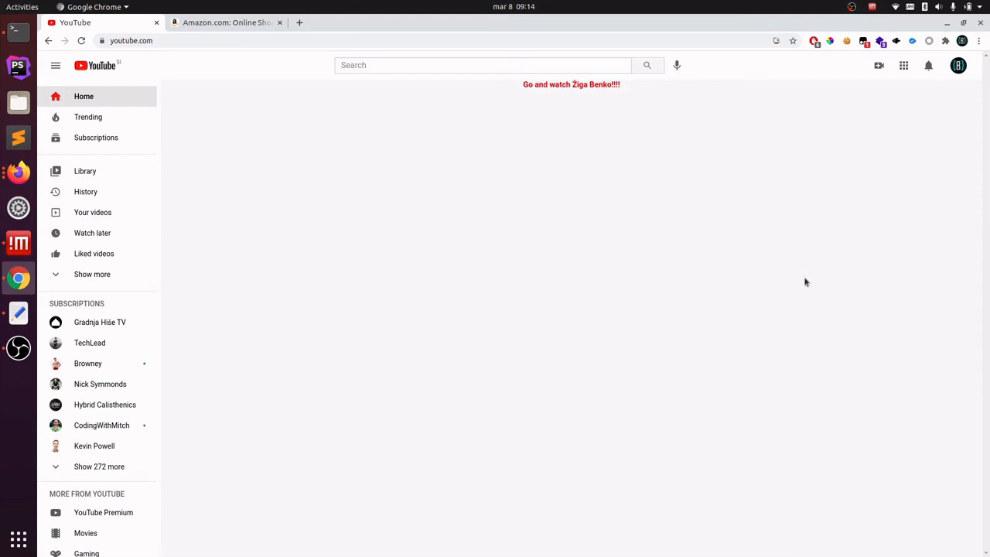
{"action": "mouse_move", "coordinate": [824, 352]}
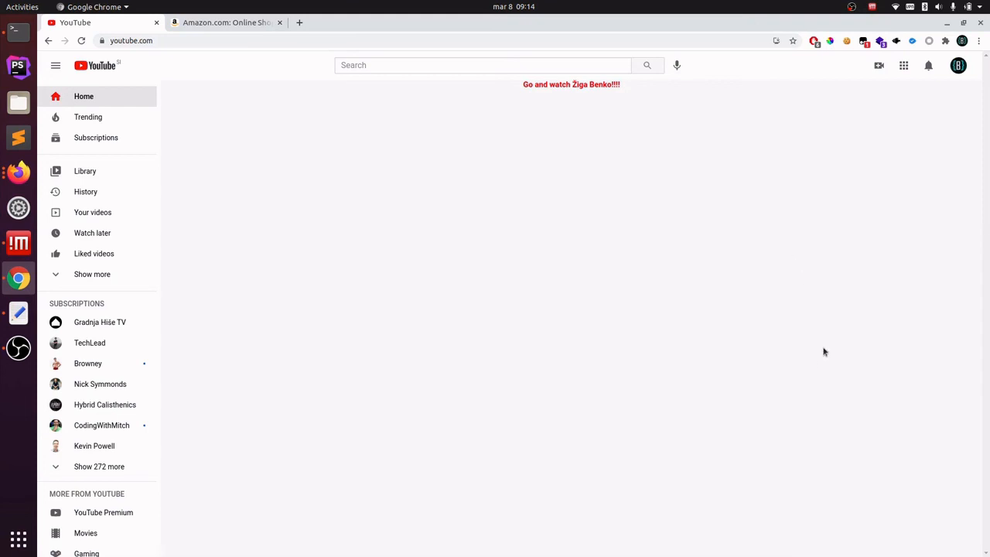
{"action": "mouse_move", "coordinate": [826, 343]}
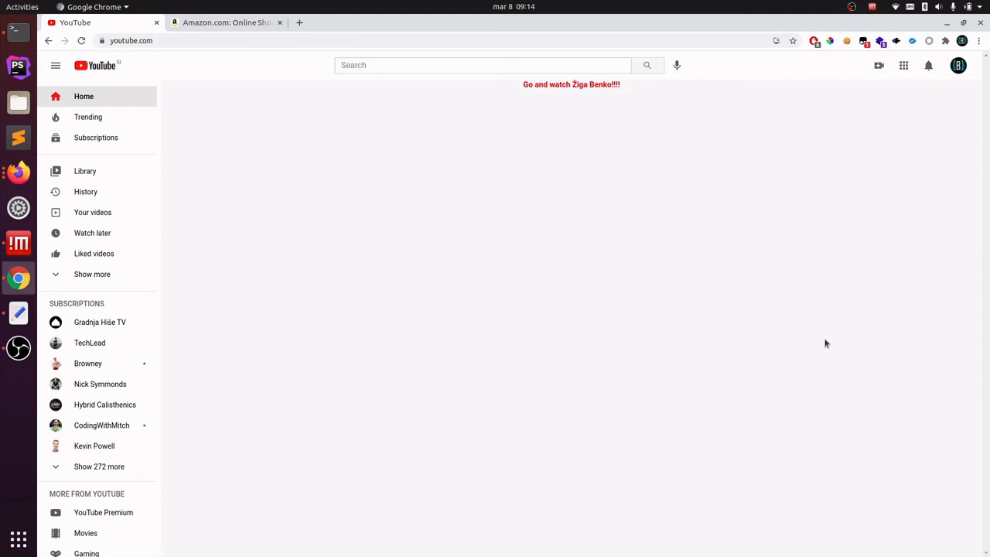
{"action": "mouse_move", "coordinate": [844, 356]}
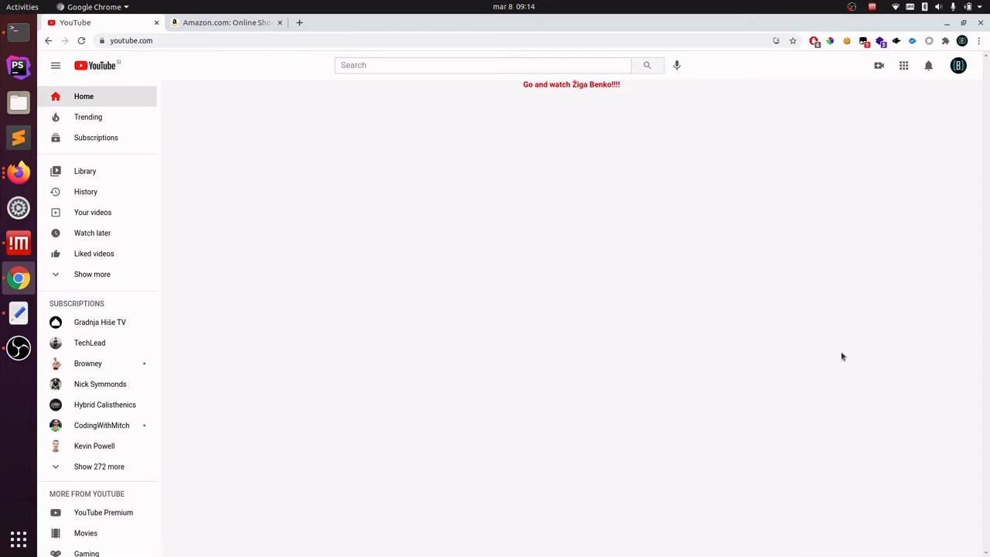